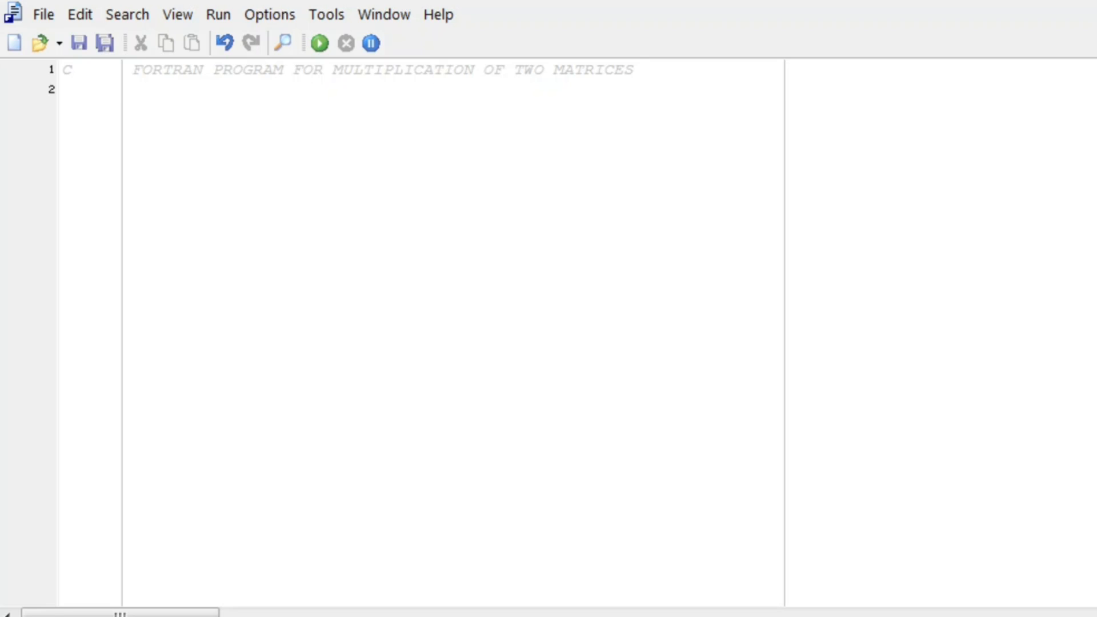
- Write INTEGER A(3,3),B(3,3),C(3,3) on line 2 declaring the three 3x3 matrices
left_click(124, 89)
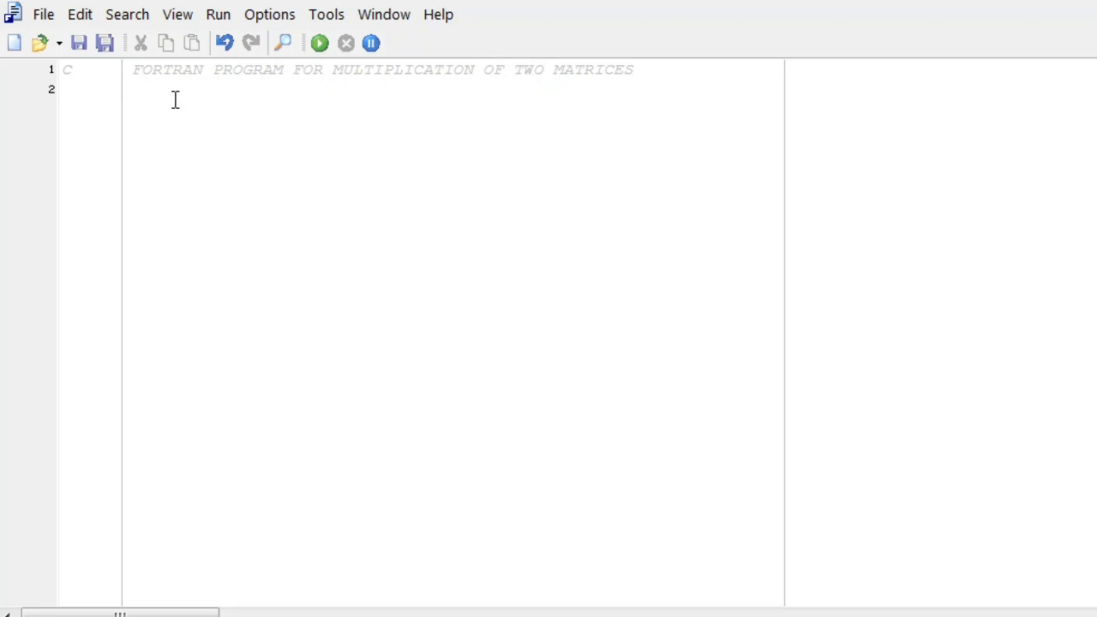
mouse_move(344, 144)
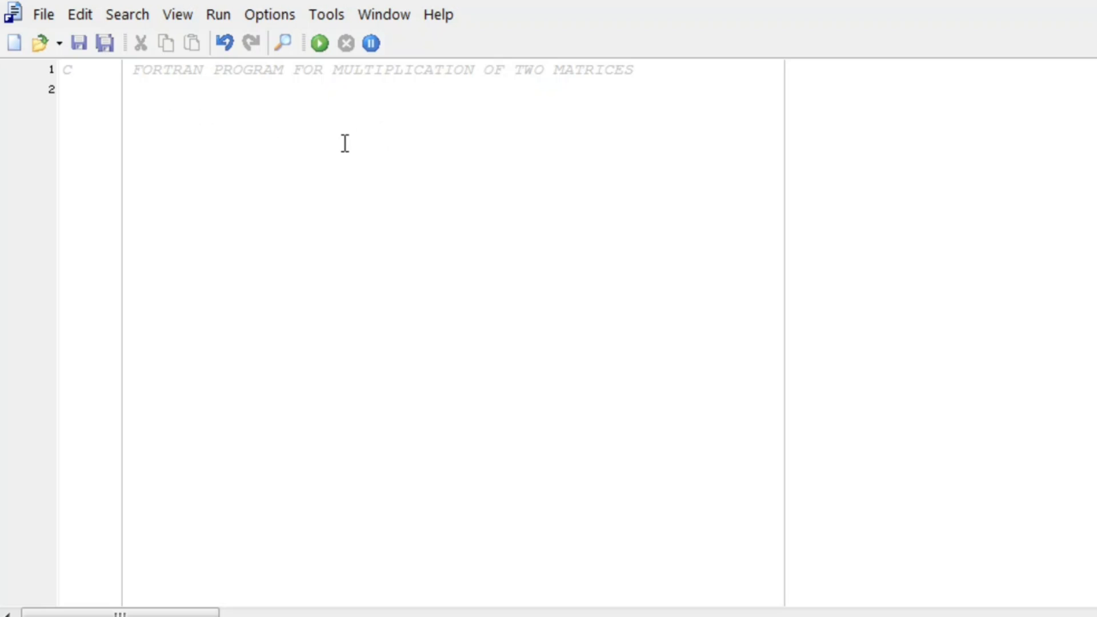
left_click(131, 89)
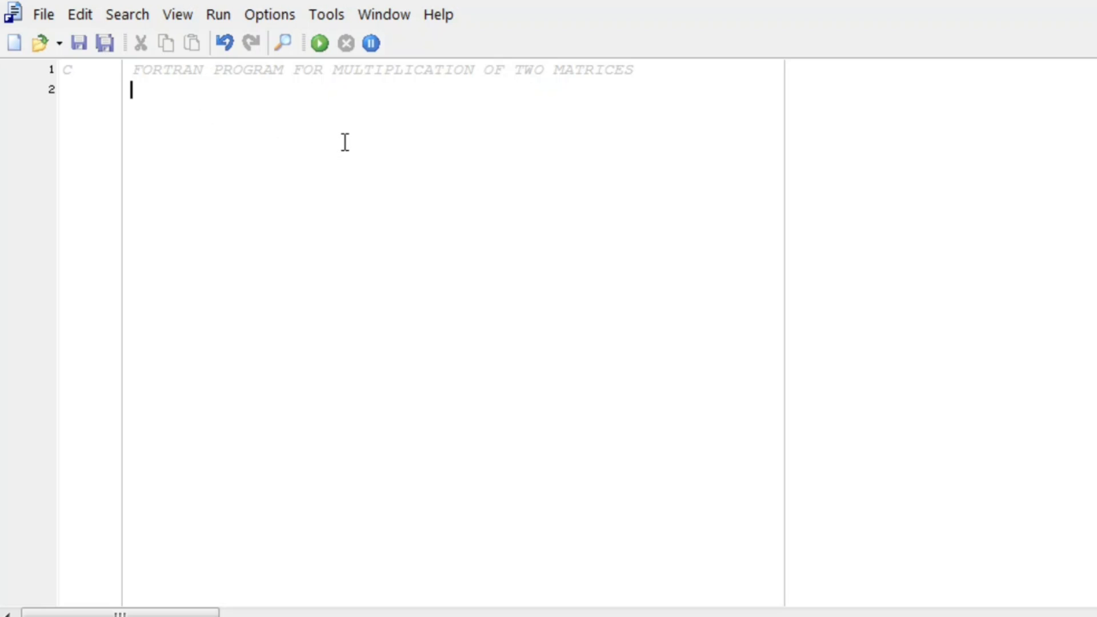
mouse_move(547, 134)
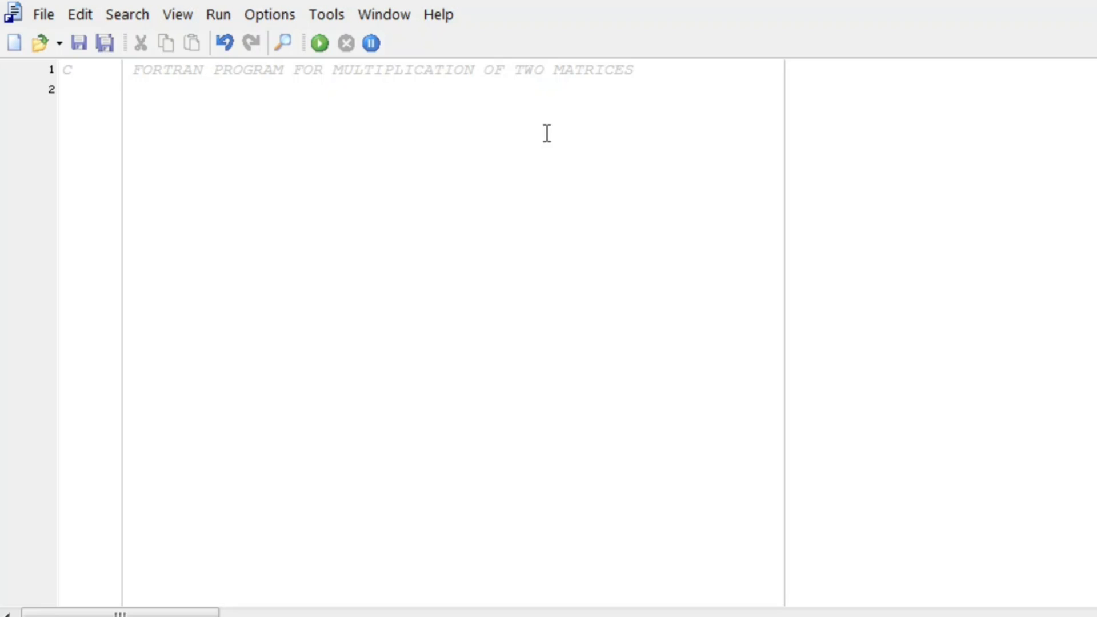
mouse_move(603, 129)
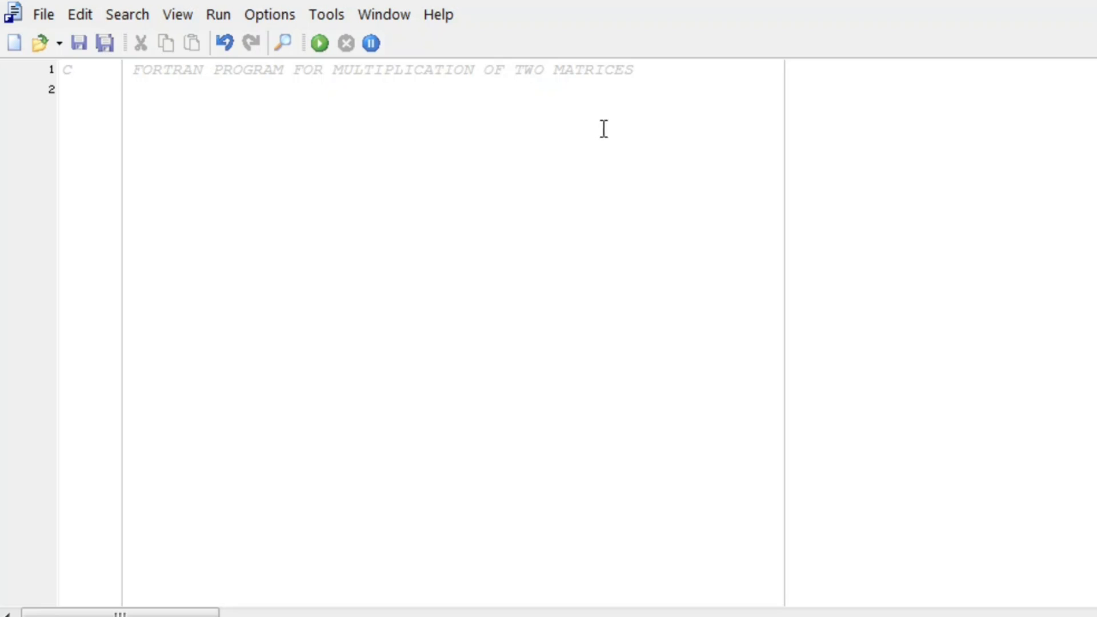
mouse_move(188, 117)
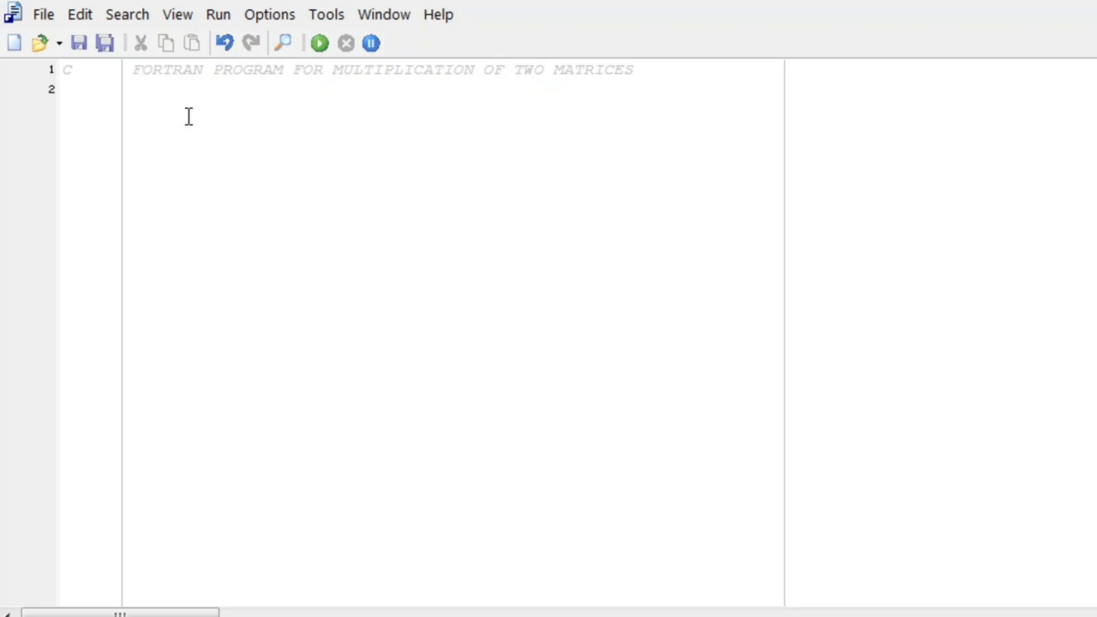
left_click(131, 89)
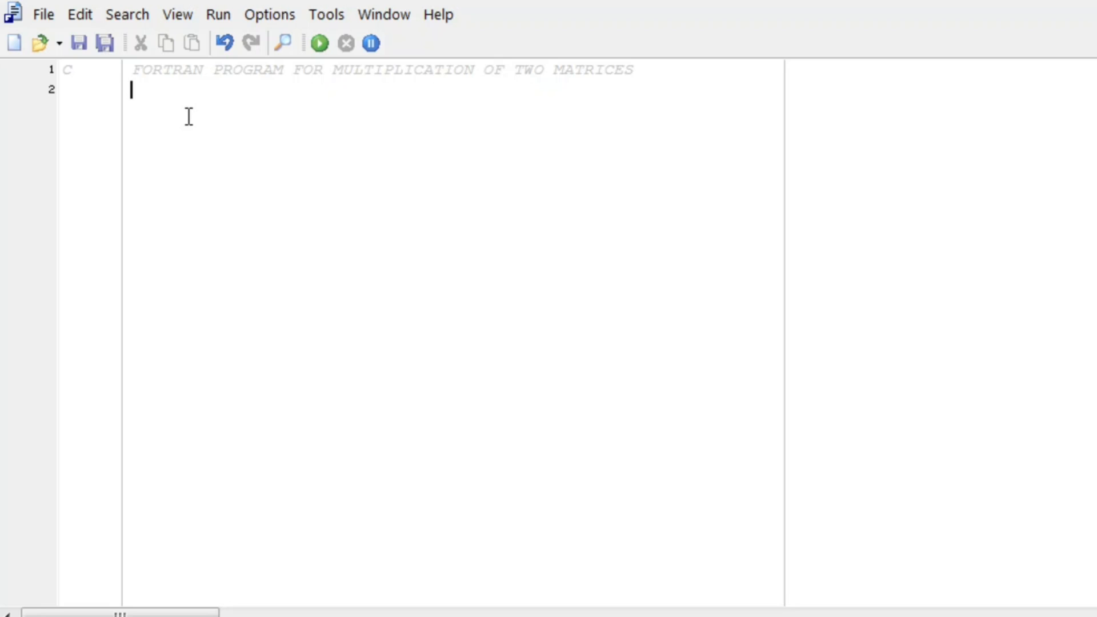
type("INTEGER")
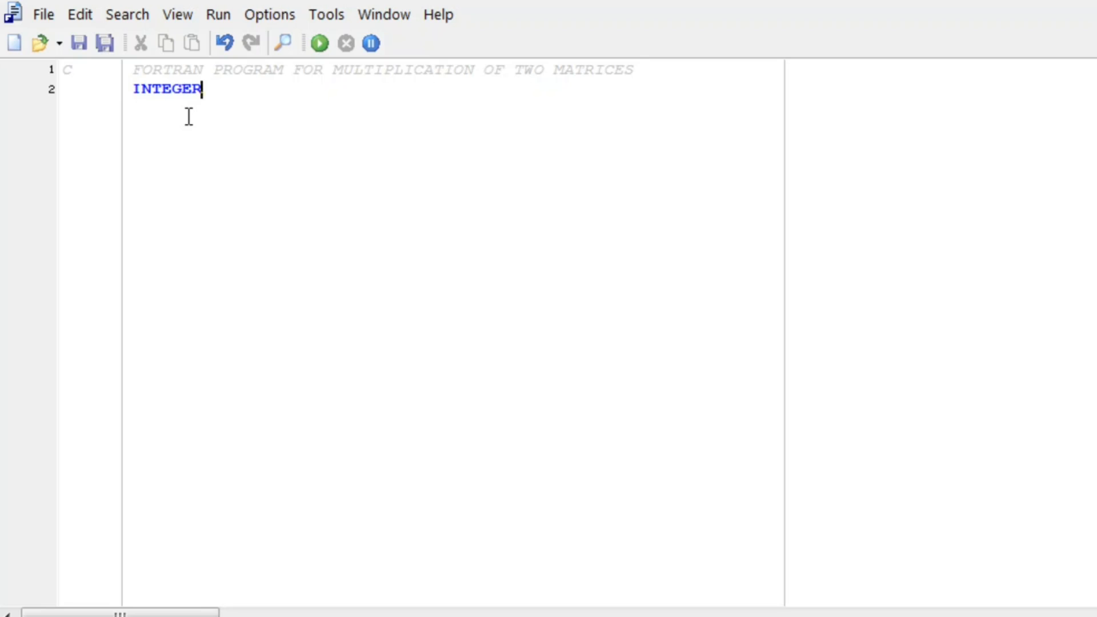
type("A")
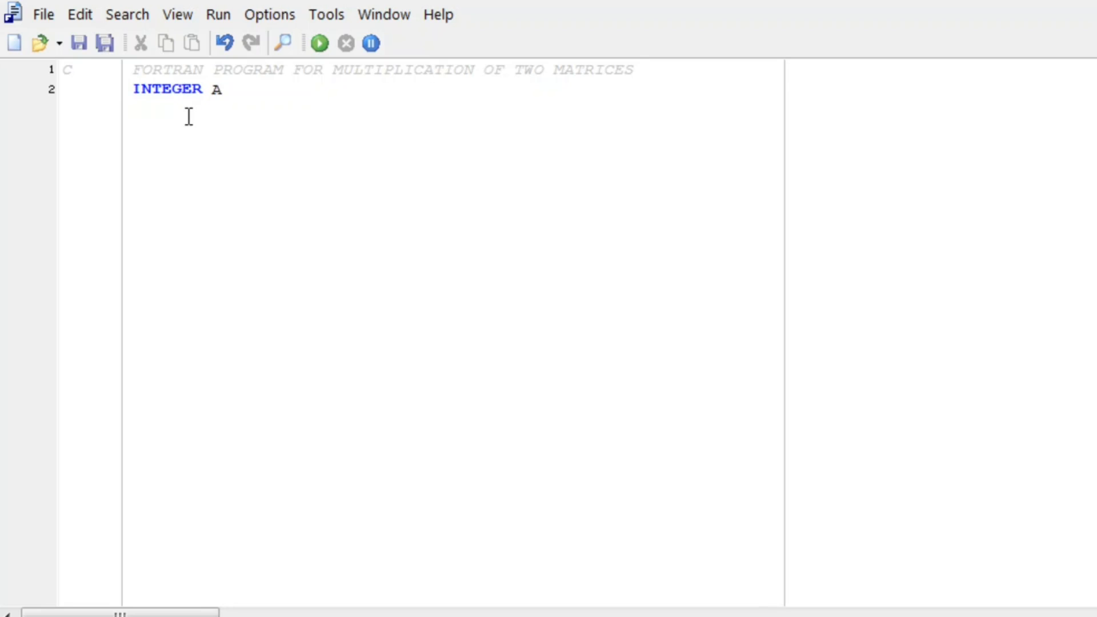
type("(")
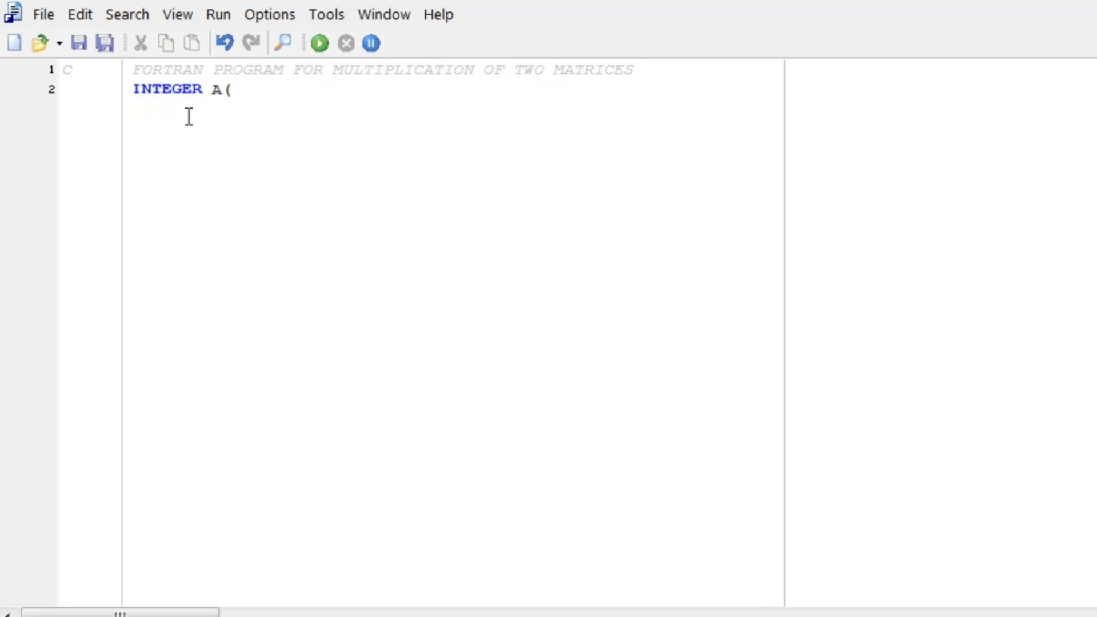
type("3,3)")
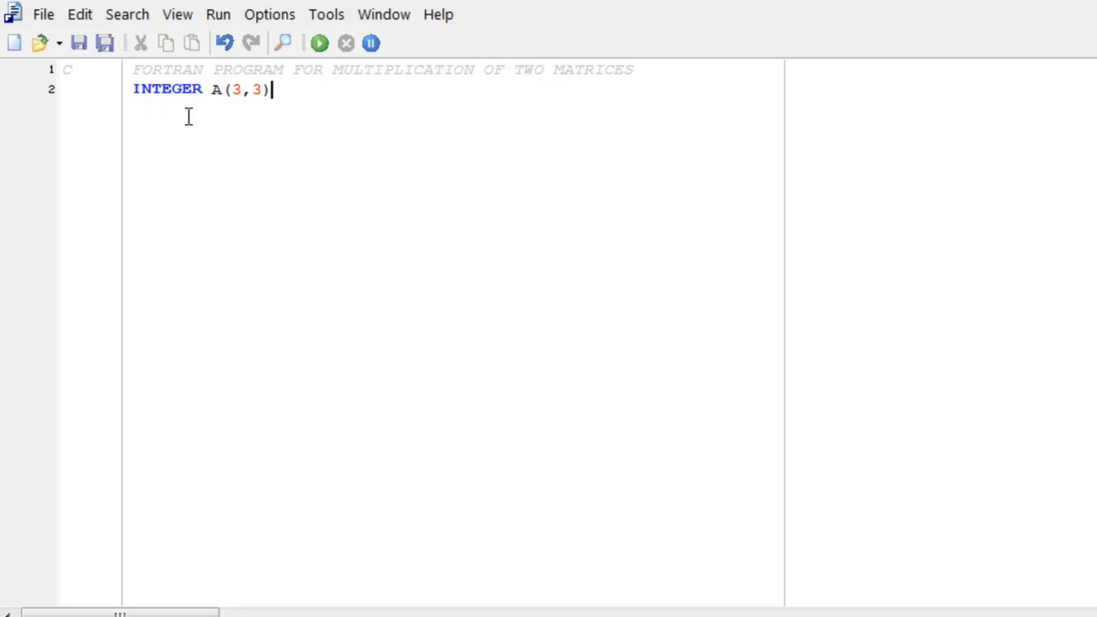
type(",B(3,")
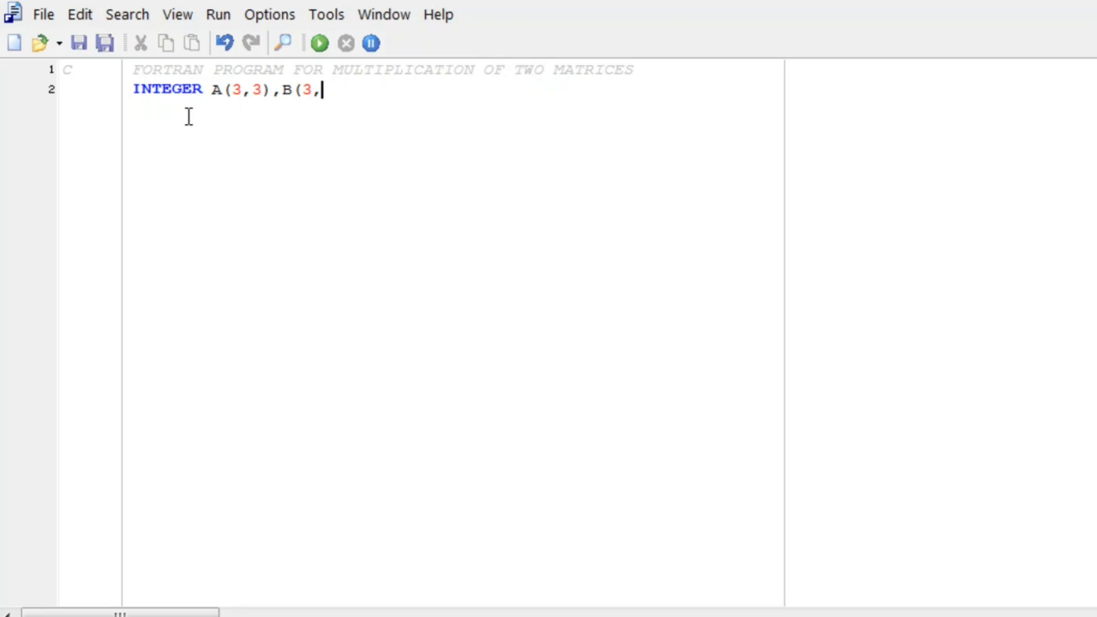
type("3),")
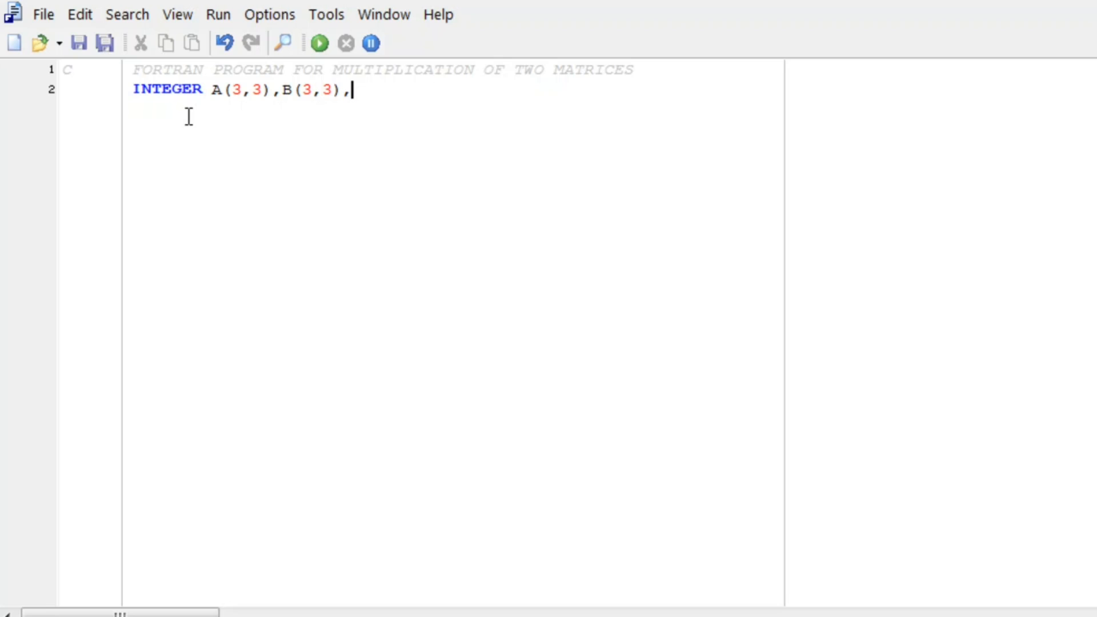
type("C(3,3")
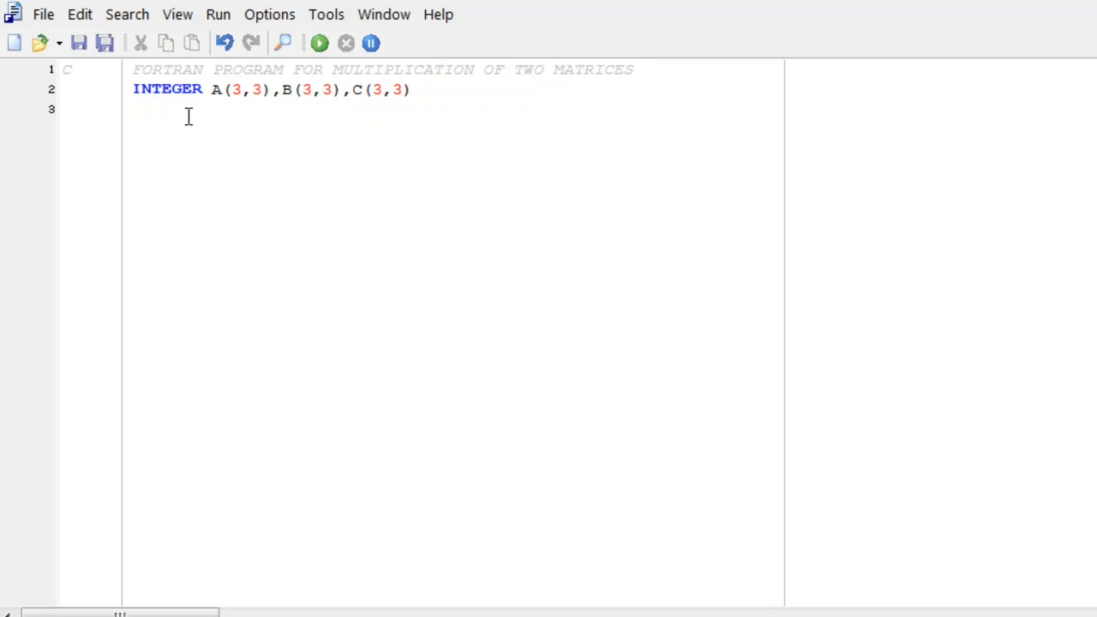
- Write DO 10 I=1,3 followed by READ*,(A(I,J),J=1,3) to read matrix A row by row
type("DO 1")
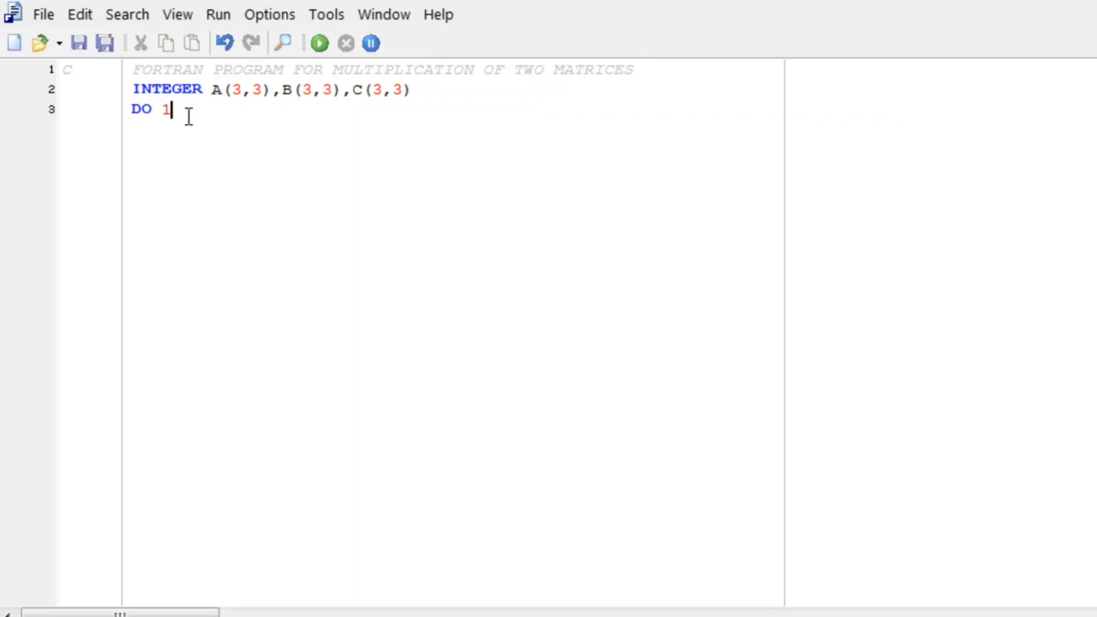
type("0 I=1,3")
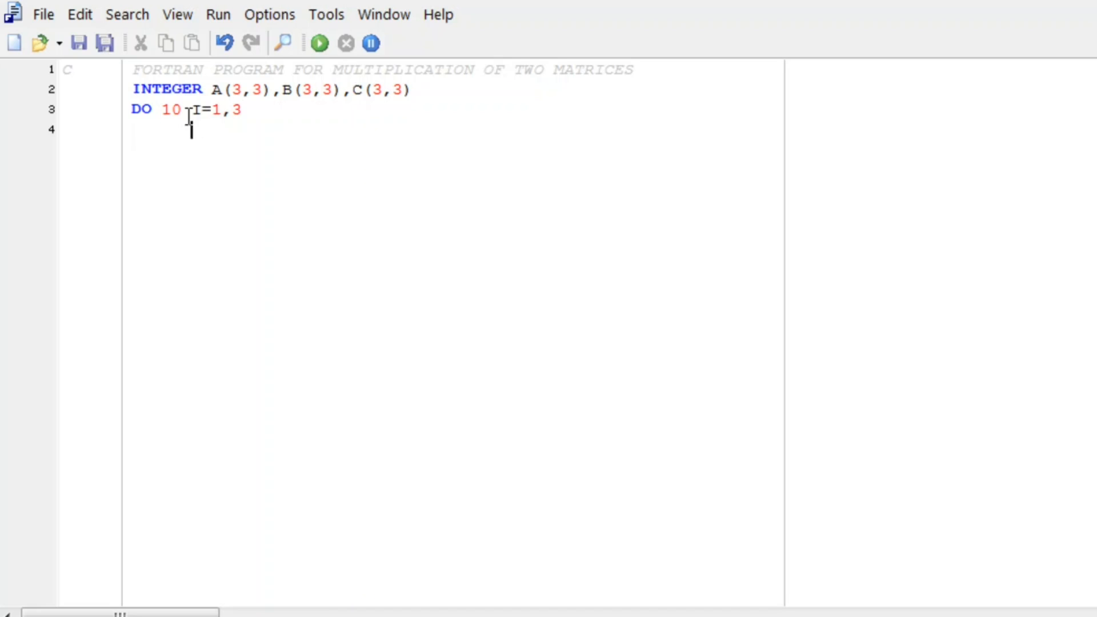
type("REA")
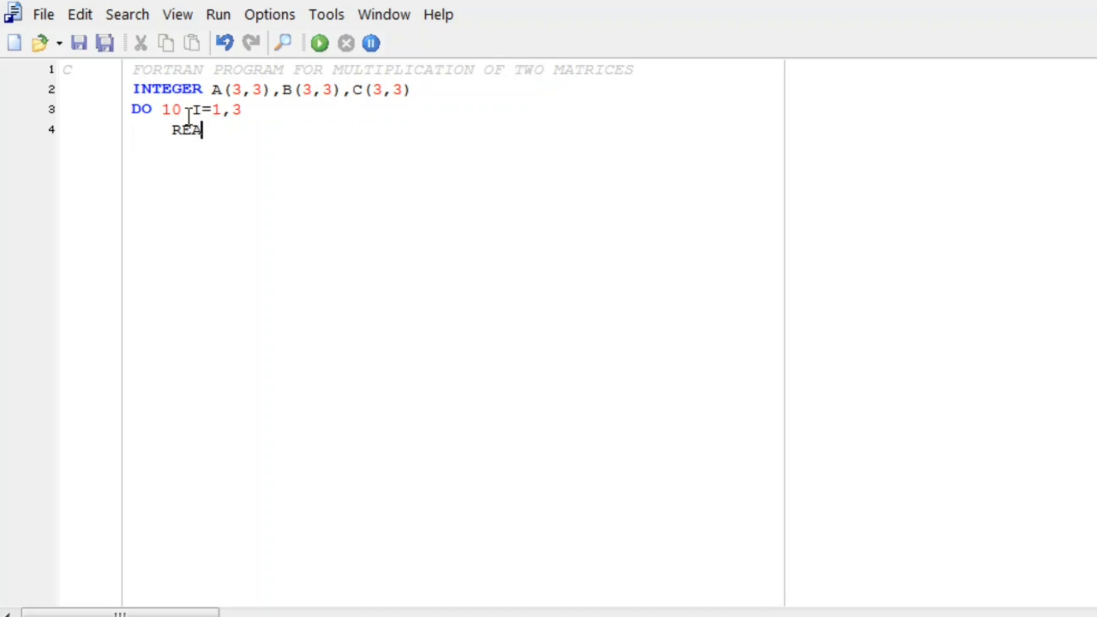
type("D*,")
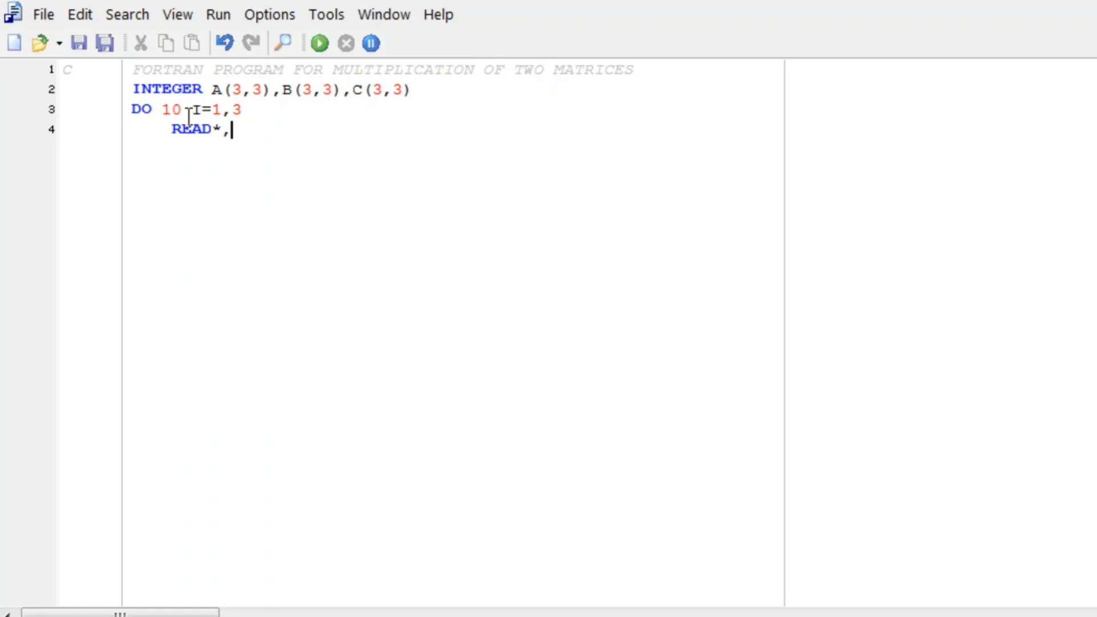
type("(")
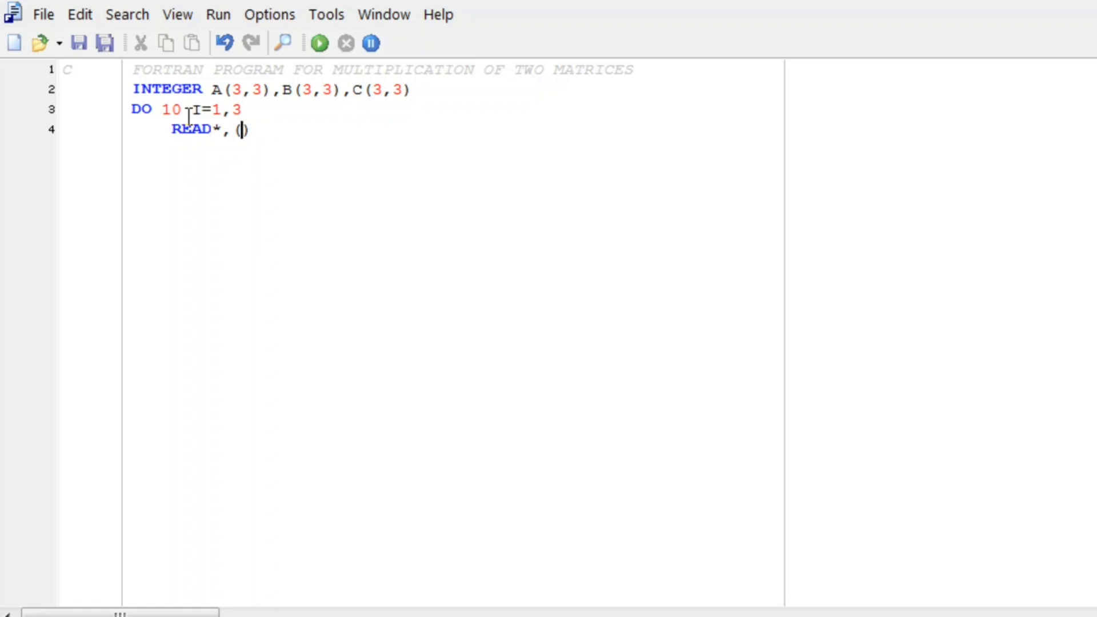
type("A(I,")
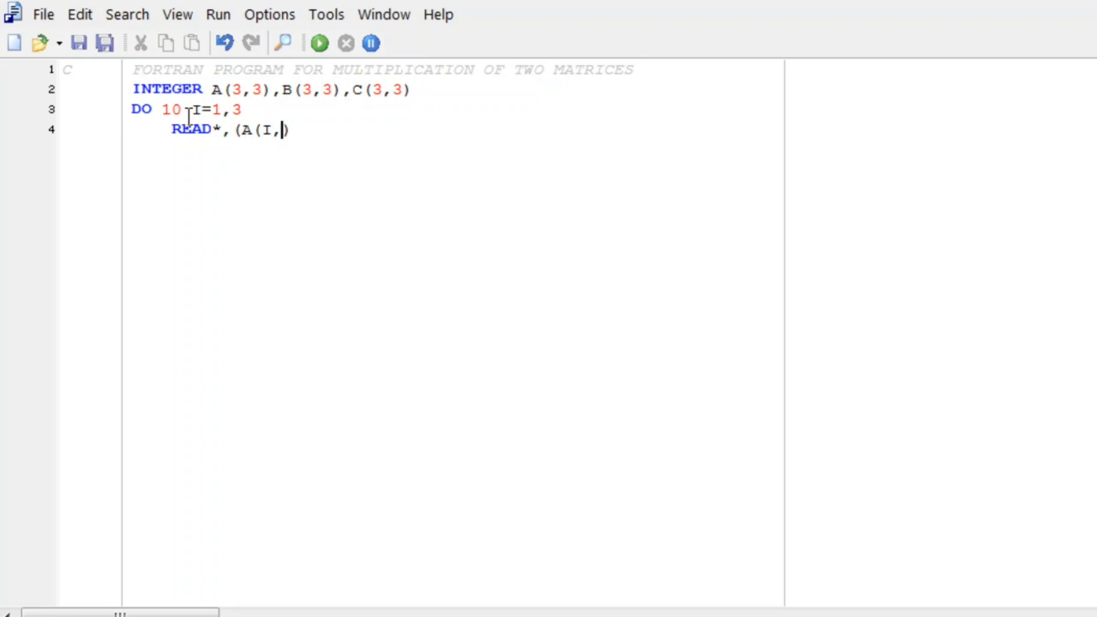
type("J),J")
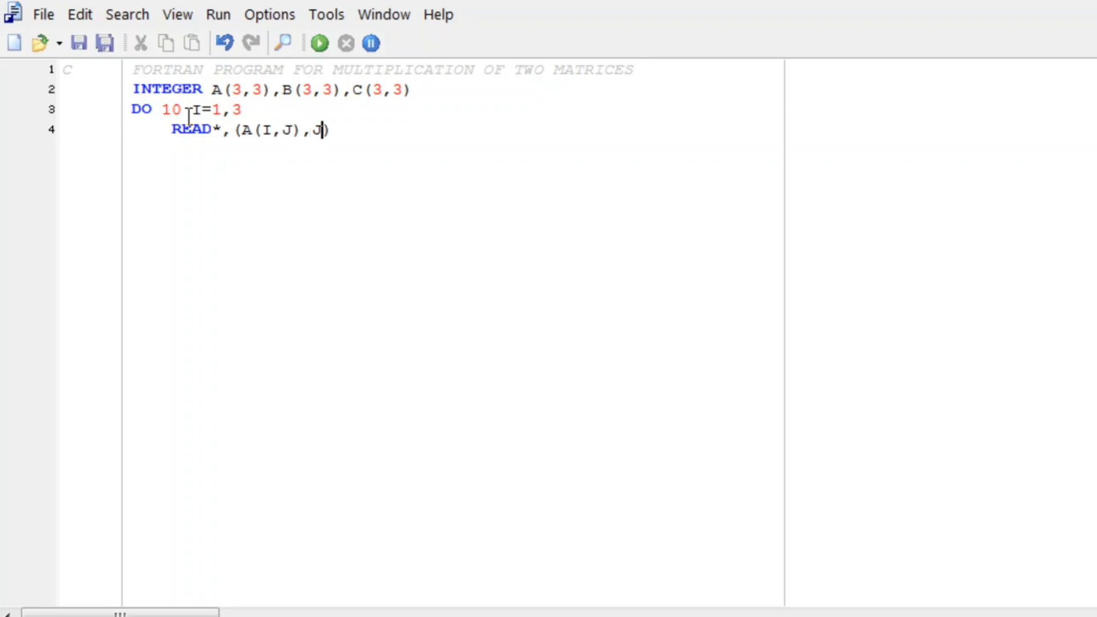
type("=1,3)")
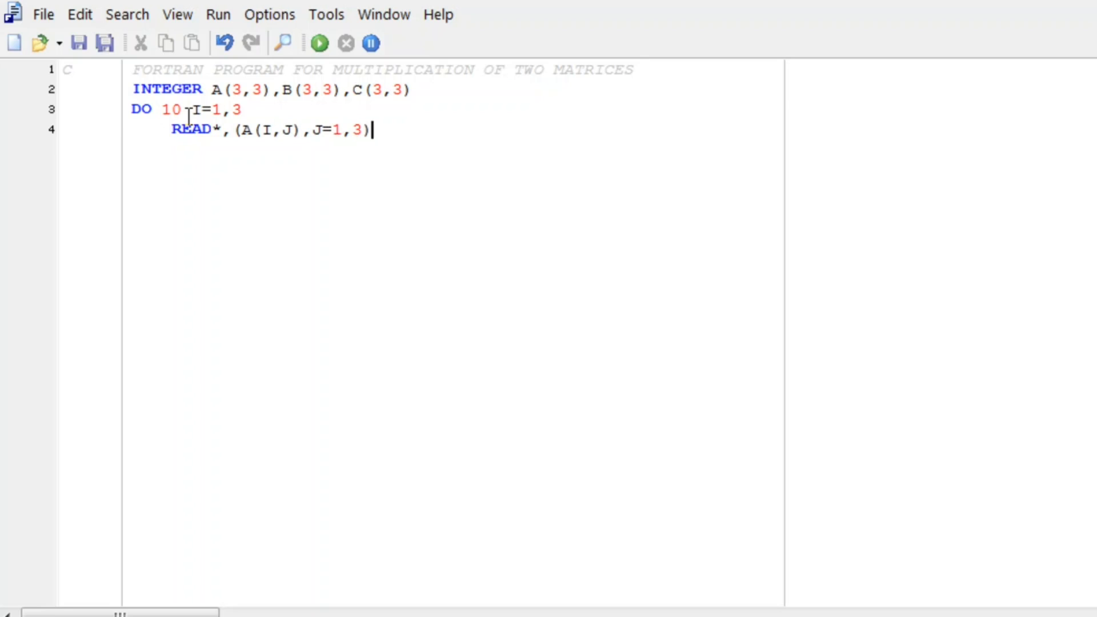
key("Return")
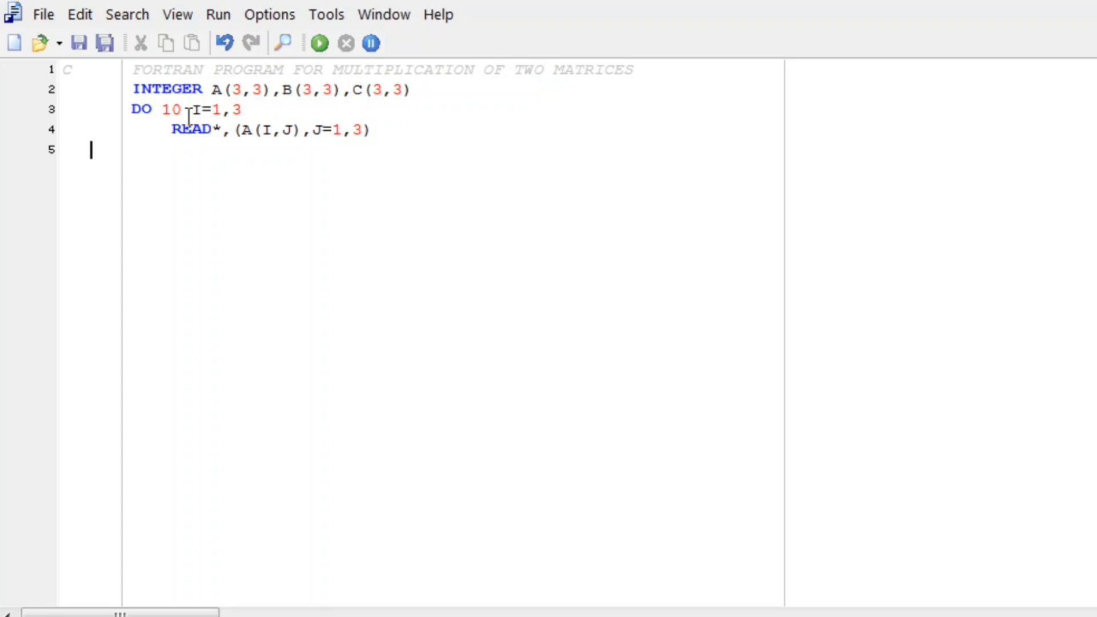
- Close the reading loop with the labelled 10 CONTINUE statement
type("10")
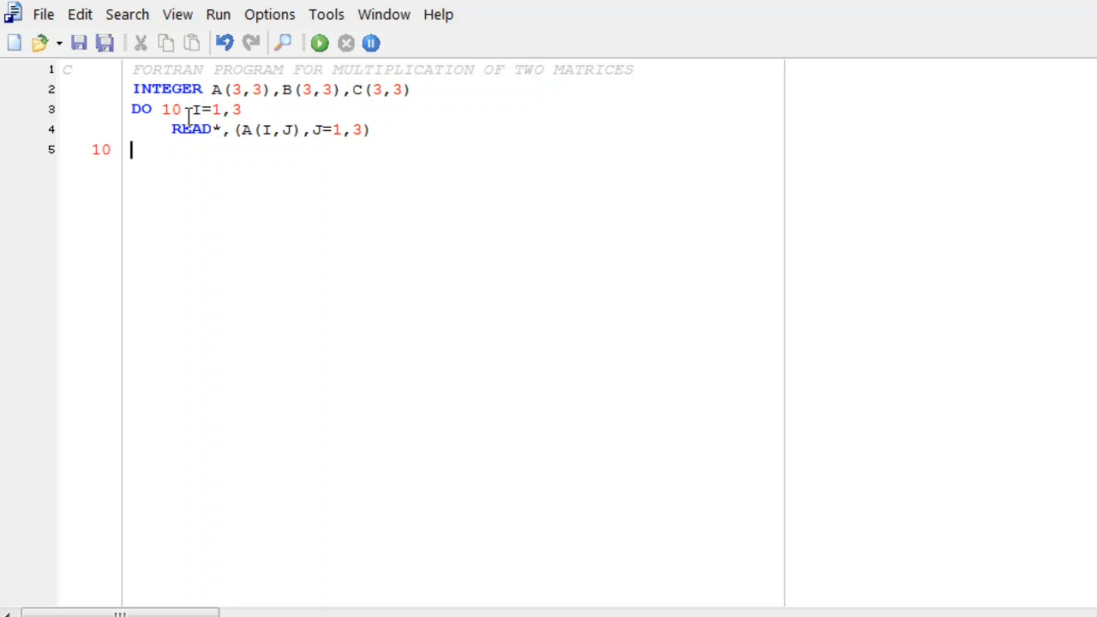
type("CONTINUE")
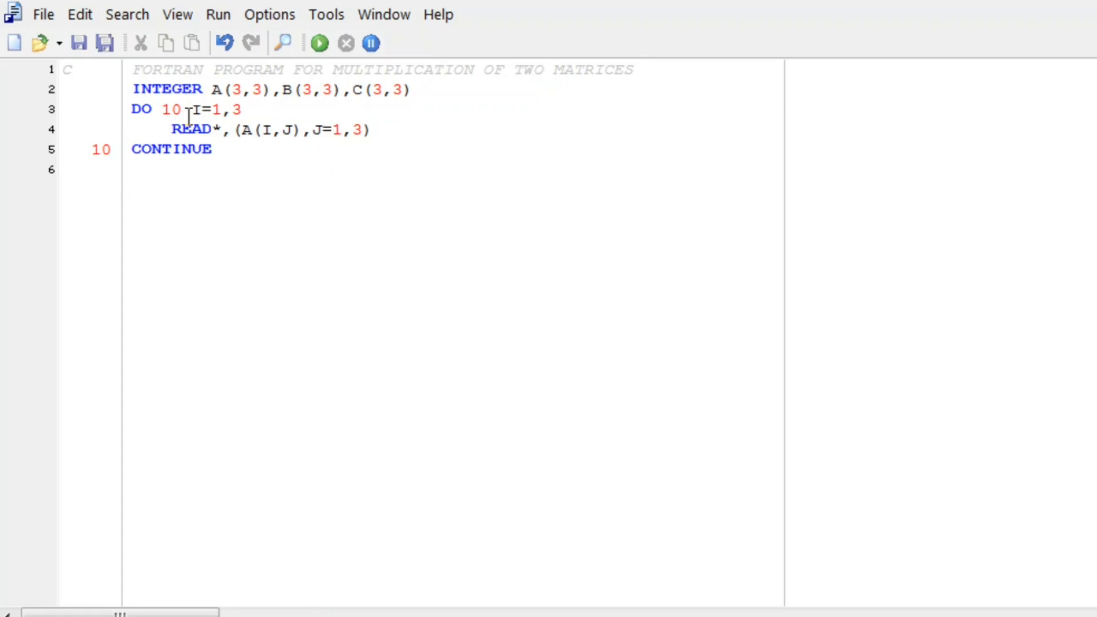
- Write DO 20 I=1,3 and READ*,(B(I,J),J=1,3), reusing the read list from line 4
type("DO 2")
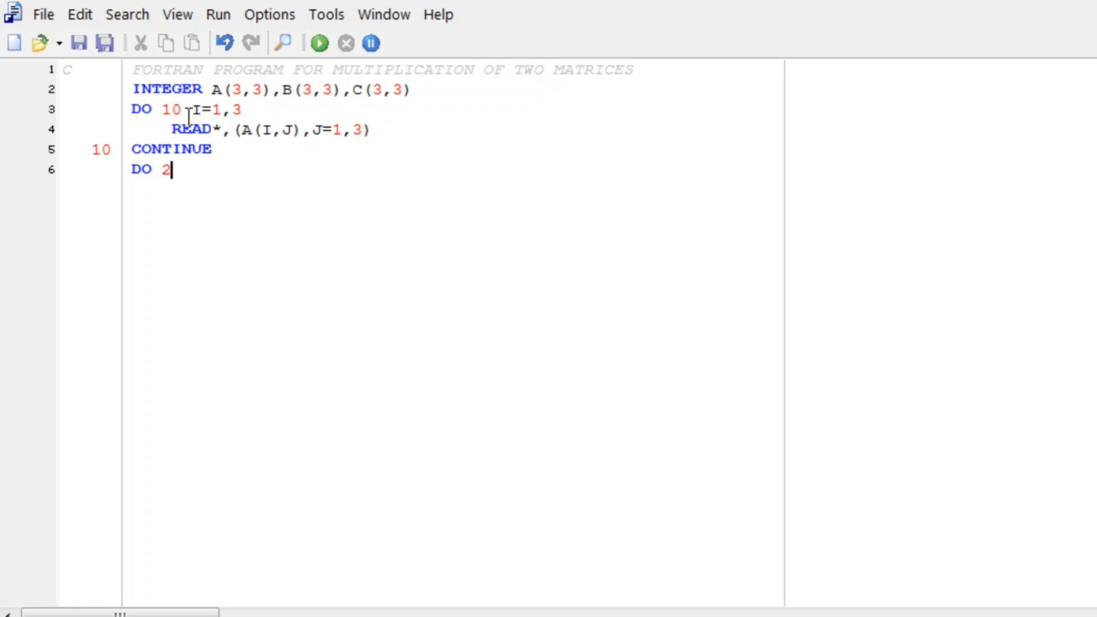
type("0 I=1,3")
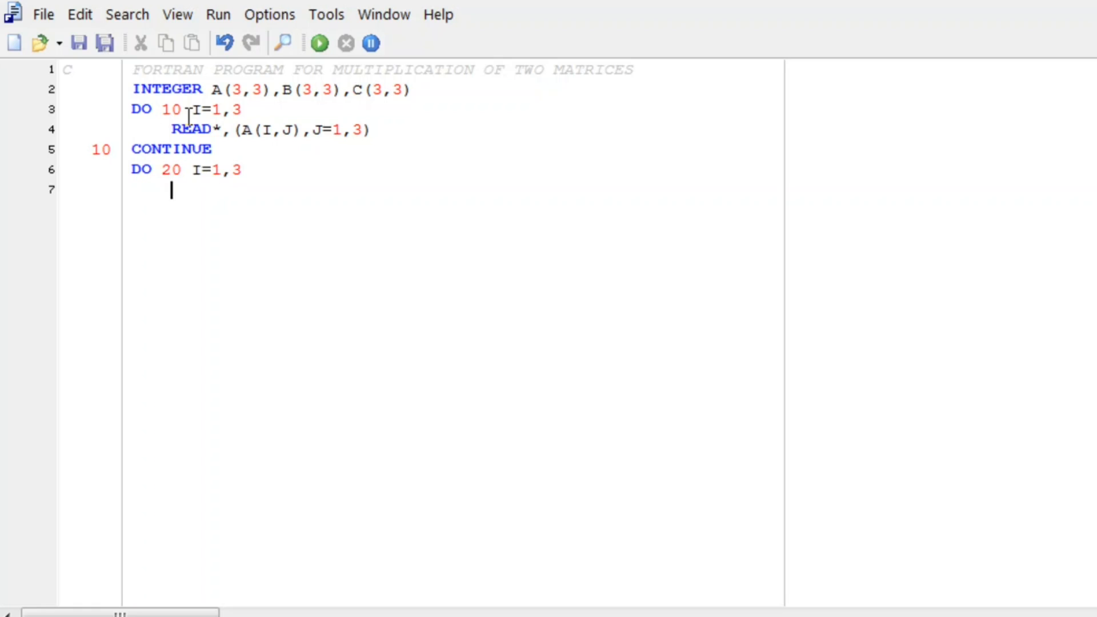
type("R")
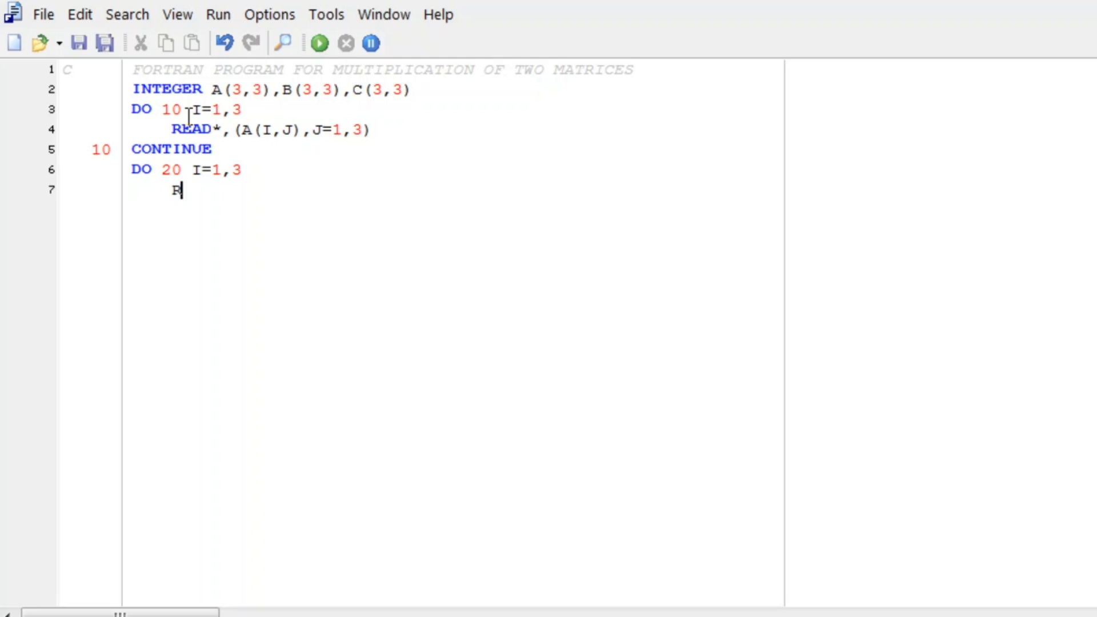
type("EAD*")
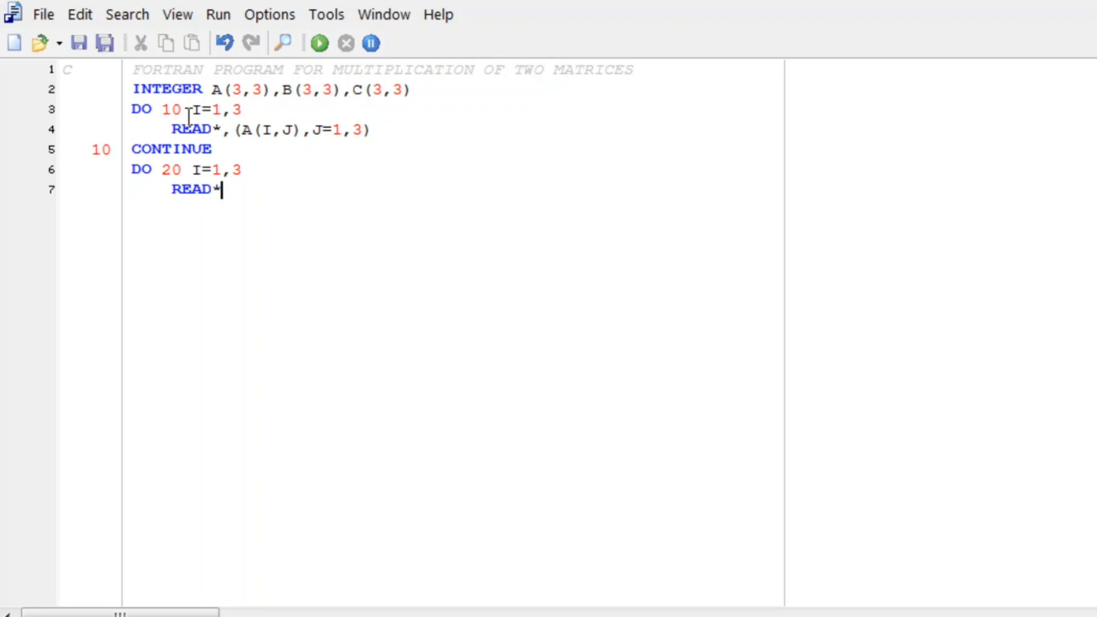
type(",")
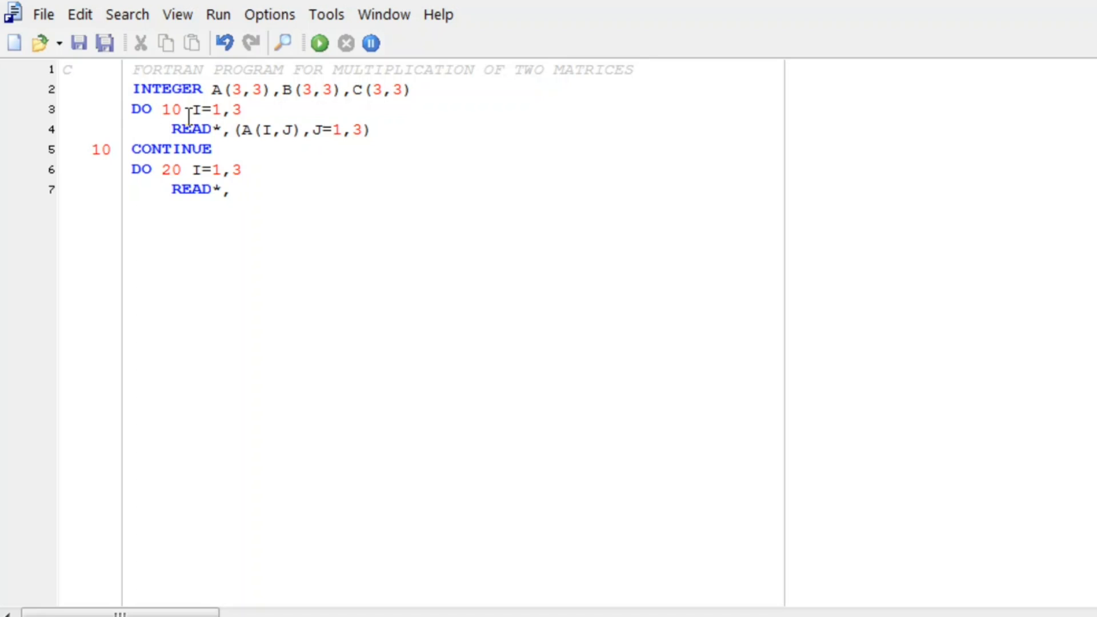
left_click_drag(235, 129, 353, 129)
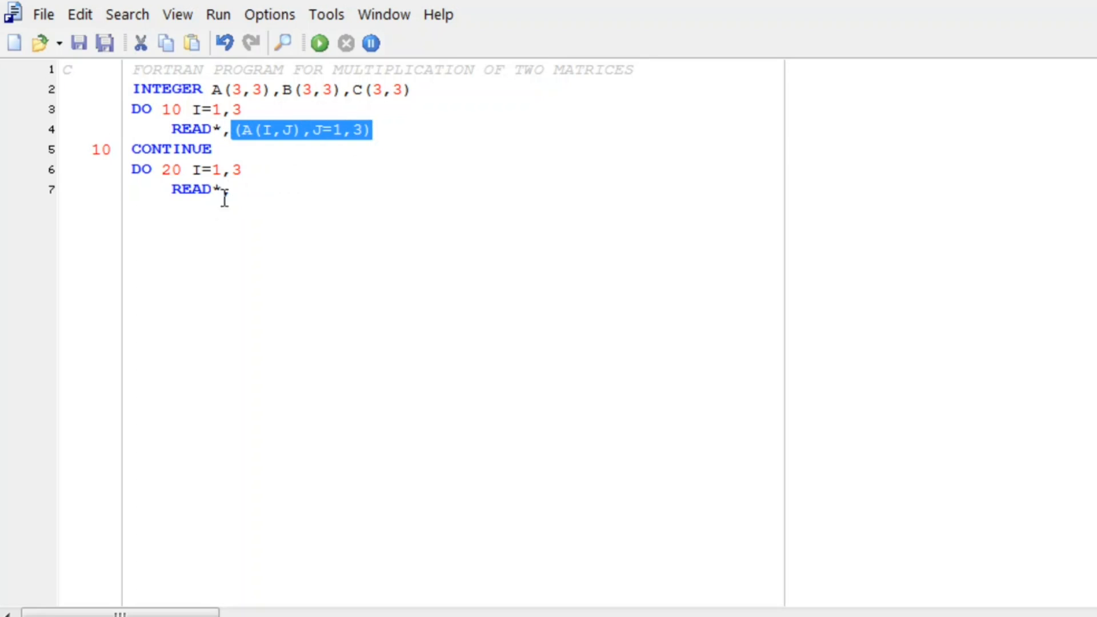
type("(A(I,J),J=1,3)")
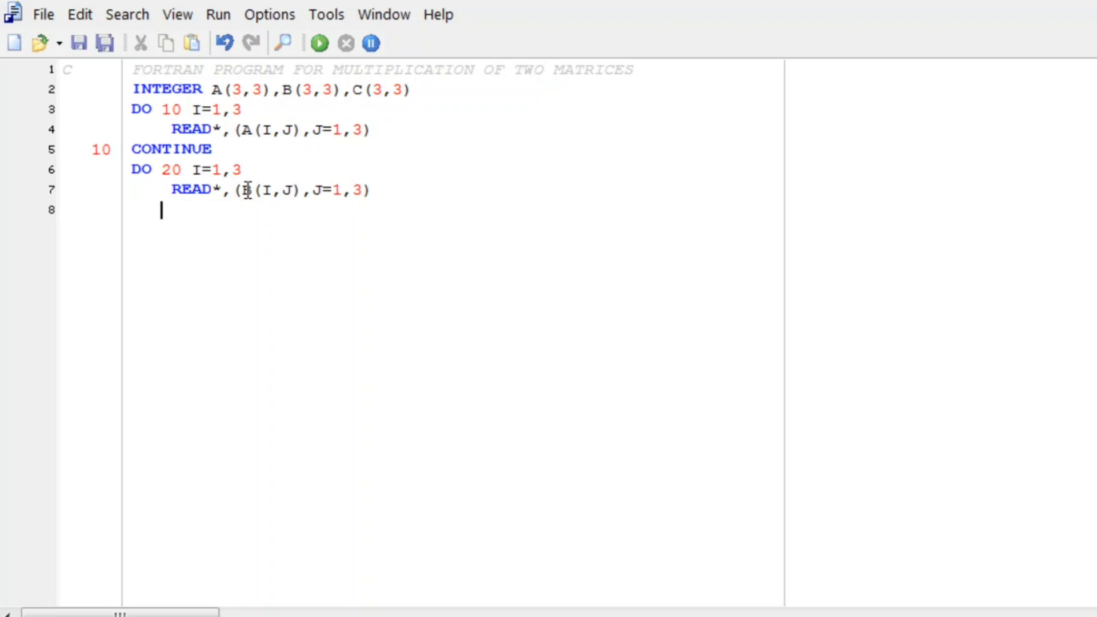
- Close the second reading loop with the labelled 20 CONTINUE statement
type("20")
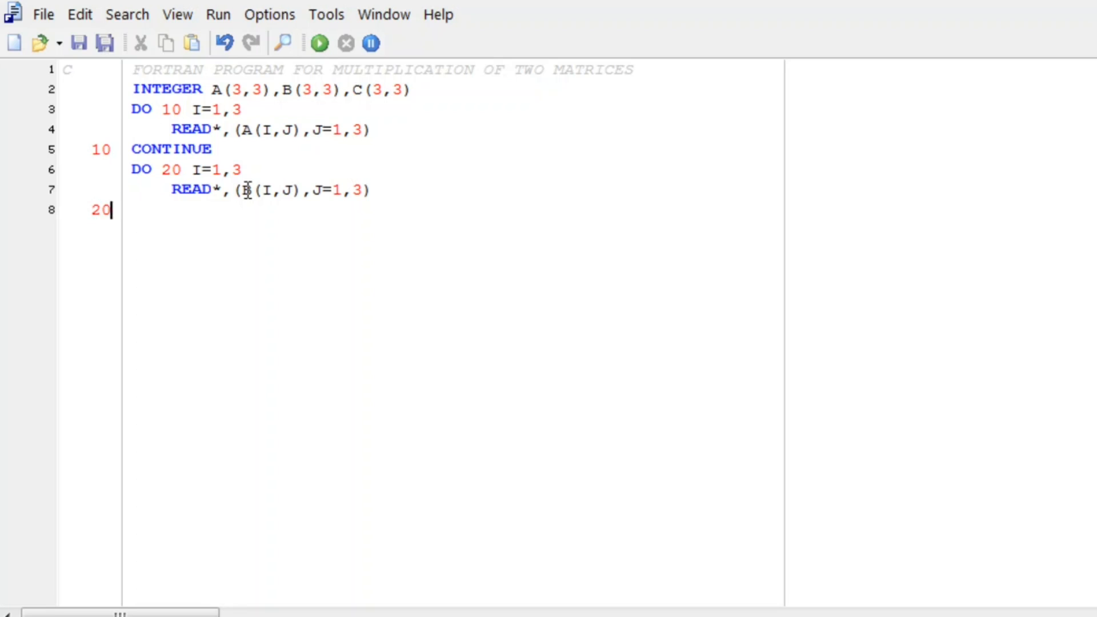
type("CONTI")
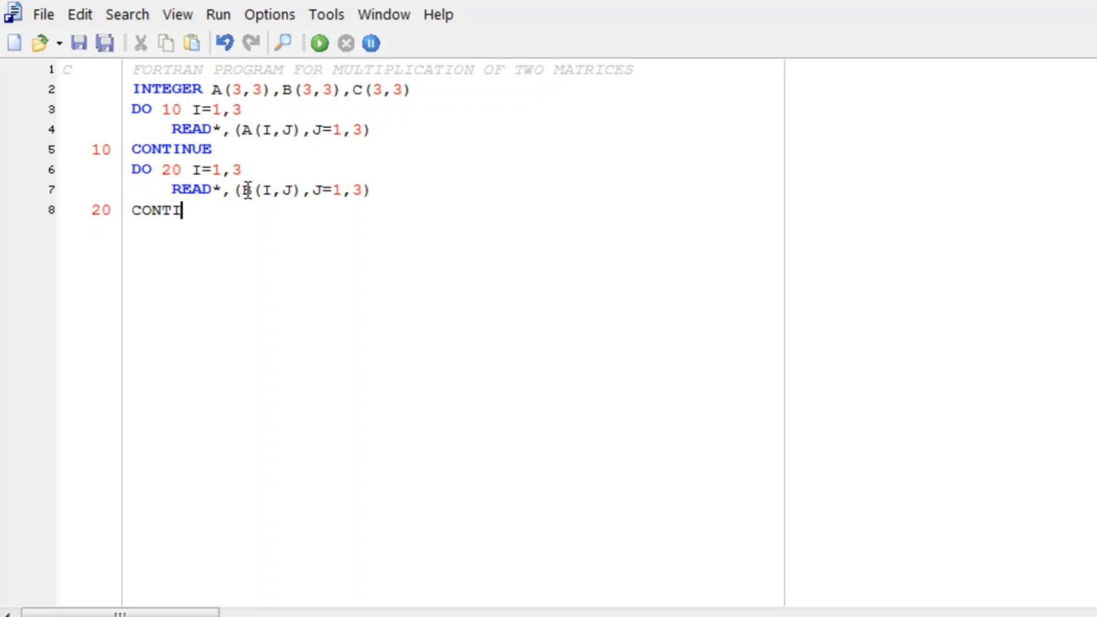
type("NUE")
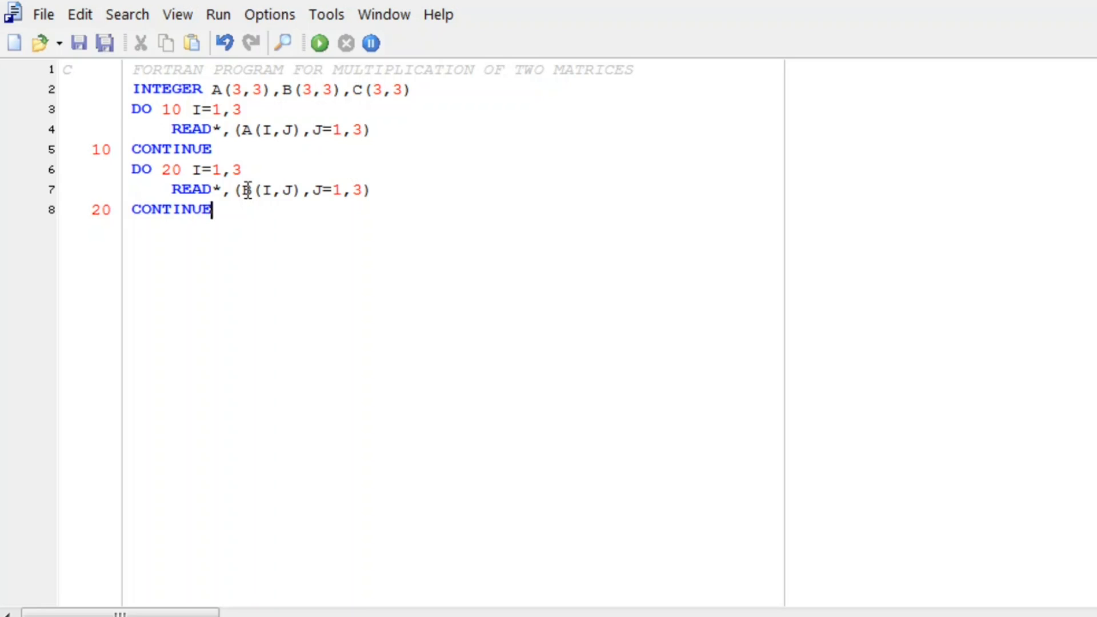
- Begin the nested loops DO 30 I=1,3 and DO 40 J=1,3 after the CONTINUE
key("Return")
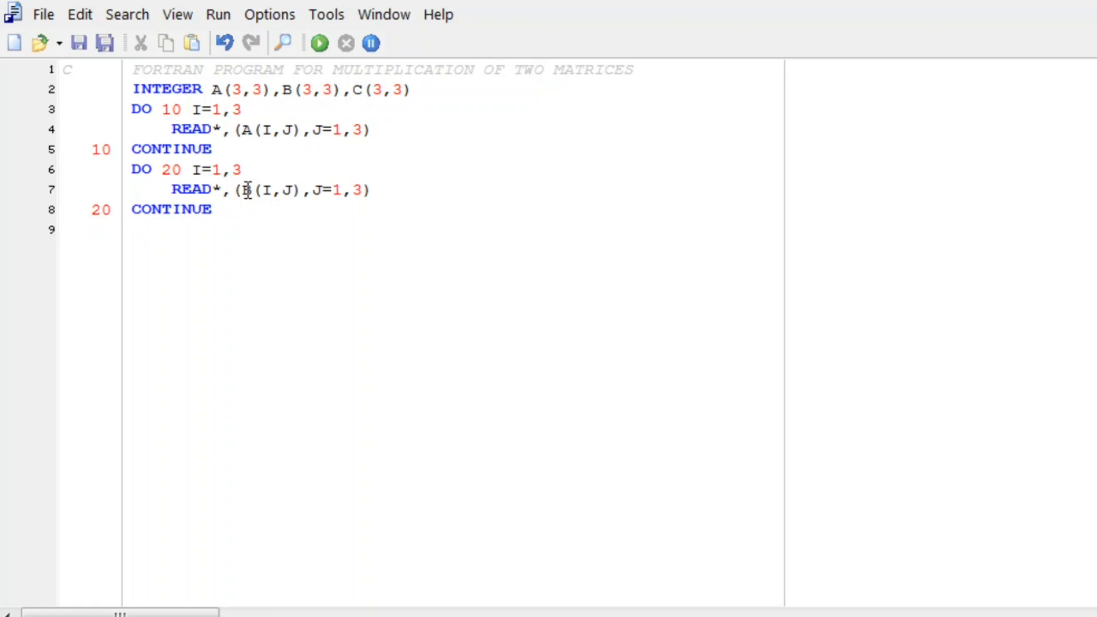
type("DO")
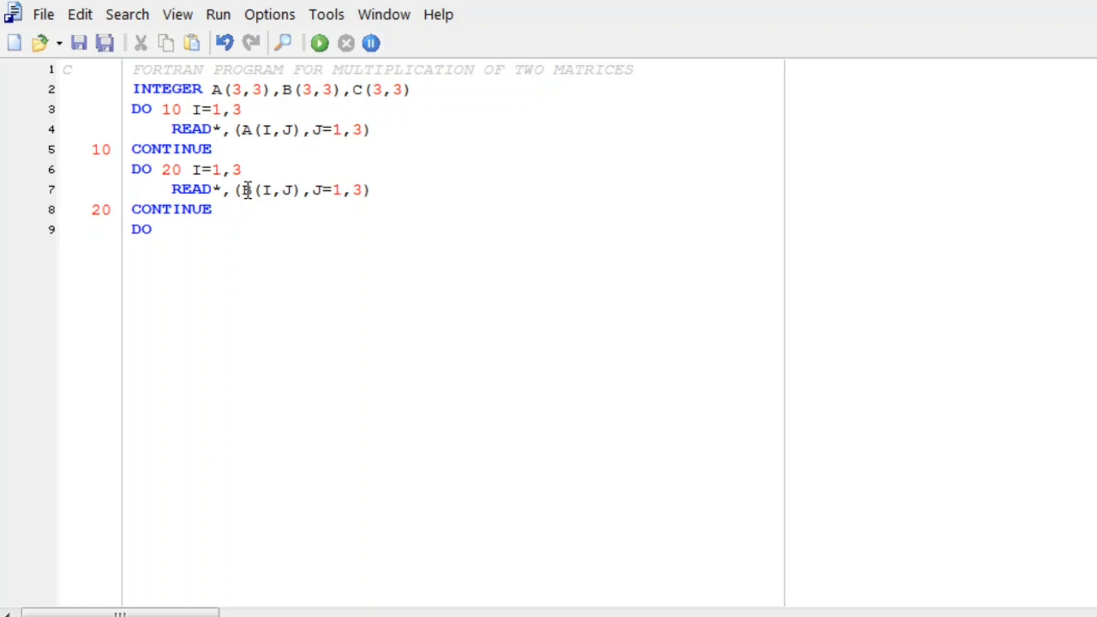
type("3")
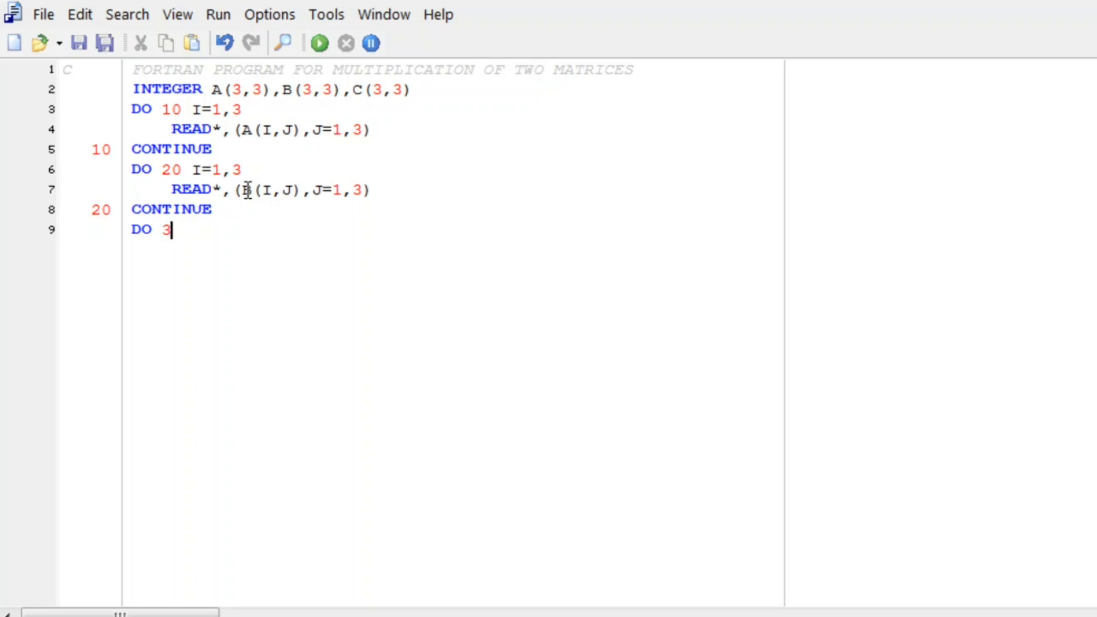
type("0 I")
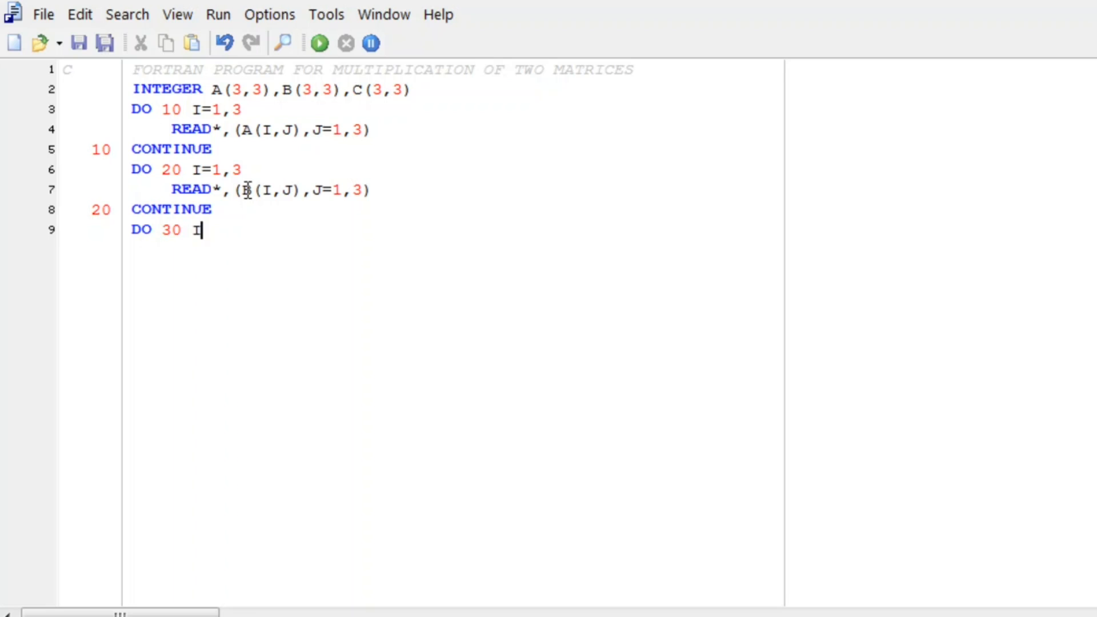
type("=1,3")
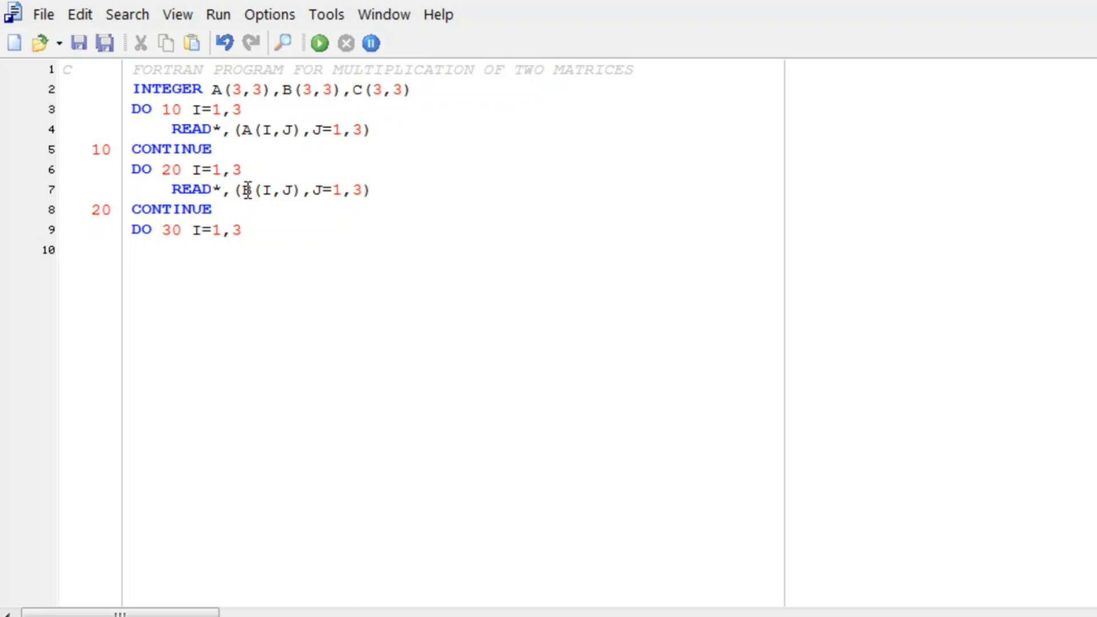
type("D")
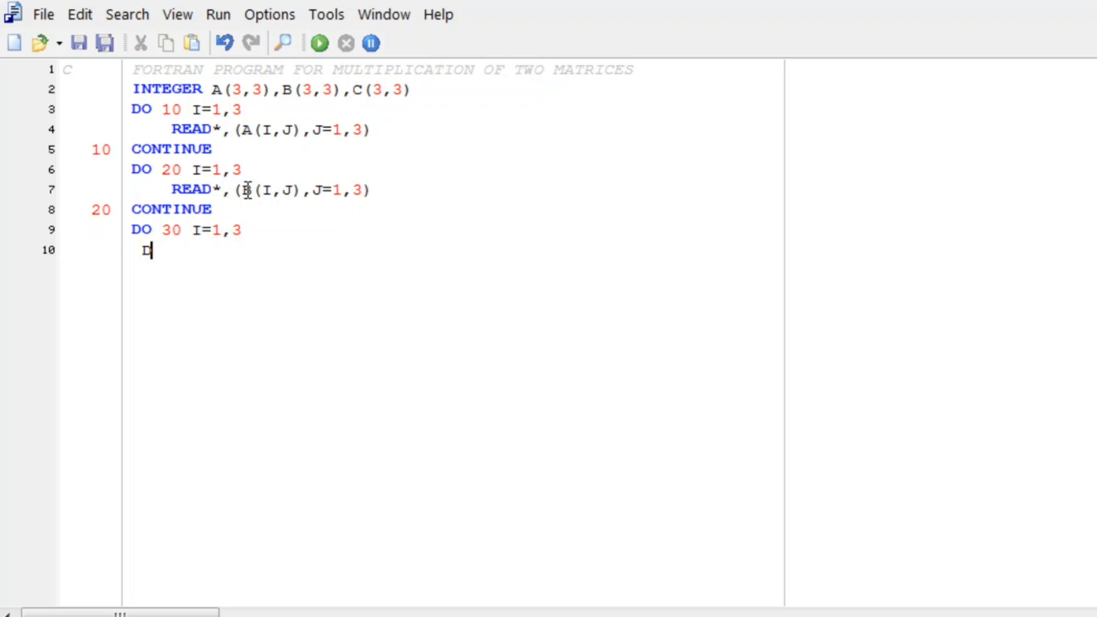
type("O")
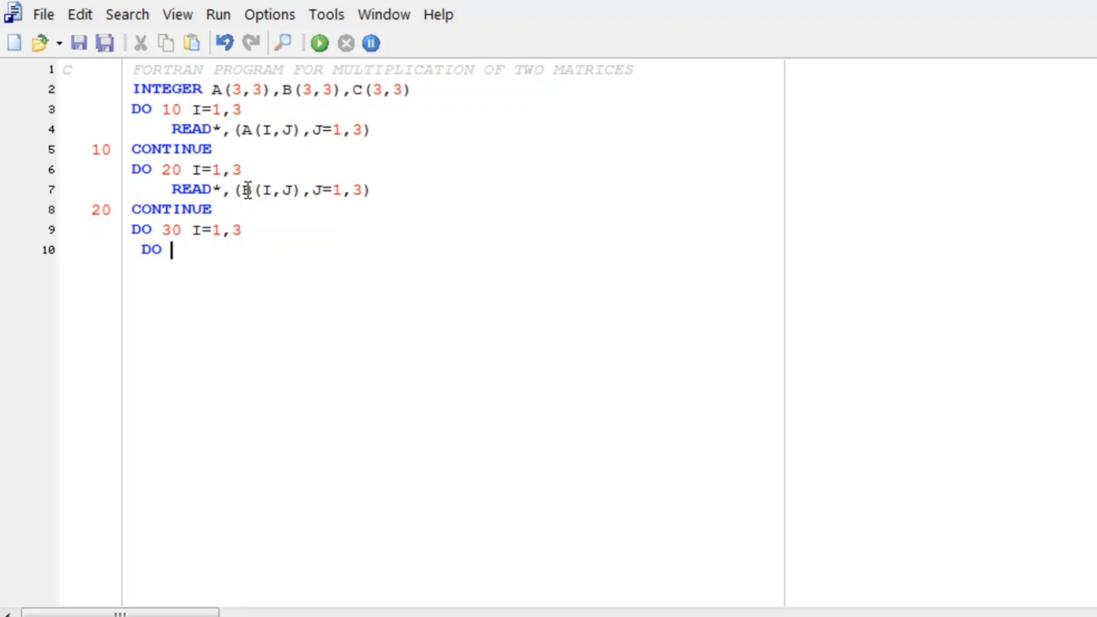
type("40")
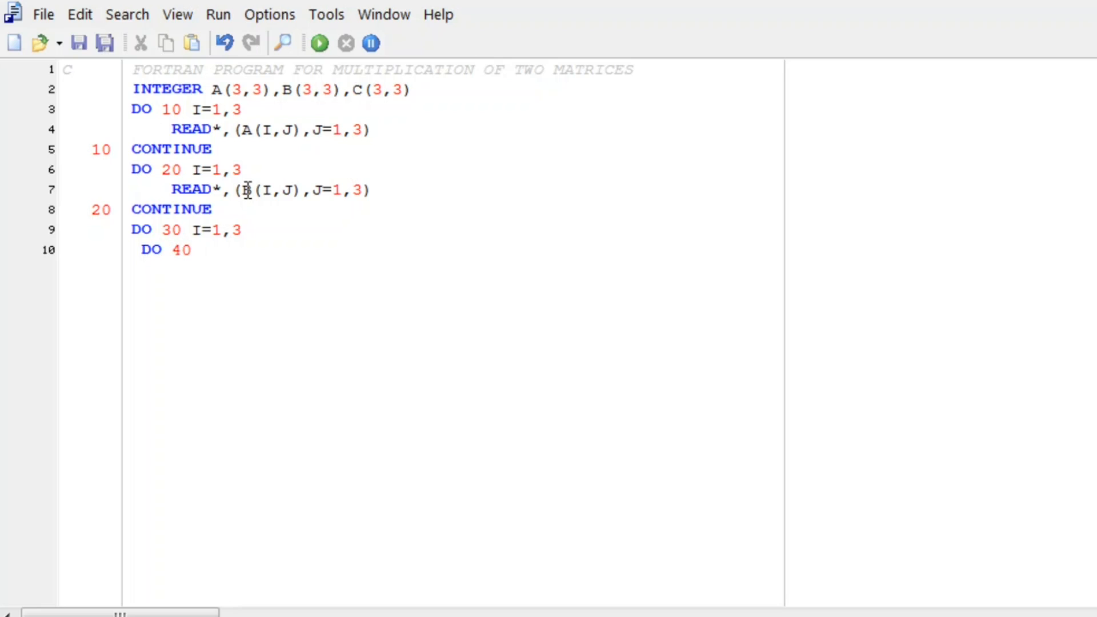
type("J=1,3")
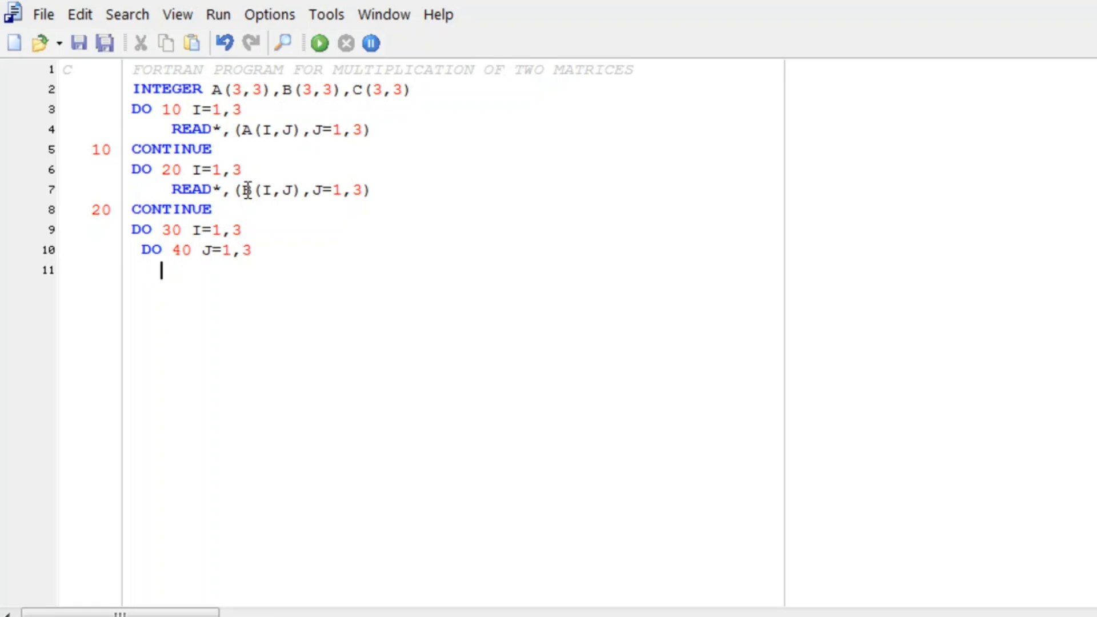
- Initialise the product element with C(I,J)=0 inside the J loop
type("C(I")
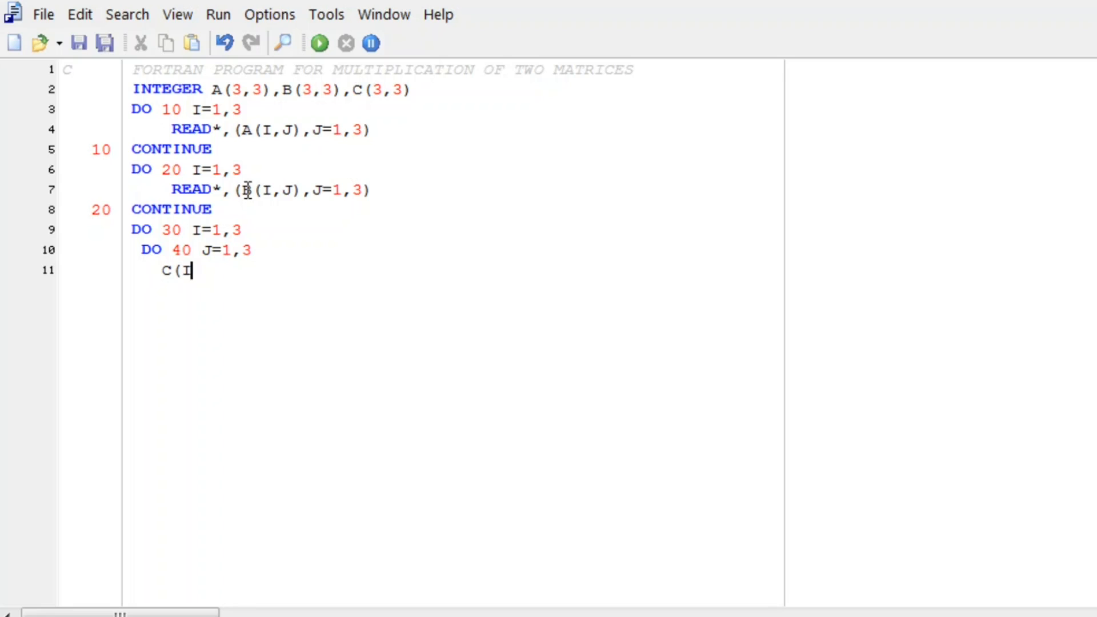
type(",J)=0")
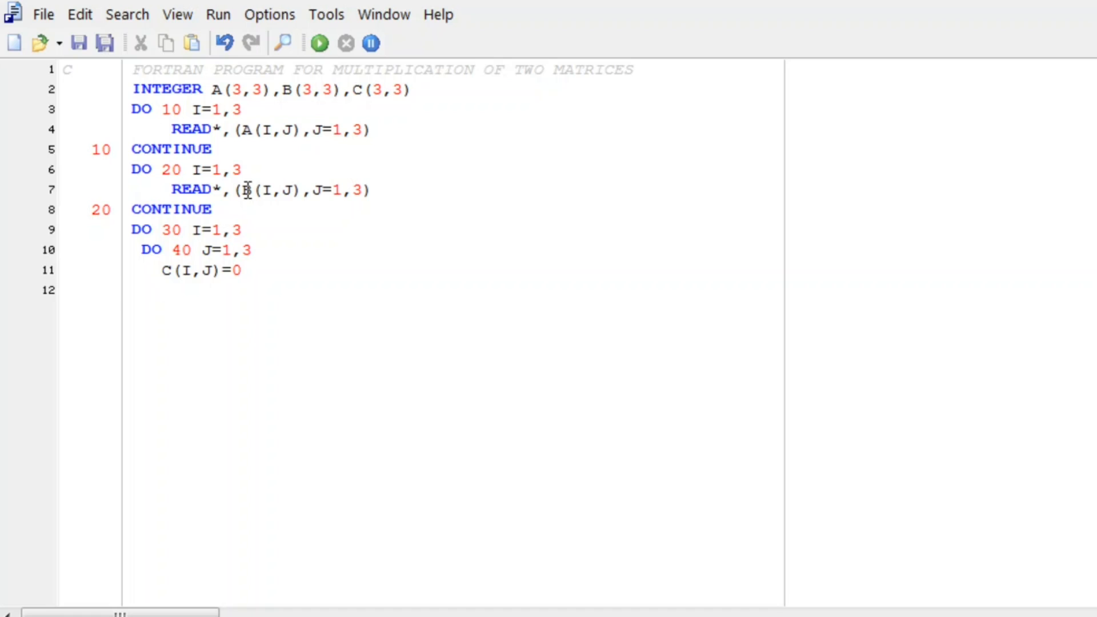
- Begin the innermost loop DO 50 K=1,3
type("DO")
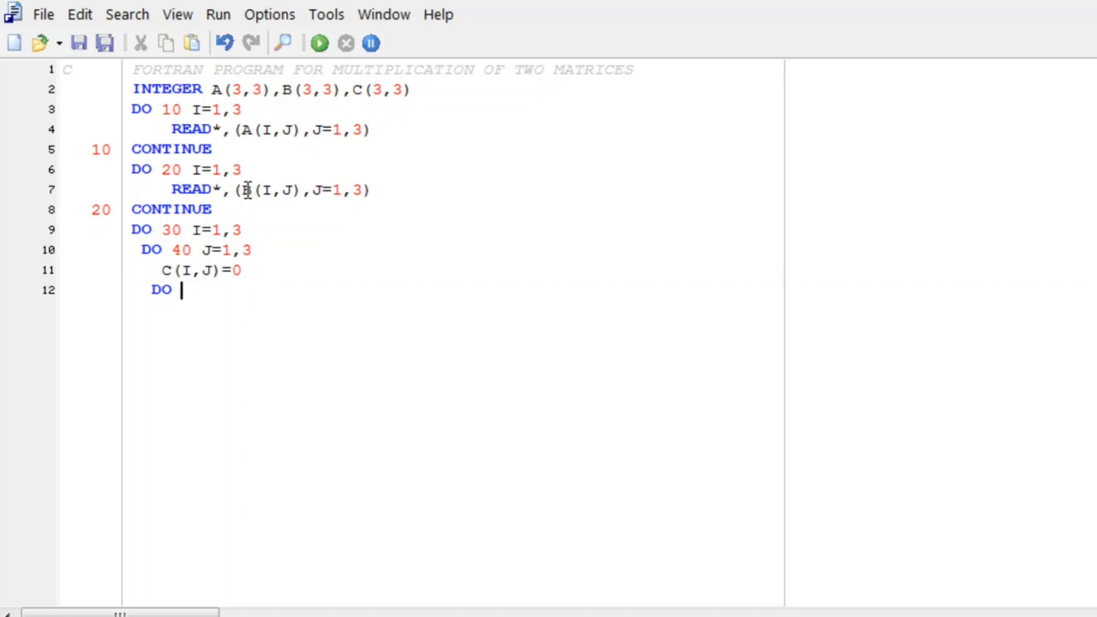
type("5")
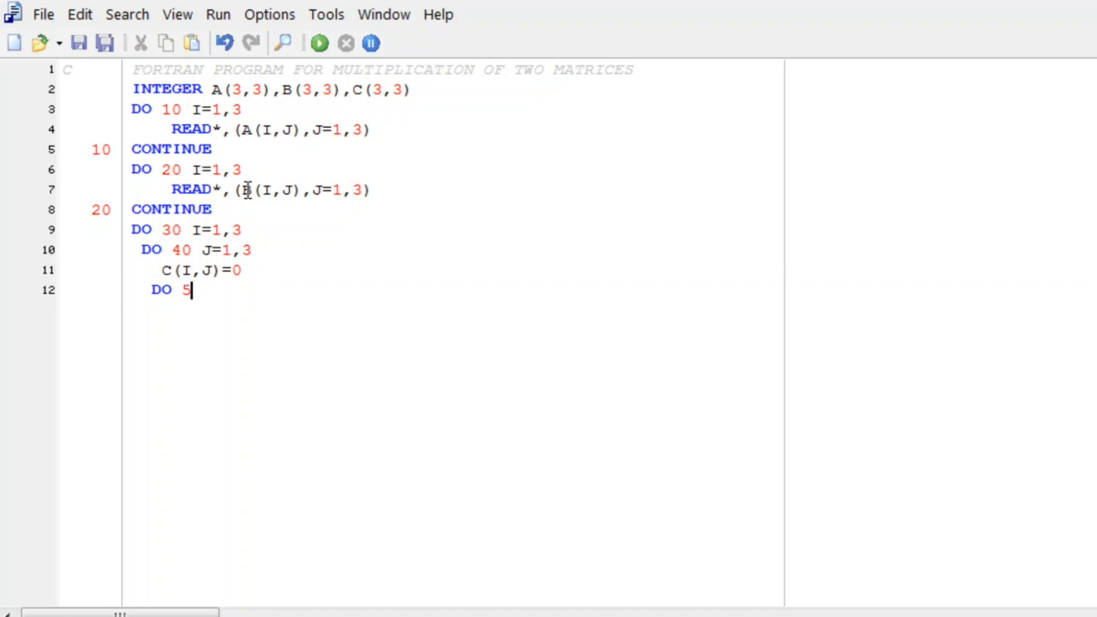
type("0")
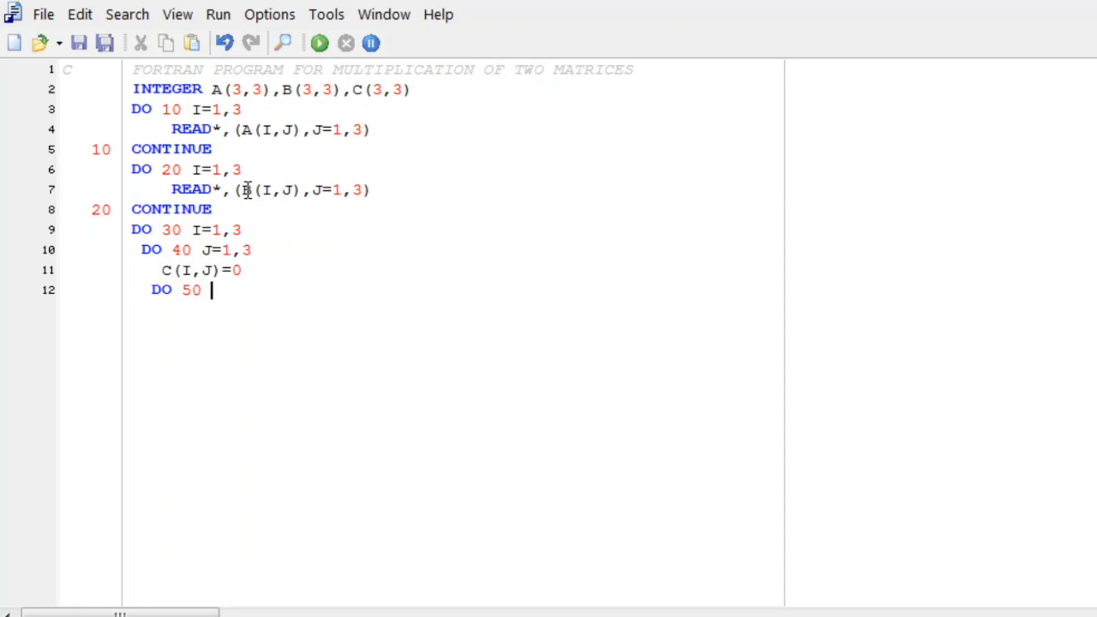
type("K=1,3")
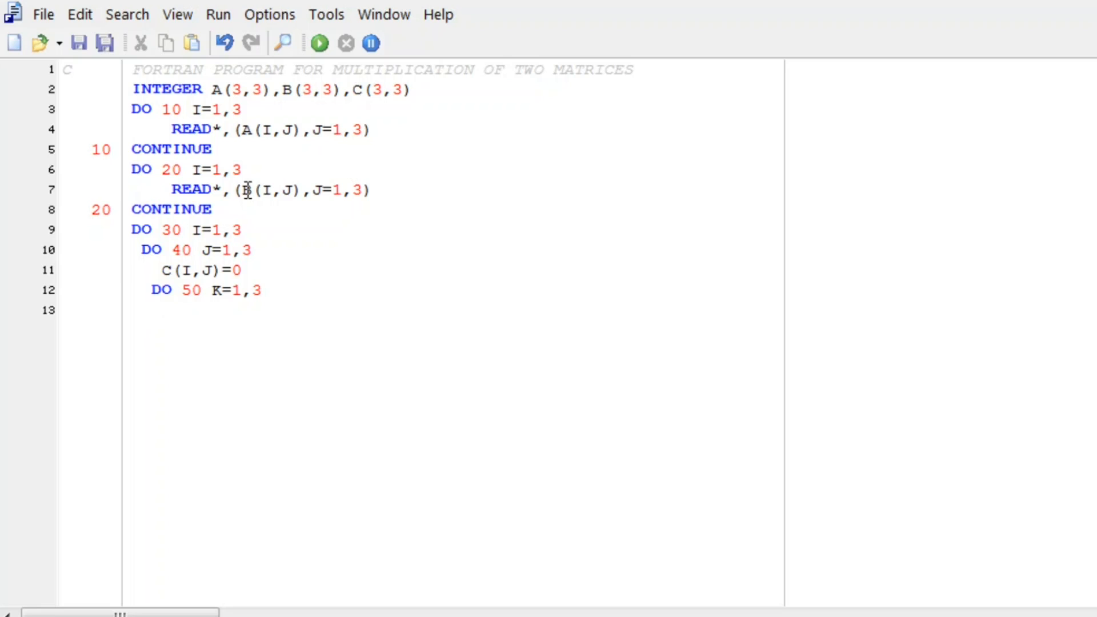
- Write the accumulation C(I,J) = C(I,J) + A(I,K)*b(K,J) and start line 14
type("C(I")
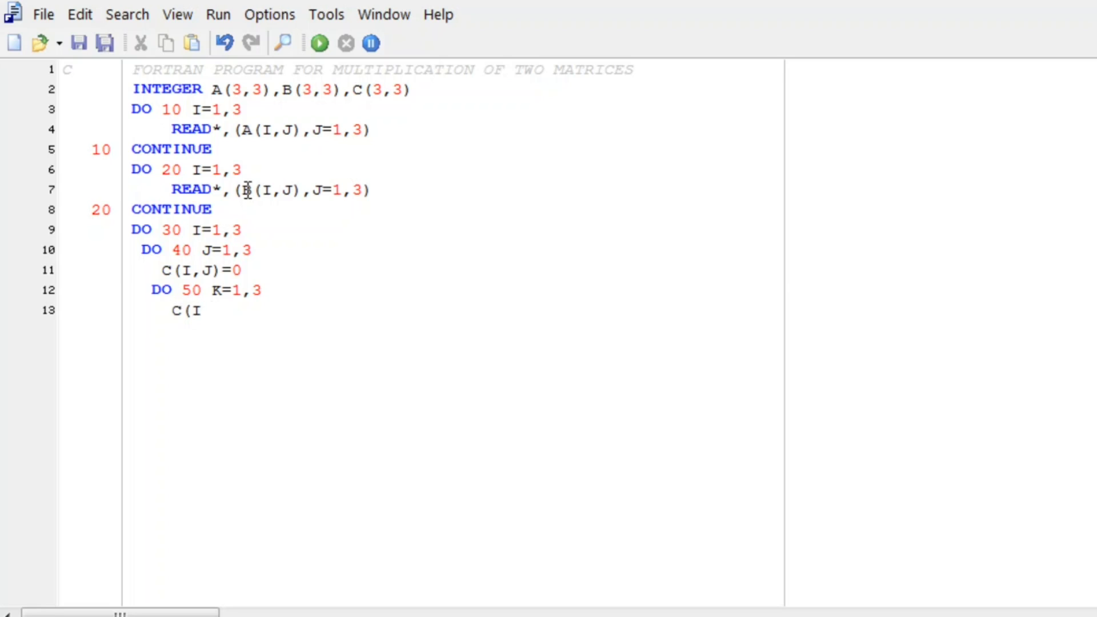
type(",J)")
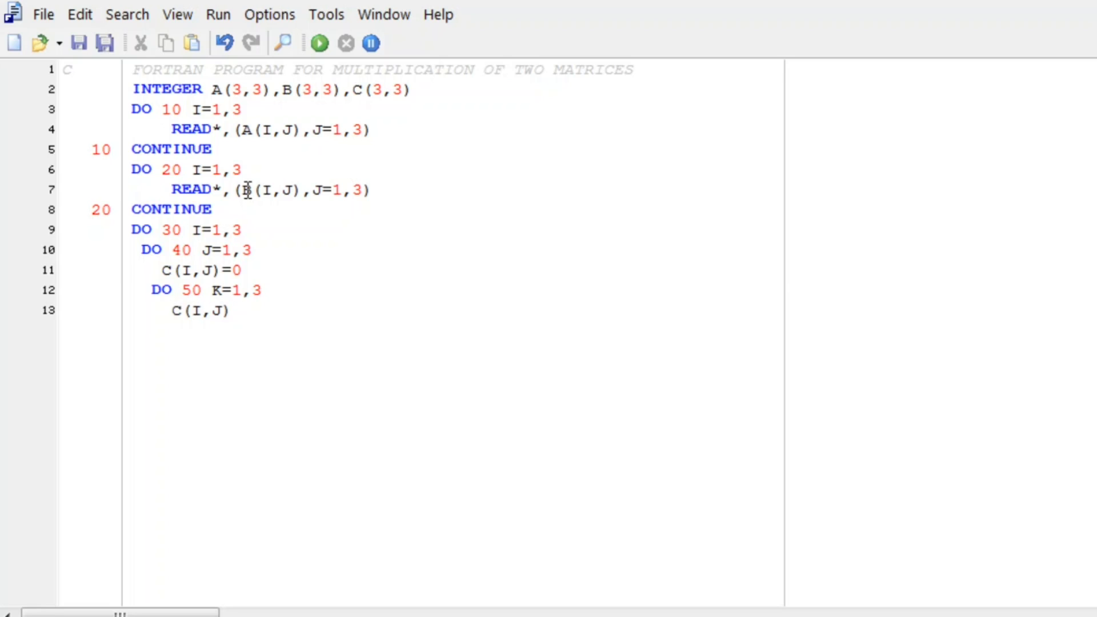
type("=")
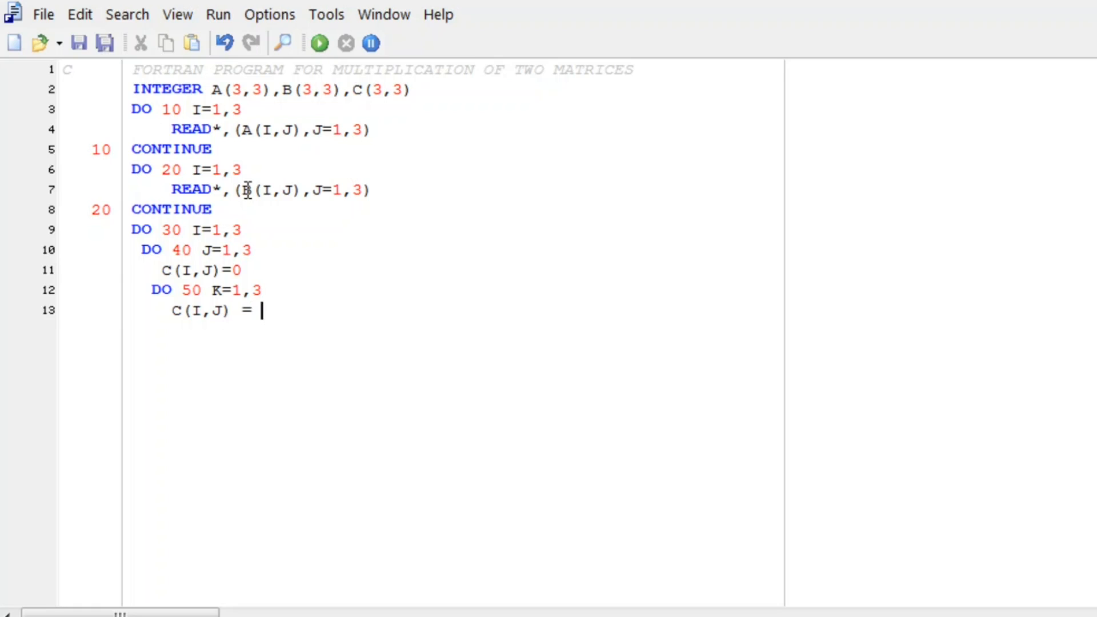
type("C(I,J) +")
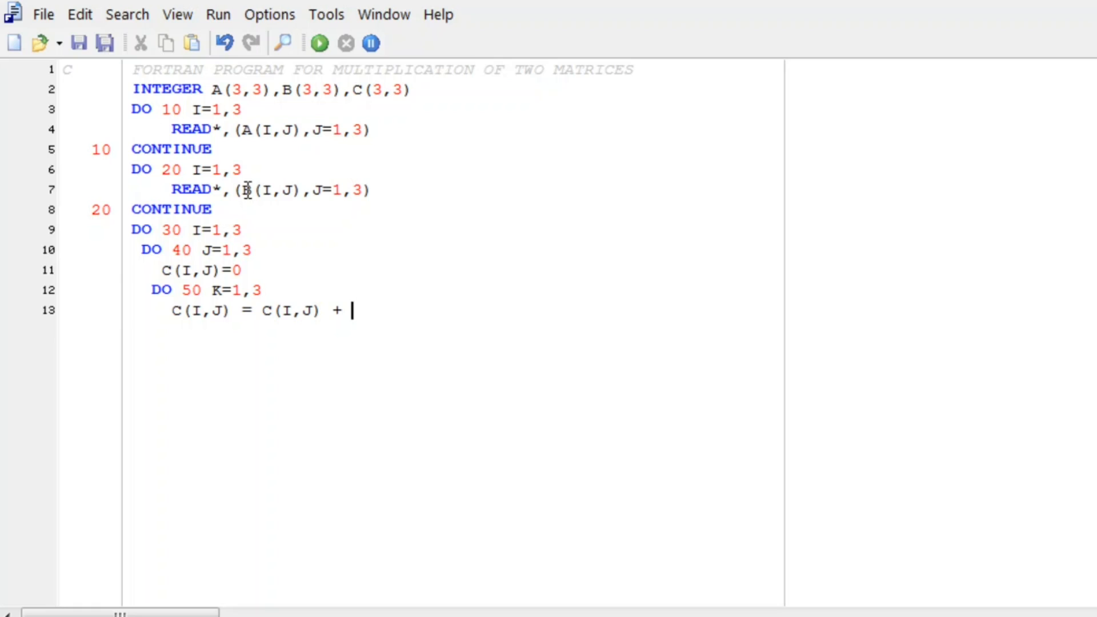
type("A(I,K")
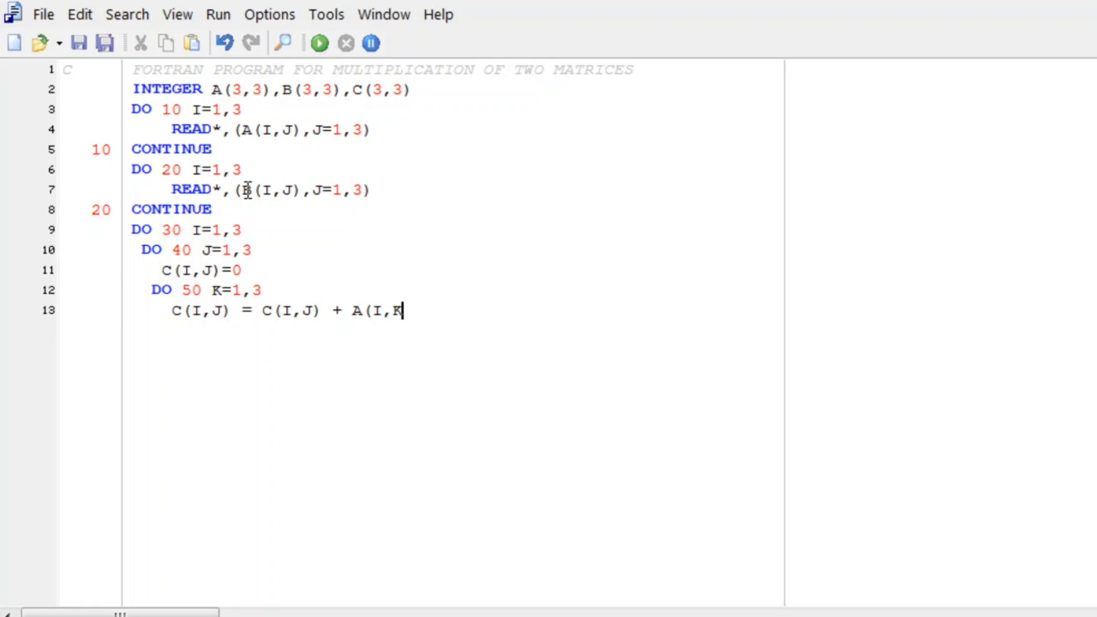
type("*")
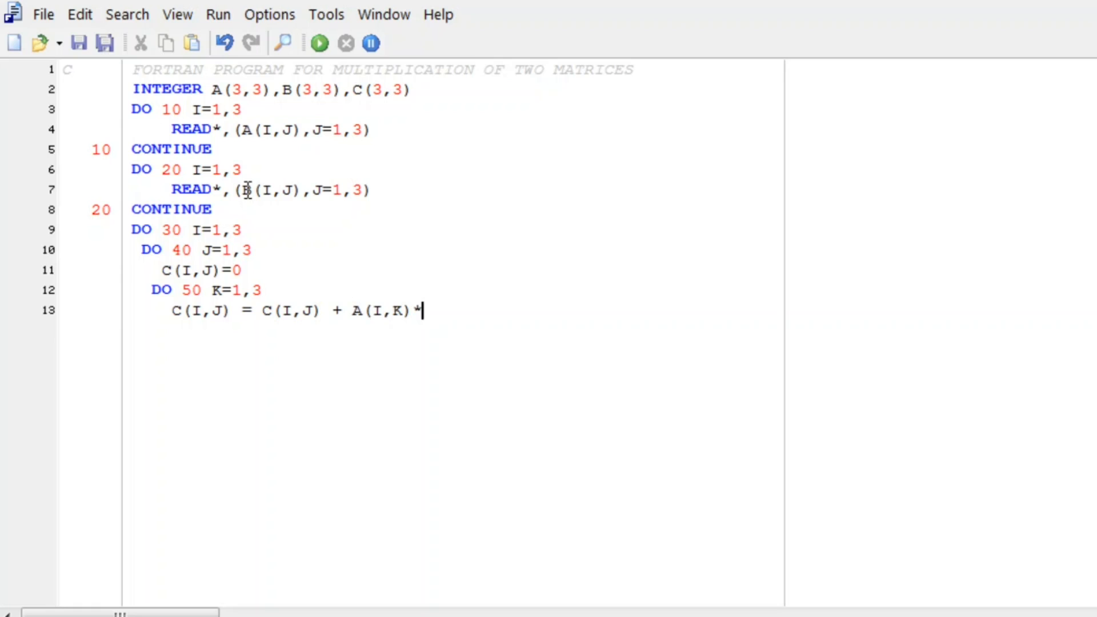
type("b(K")
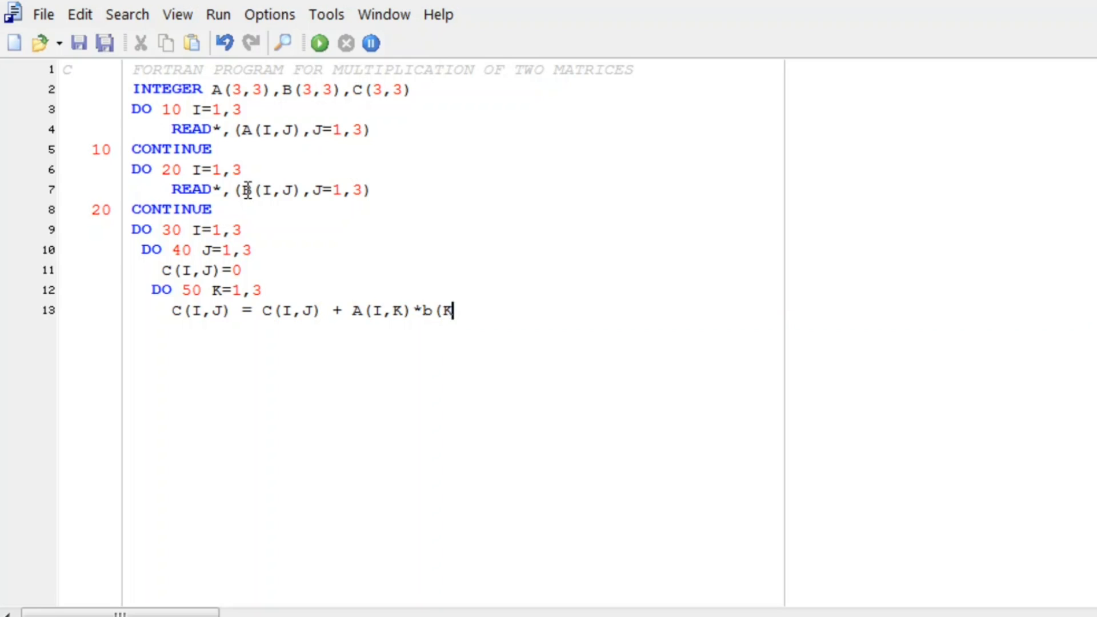
type(",J)")
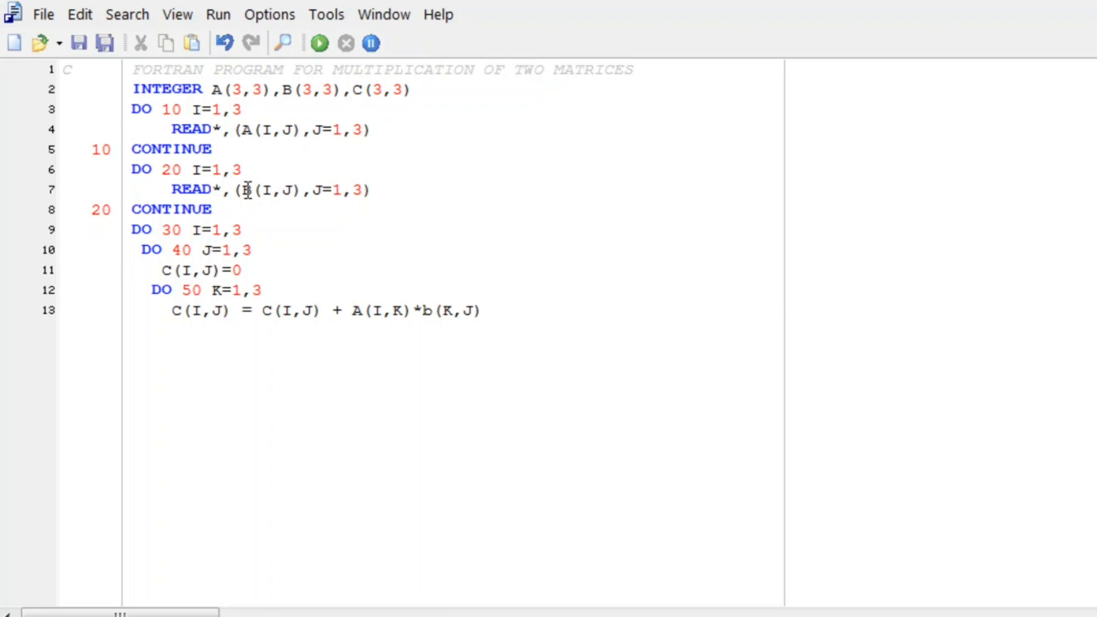
key("Return")
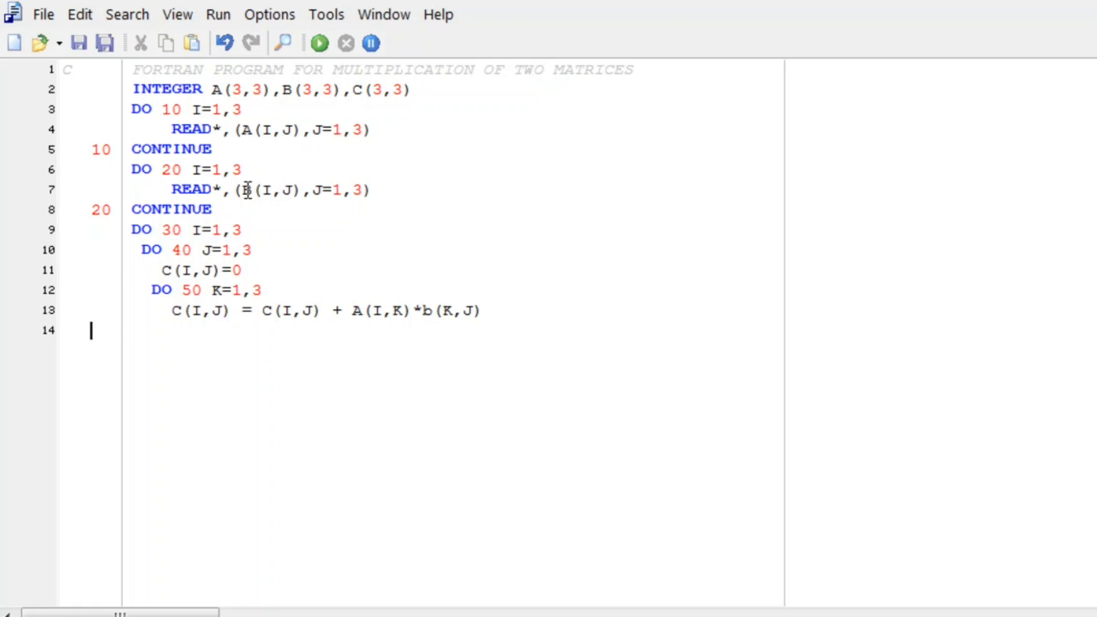
- Write 50 CONTINUE, 40 CONTINUE and 30 CONTINUE on lines 14–16 and start line 17
type("50")
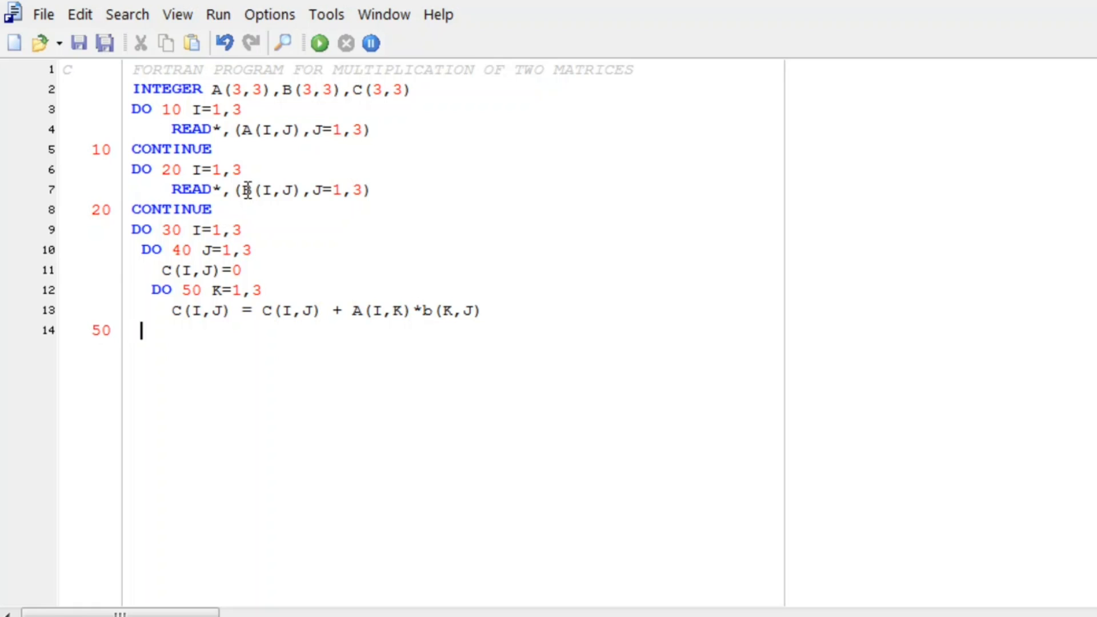
type("CONTINUE")
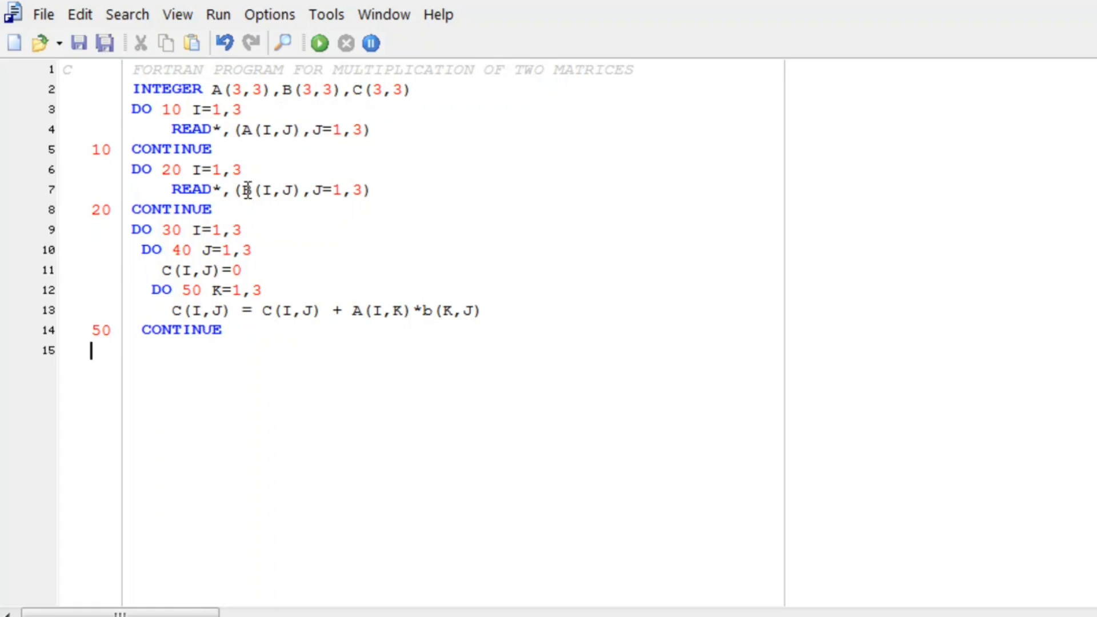
type("40")
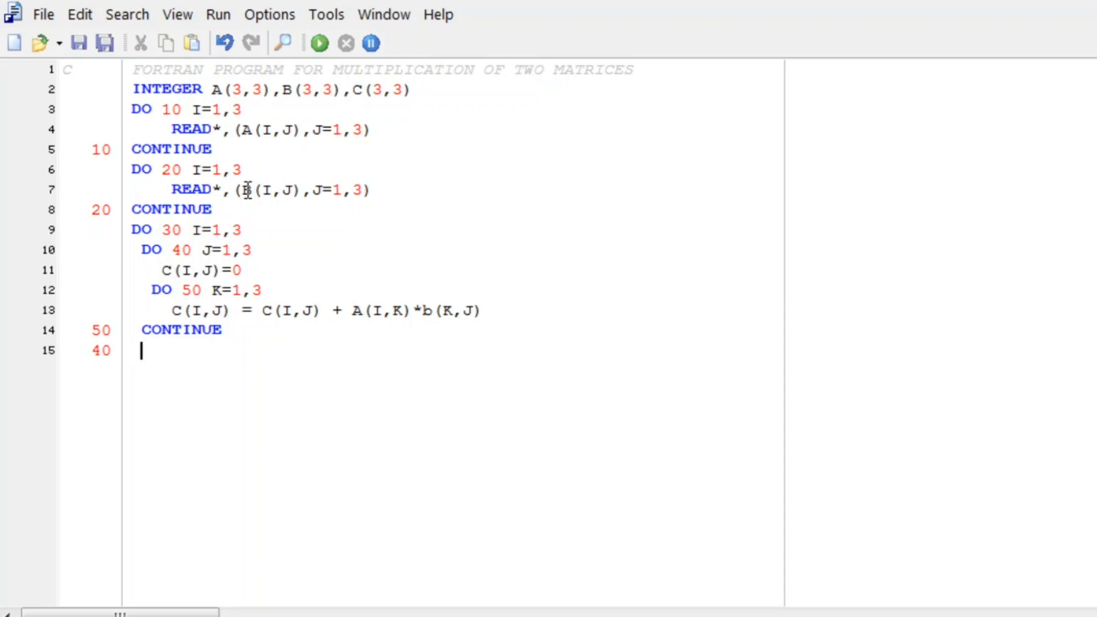
type("CONTINUE")
type("30")
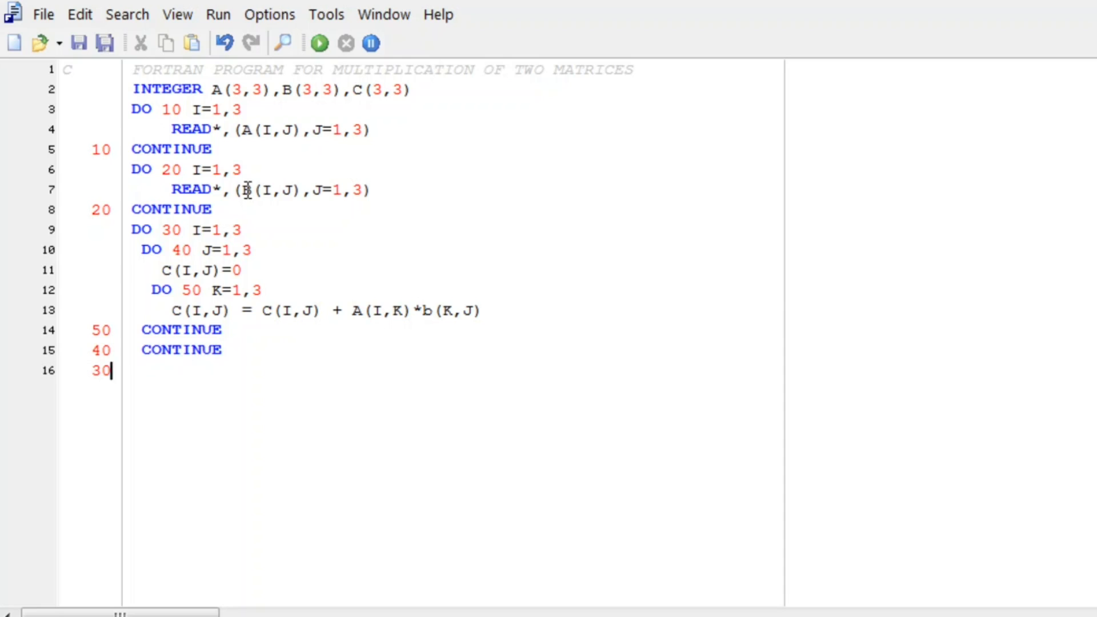
type("CONT")
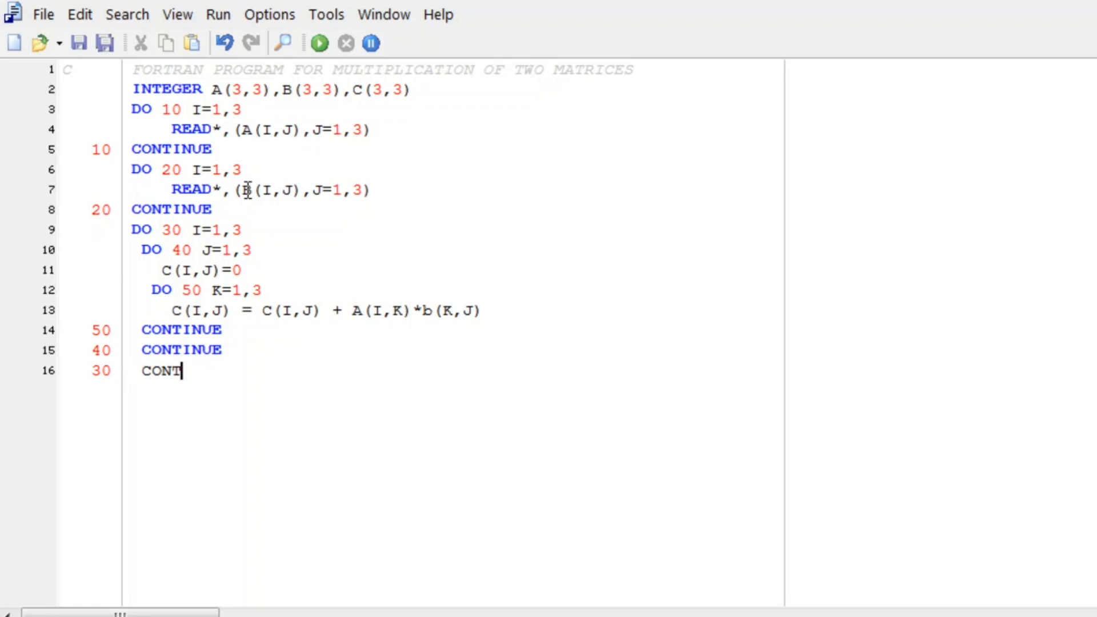
type("INUE")
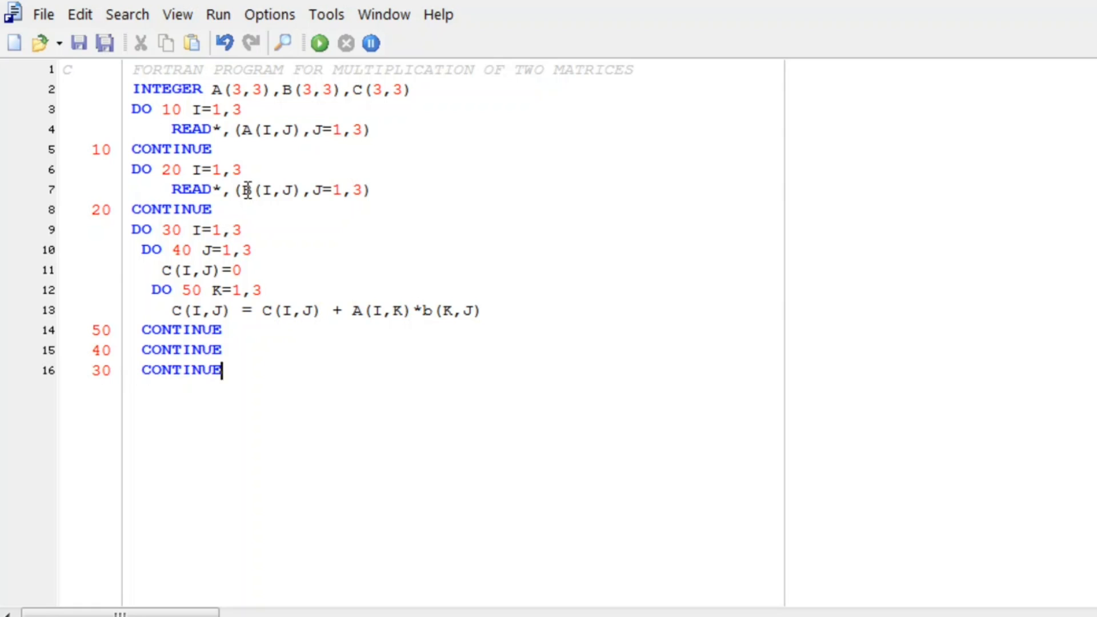
key("Return")
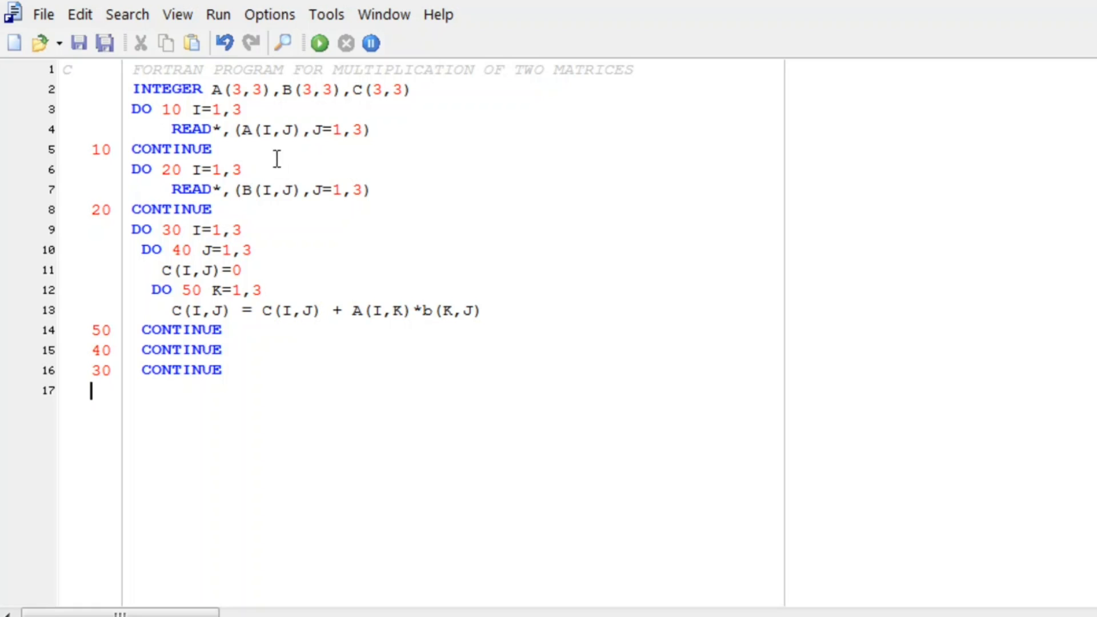
mouse_move(120, 172)
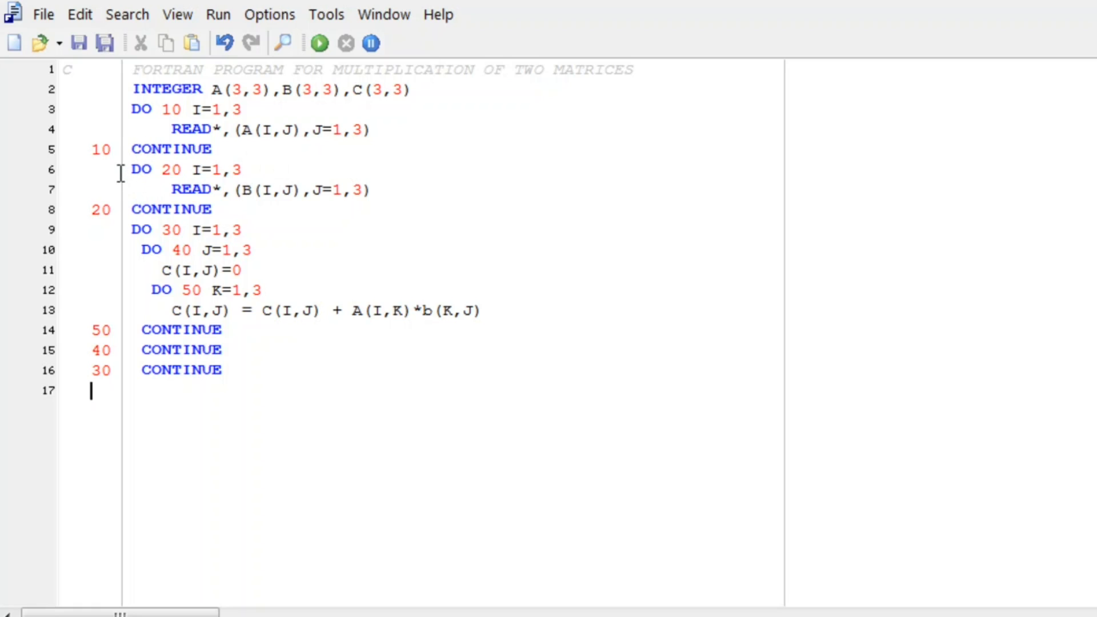
- Copy the DO 20 block to line 17 and edit it into a DO 60 loop printing row C(I,J)
left_click_drag(132, 169, 218, 208)
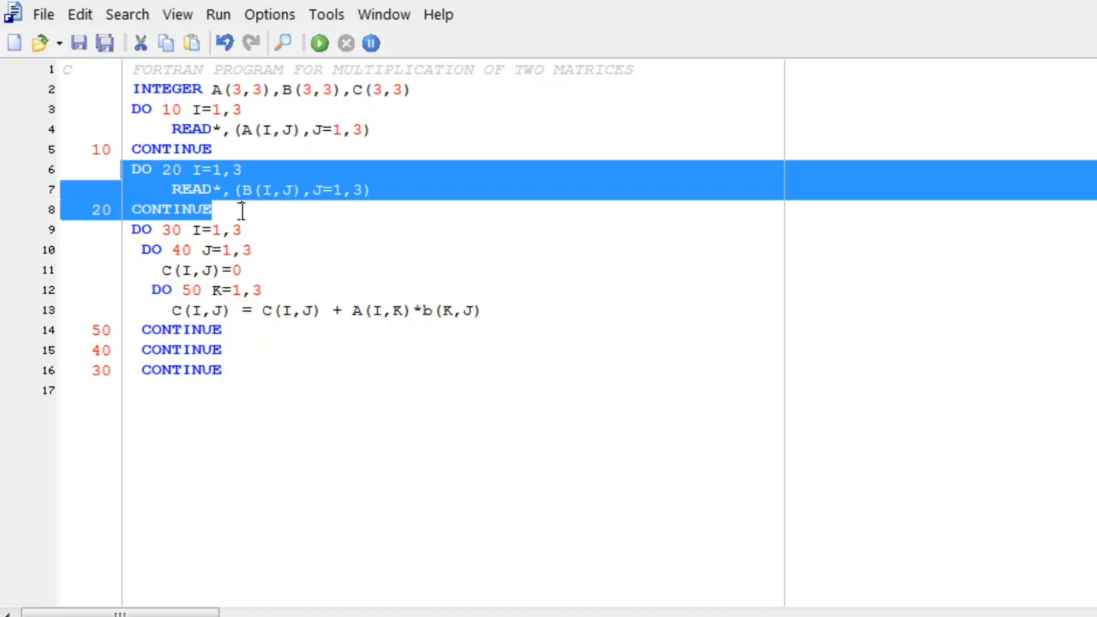
mouse_move(147, 388)
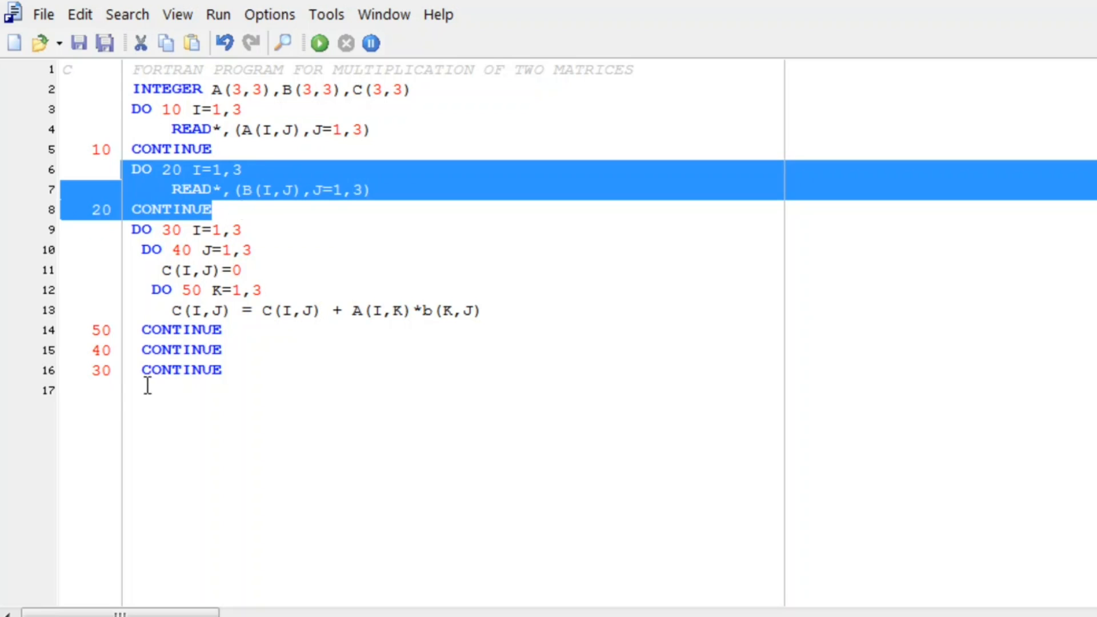
left_click(164, 390)
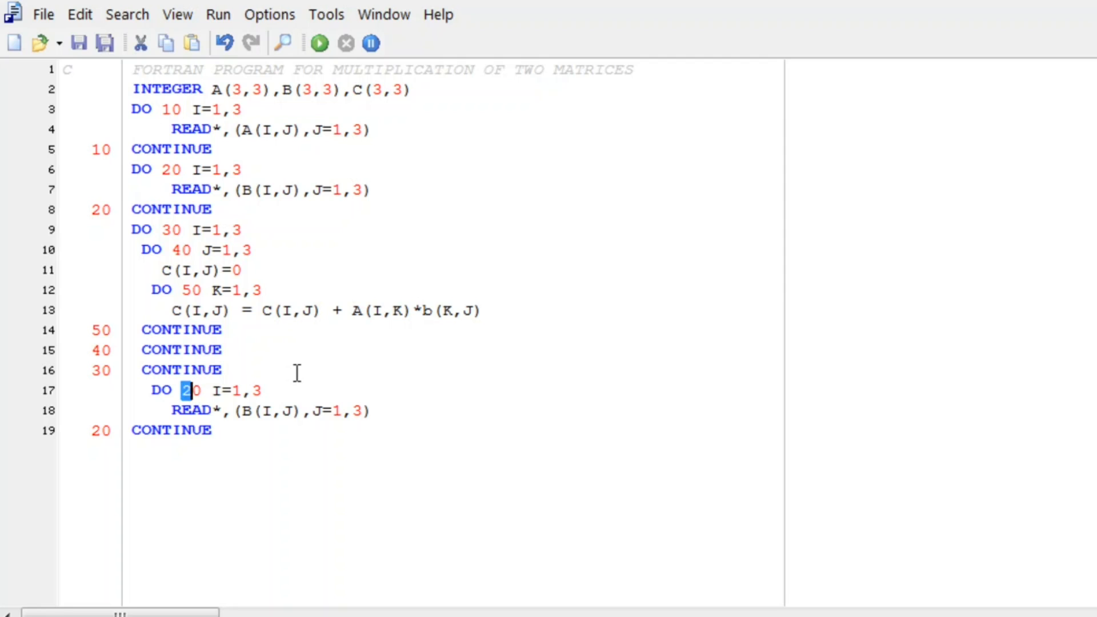
type("6")
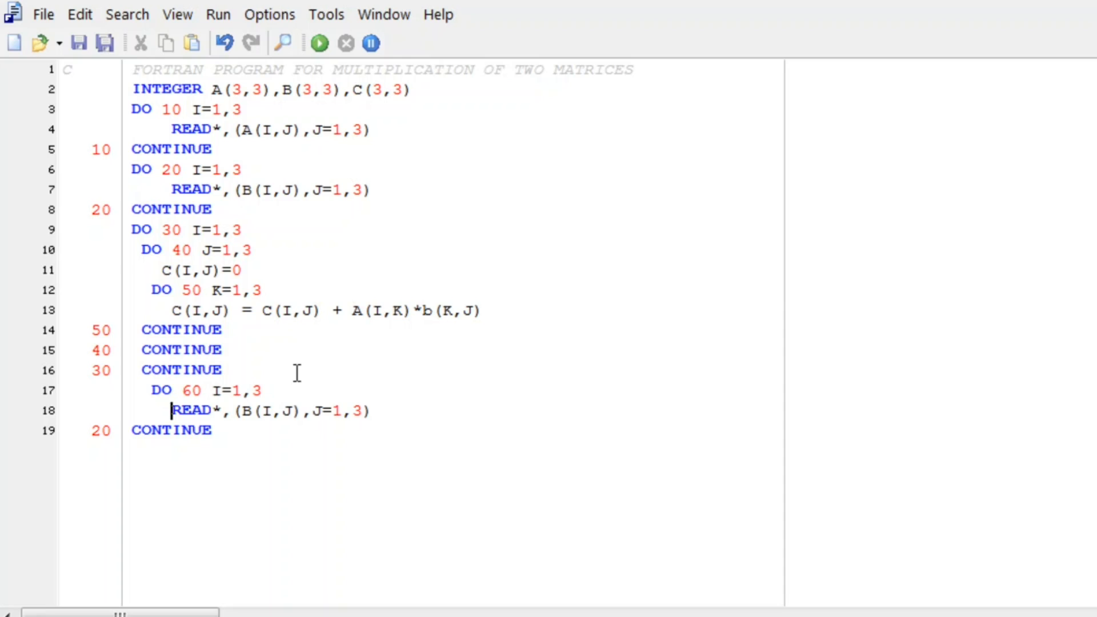
type("PRINT")
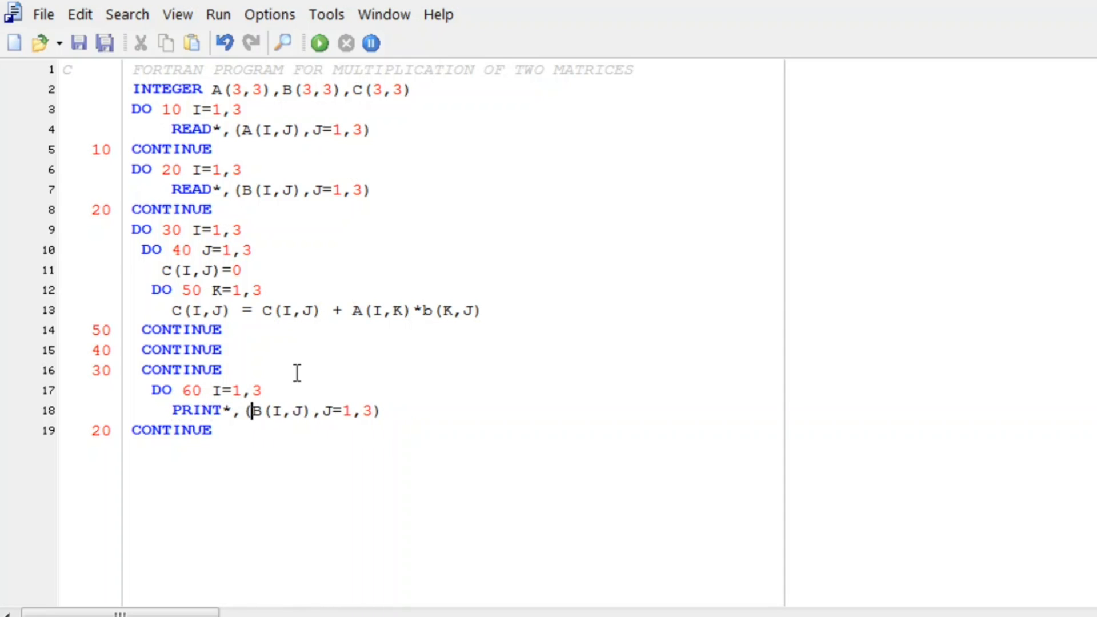
type("C")
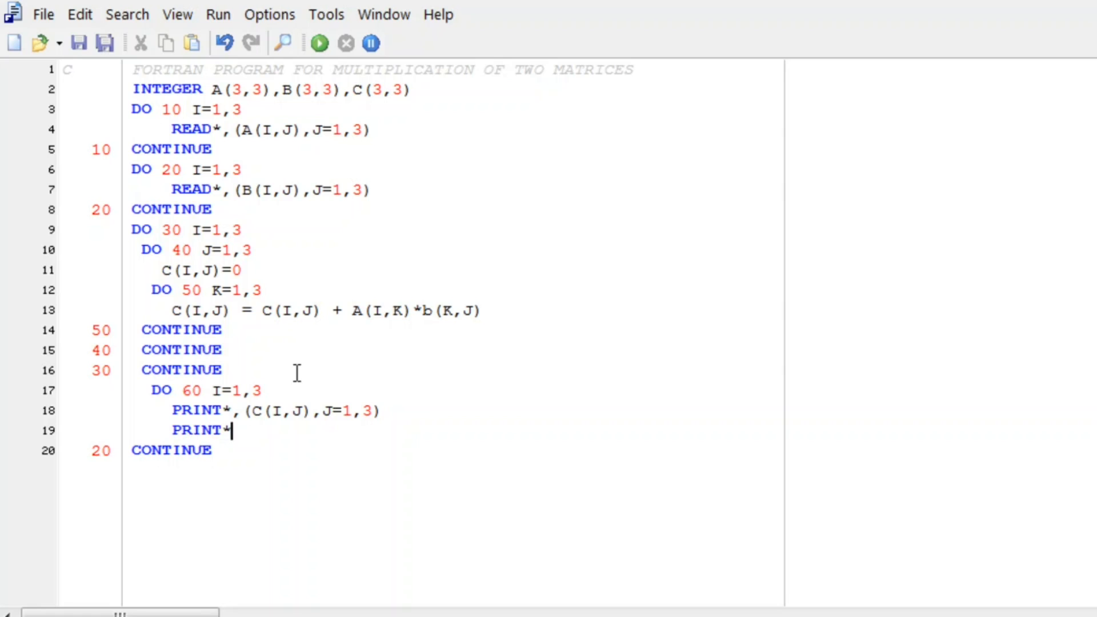
- Add PRINT* in the DO 60 loop, relabel its CONTINUE 60, and end with READ*, STOP, END
left_click(242, 411)
type("P")
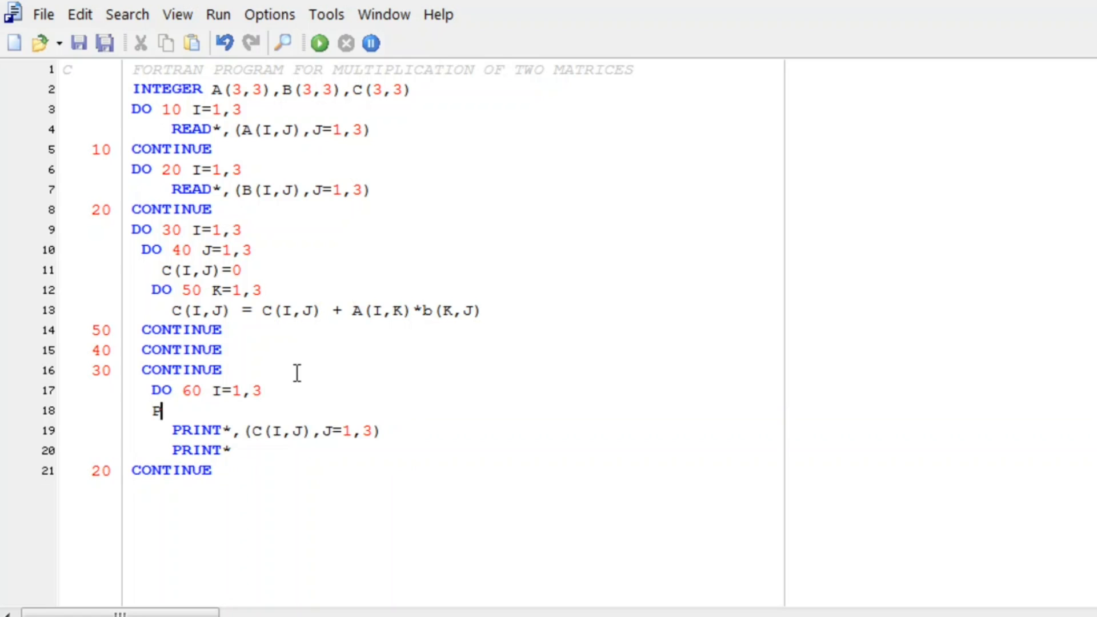
type("RINT*")
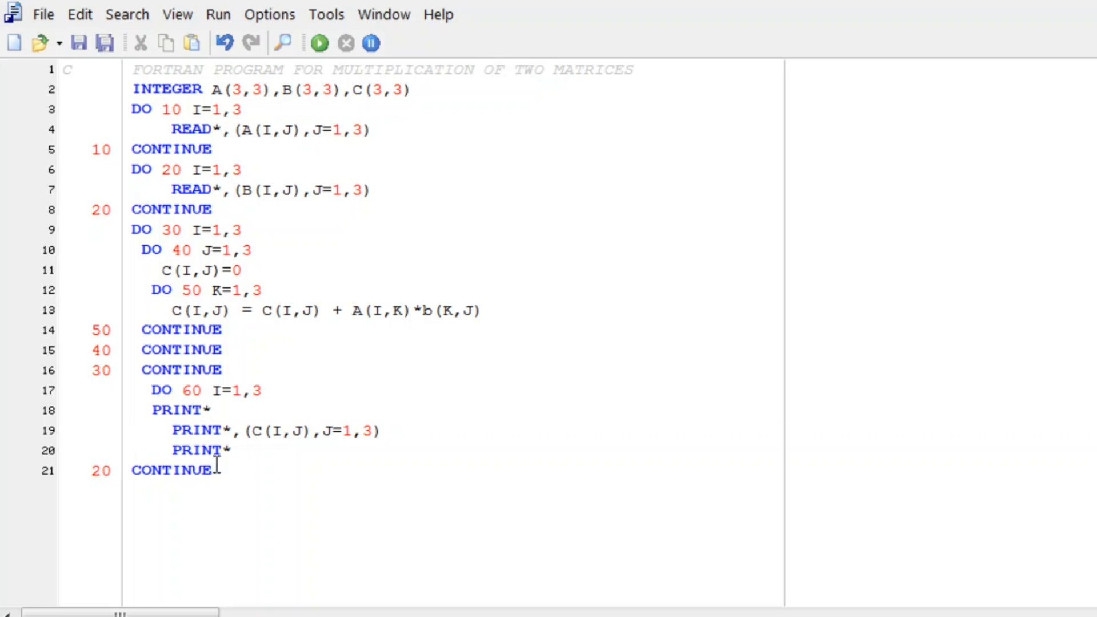
left_click(89, 470)
type("6")
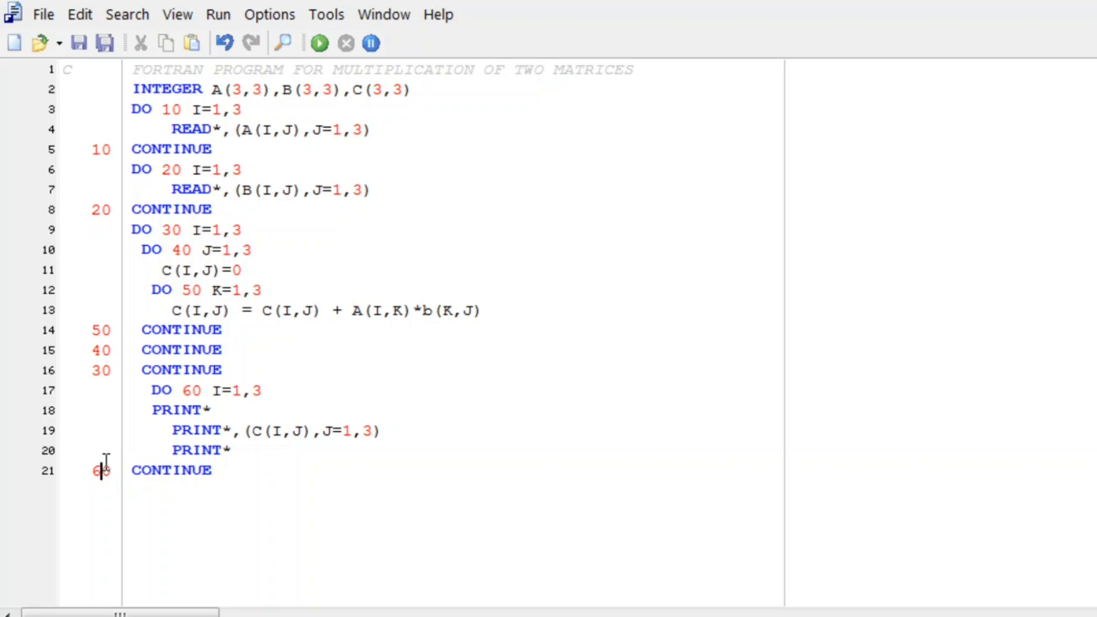
key("Return")
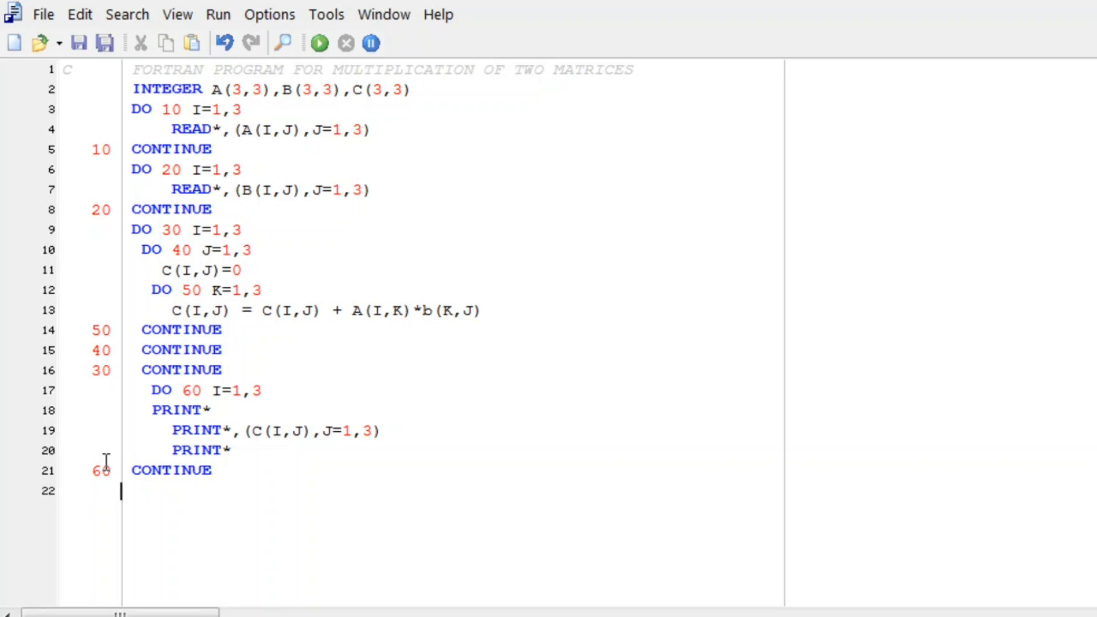
type("STOP")
type("END")
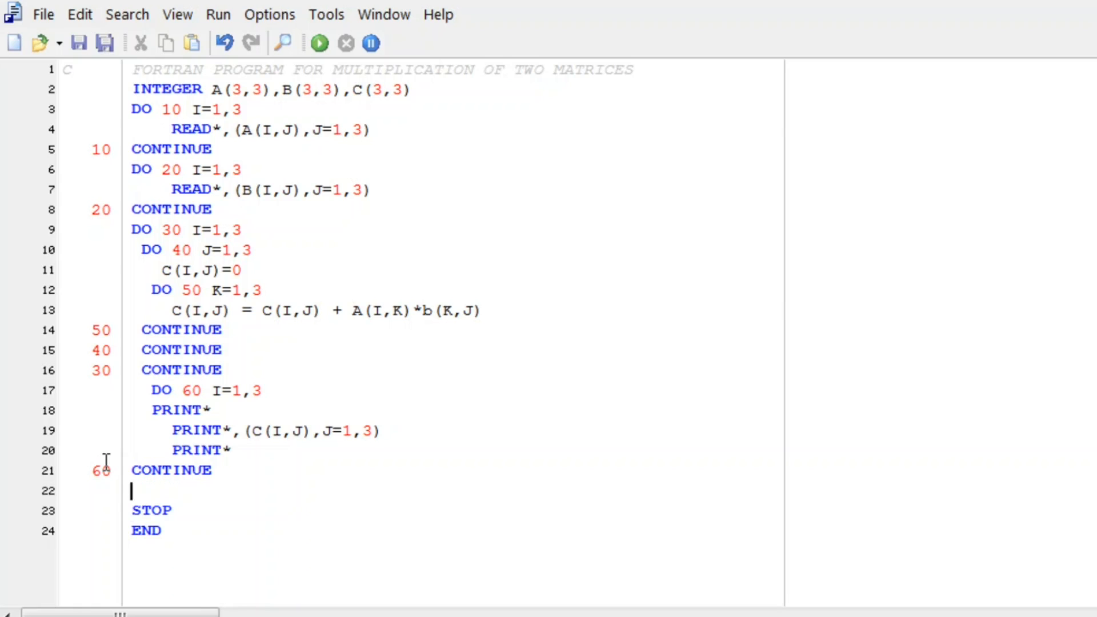
type("READ*")
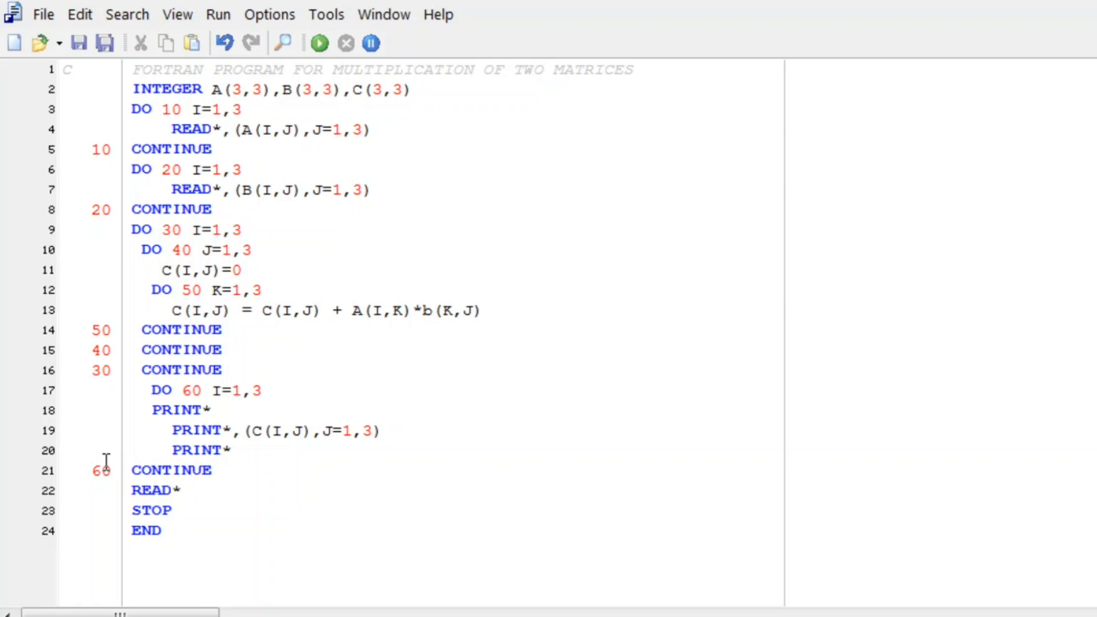
- Compile the matrix multiplication program via Run > Compile with zero errors
left_click(79, 42)
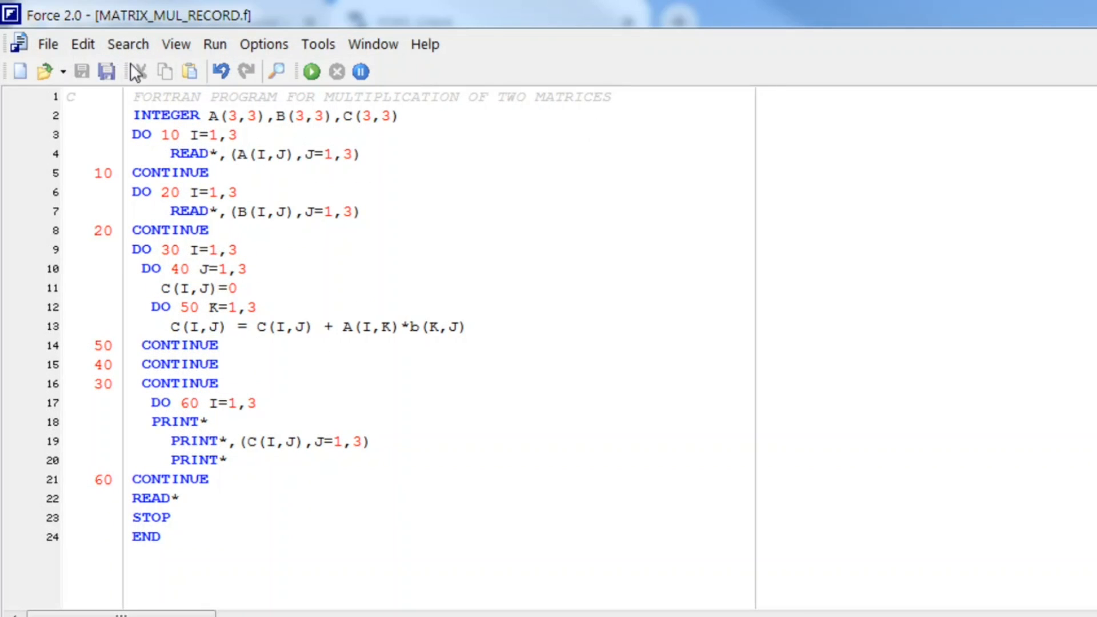
left_click(215, 43)
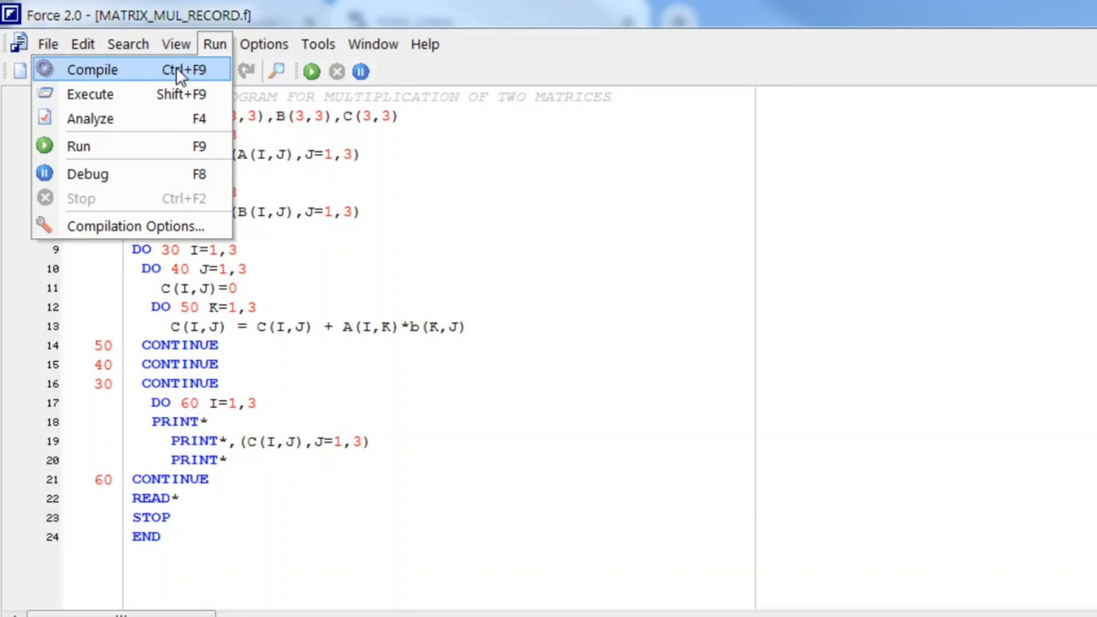
left_click(95, 69)
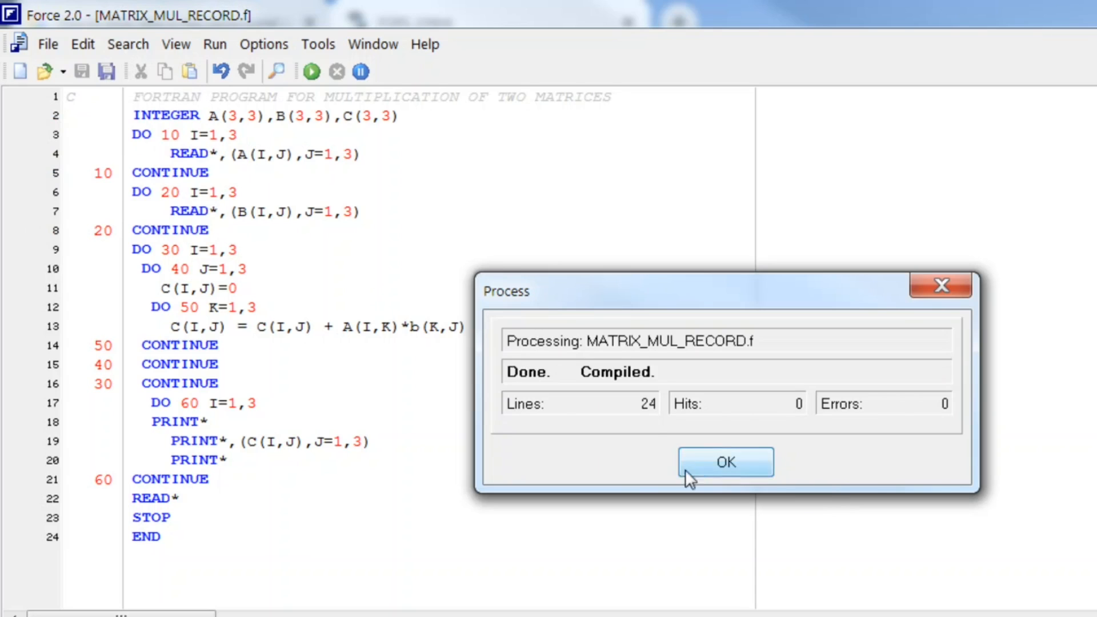
left_click(724, 462)
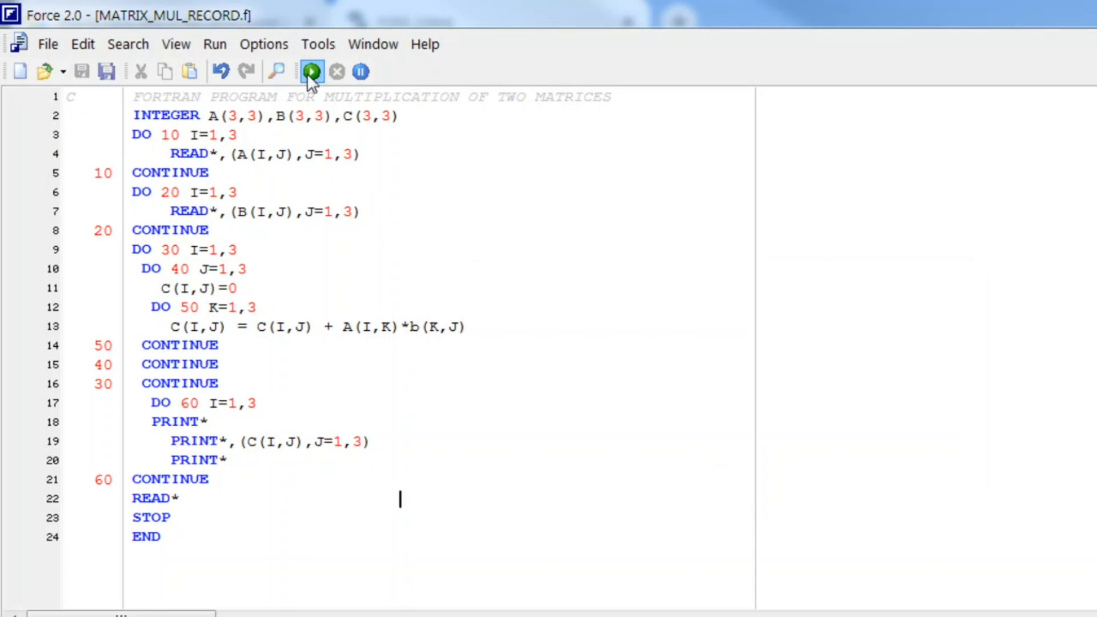
- Run MATRIX_MUL_RECORD.exe, enter both matrices and view the product rows 1 2 3, 4 5 6, 7 8 9
left_click(311, 70)
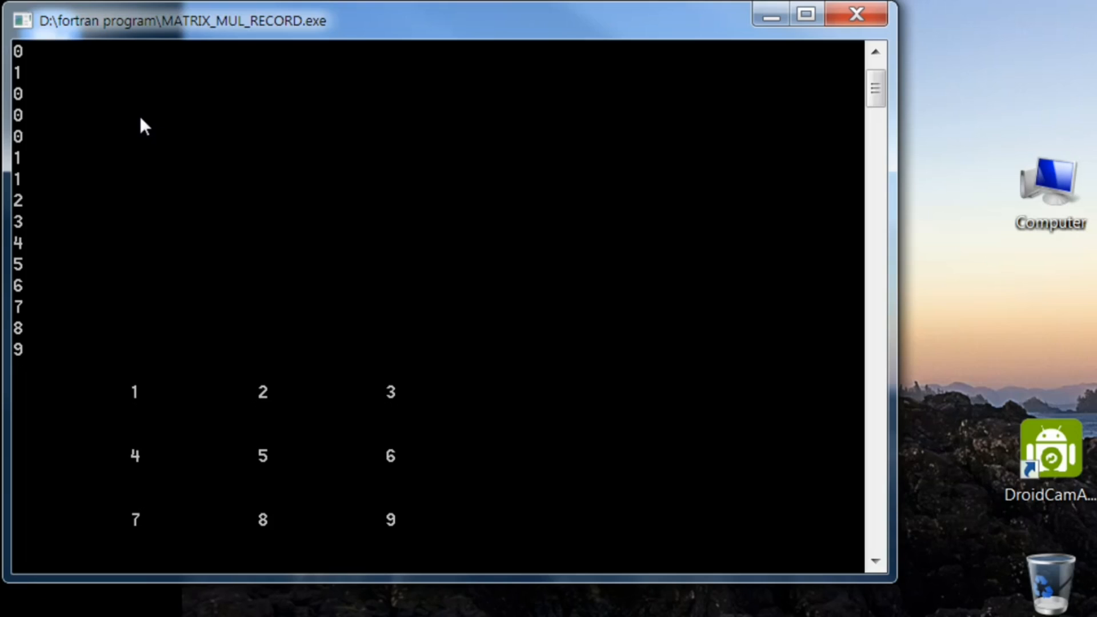
mouse_move(733, 23)
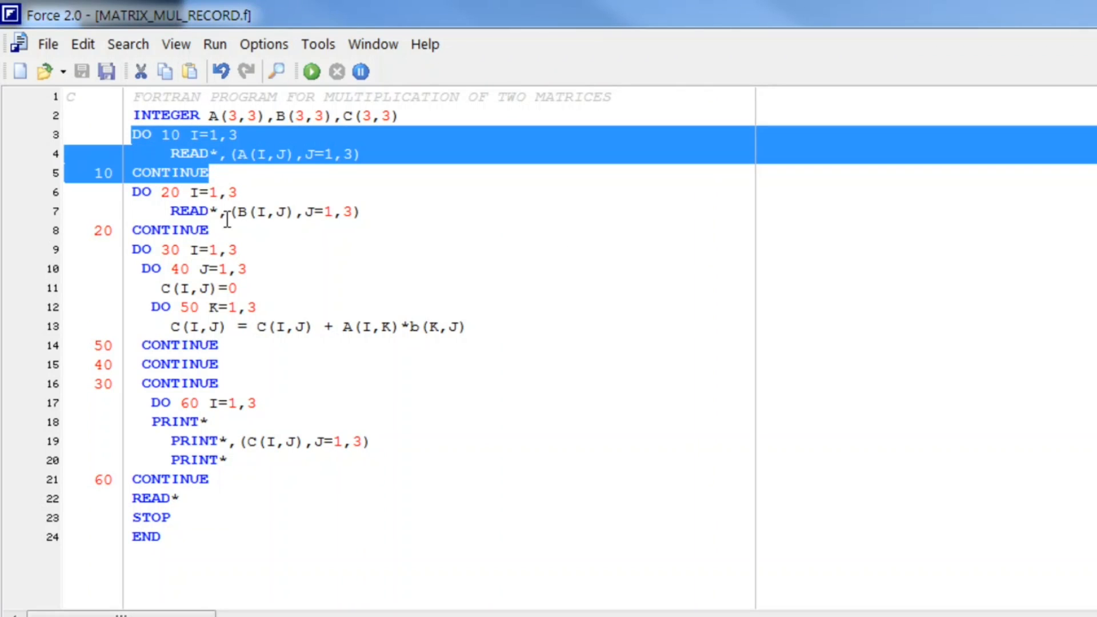
- Insert a blank line 3 between the INTEGER declaration and the DO 10 loop
left_click(224, 230)
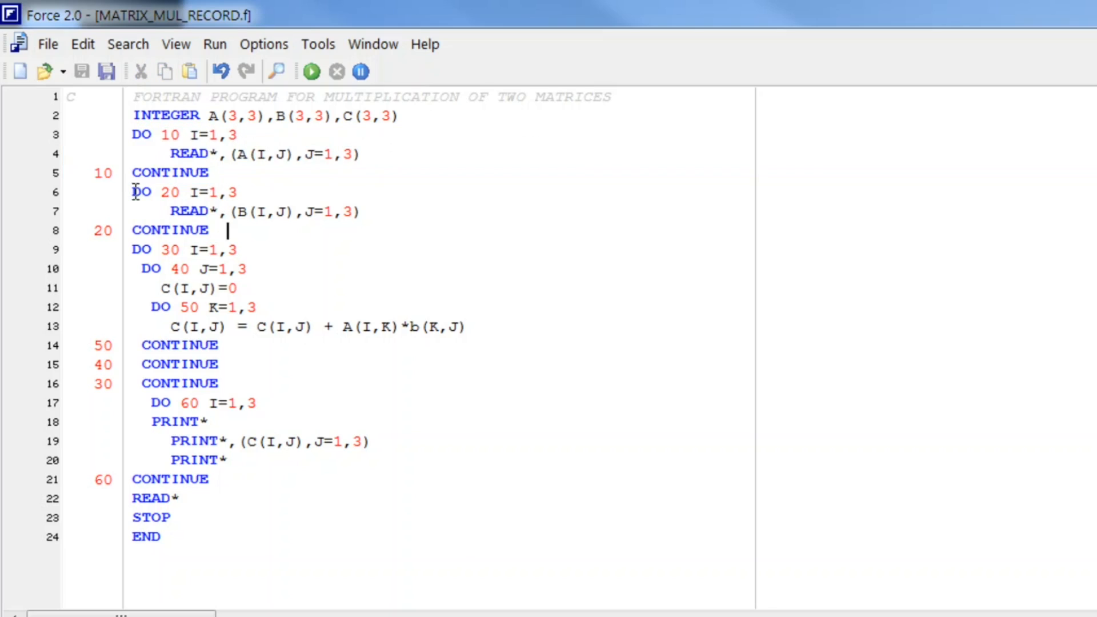
left_click(293, 251)
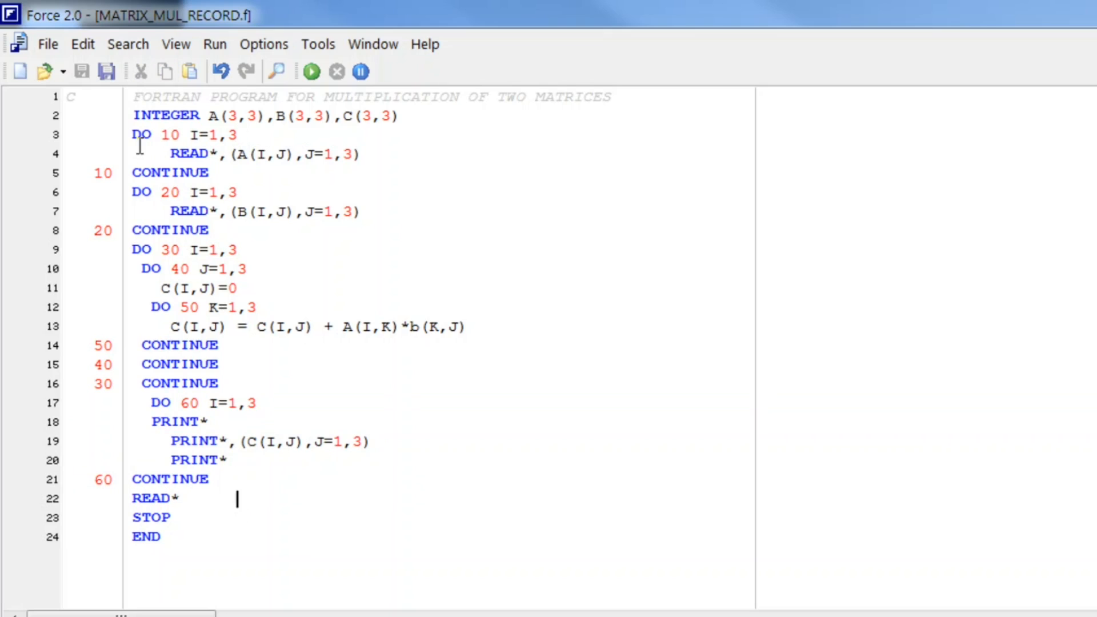
key("Return")
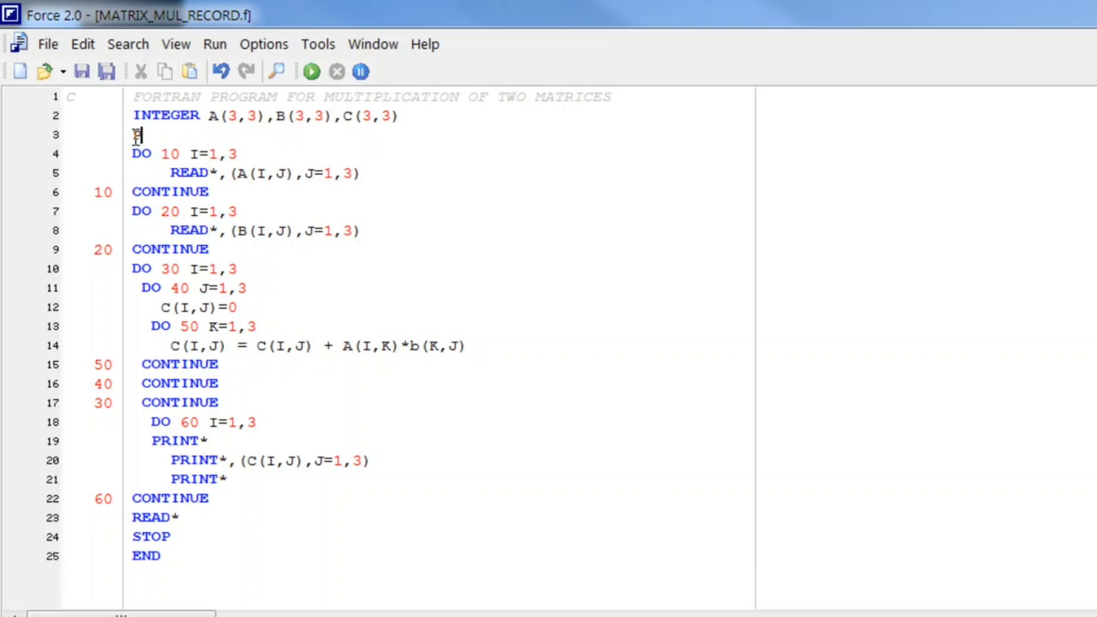
- Write PRINT*,'ENTER ELEMENTS OF 1ST MATRIX:' on line 3 ahead of the DO 10 loop
type("PRINT*,")
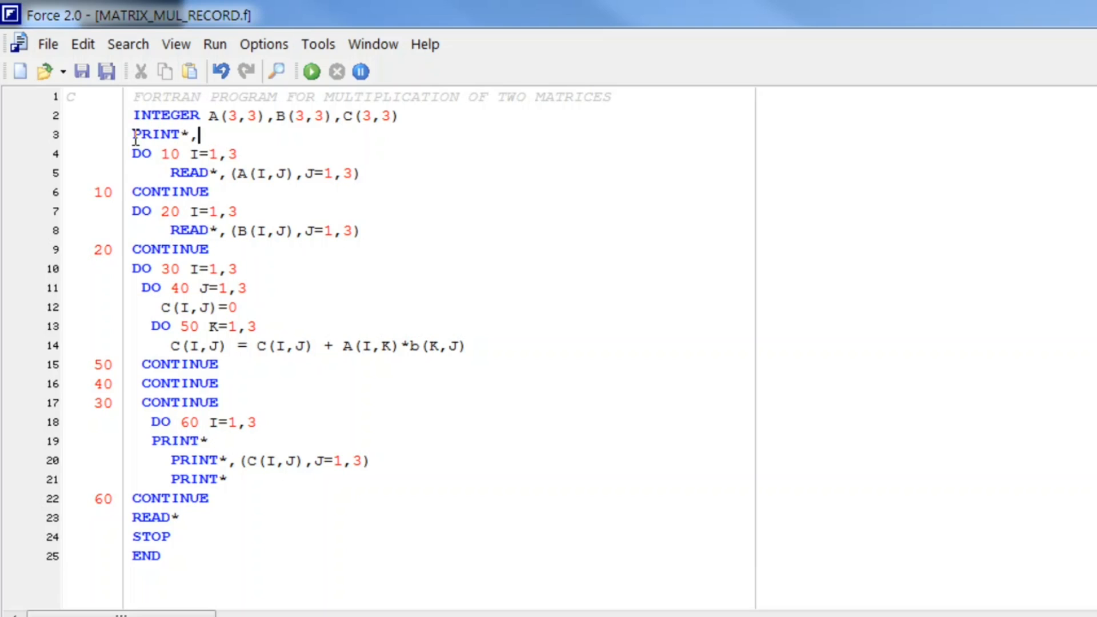
type("''")
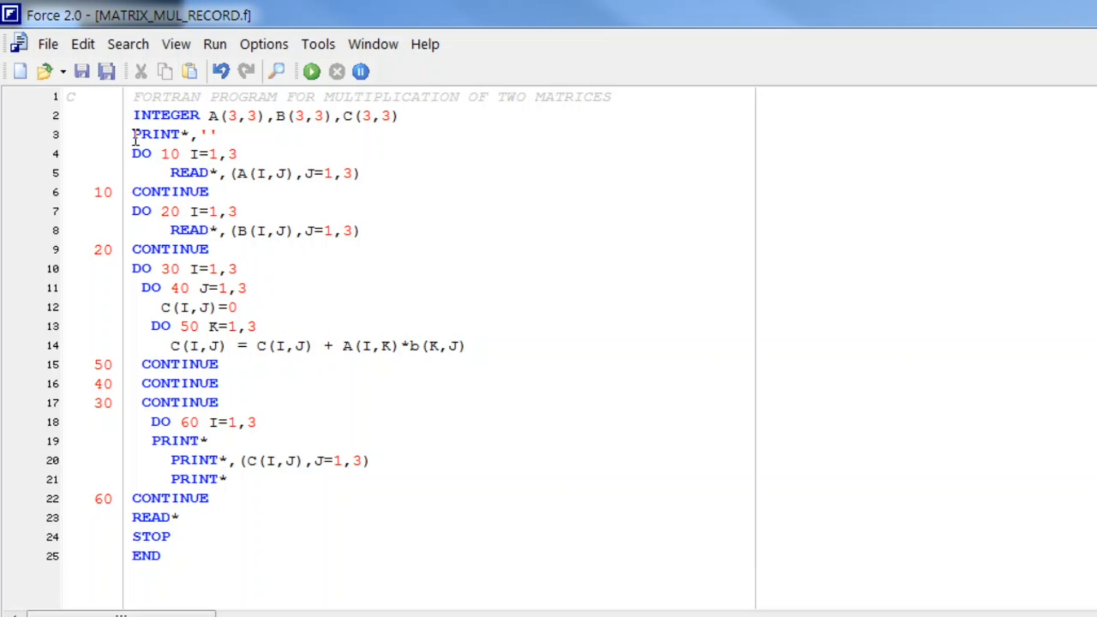
type("ENTER")
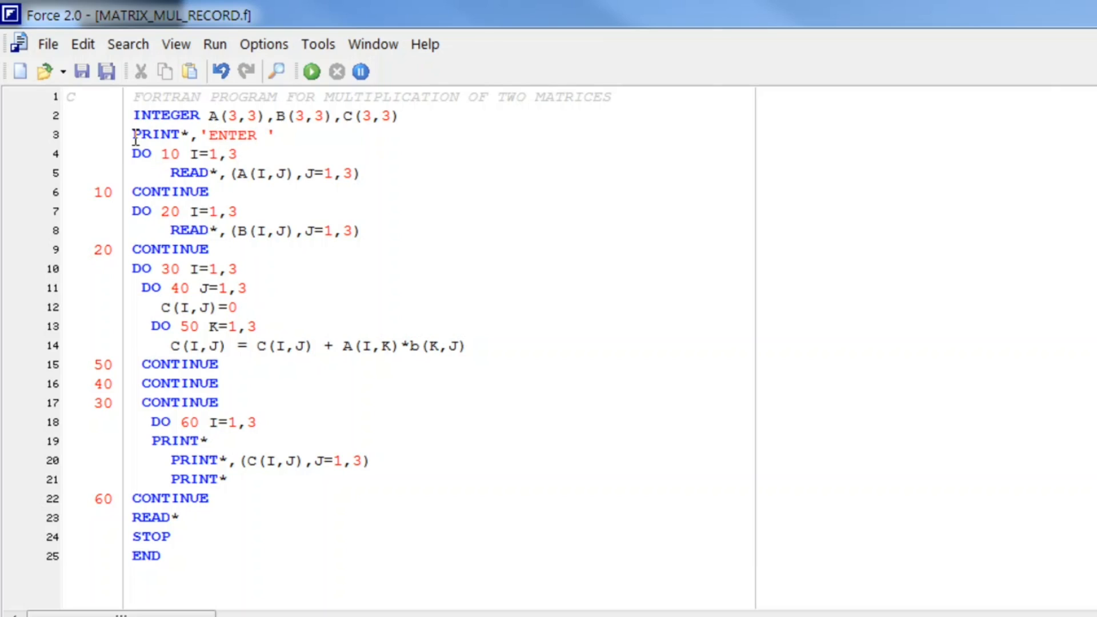
type("EL")
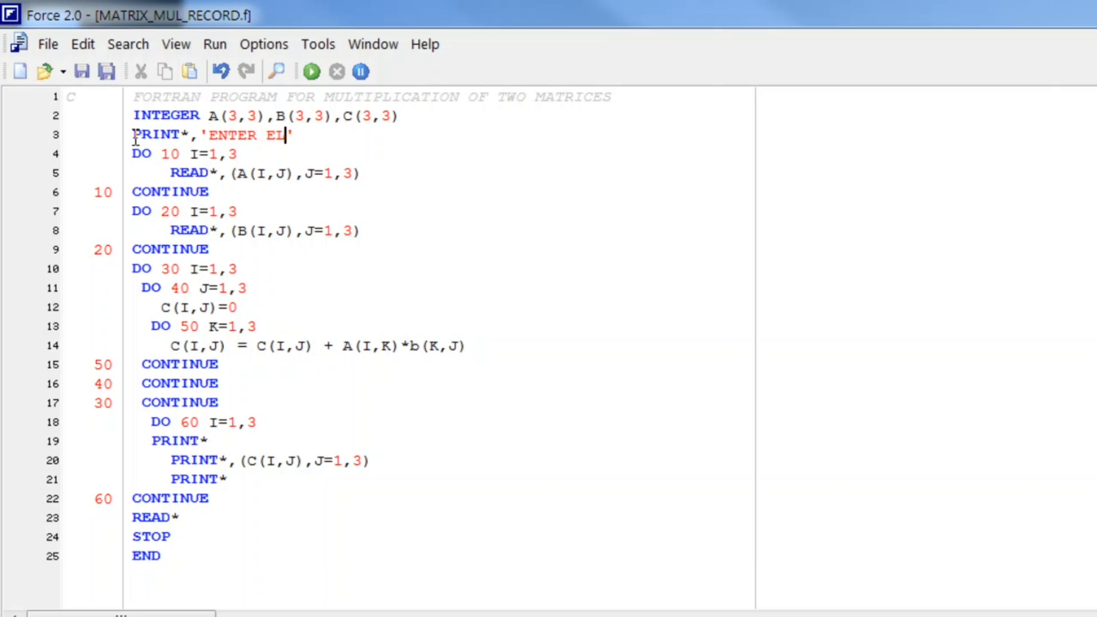
type("EMENTS")
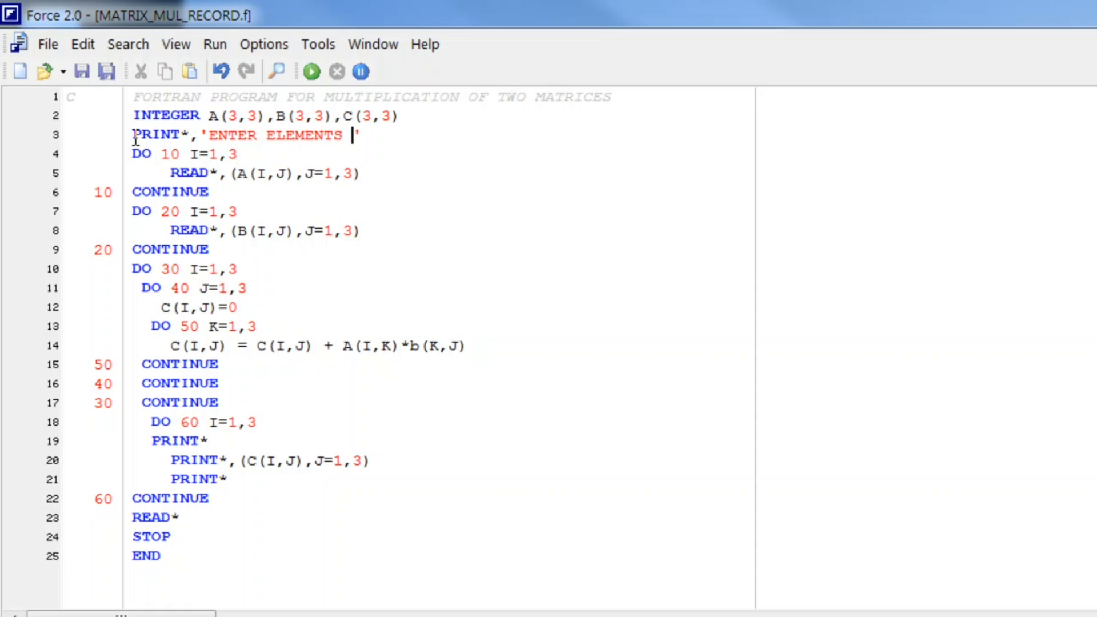
type("OF")
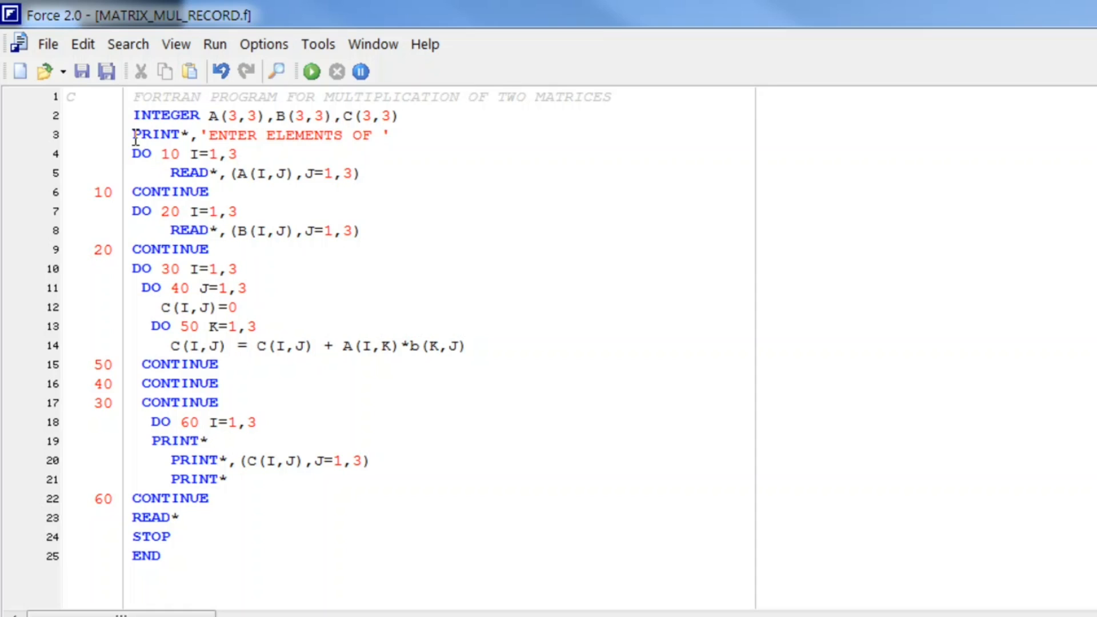
type("1ST")
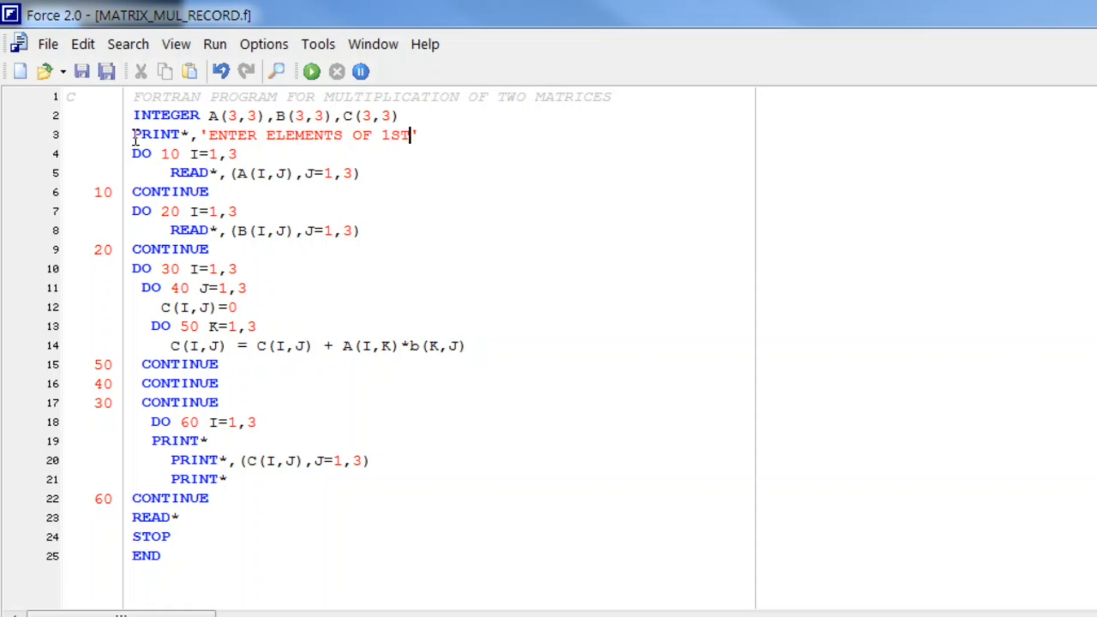
type("MATR")
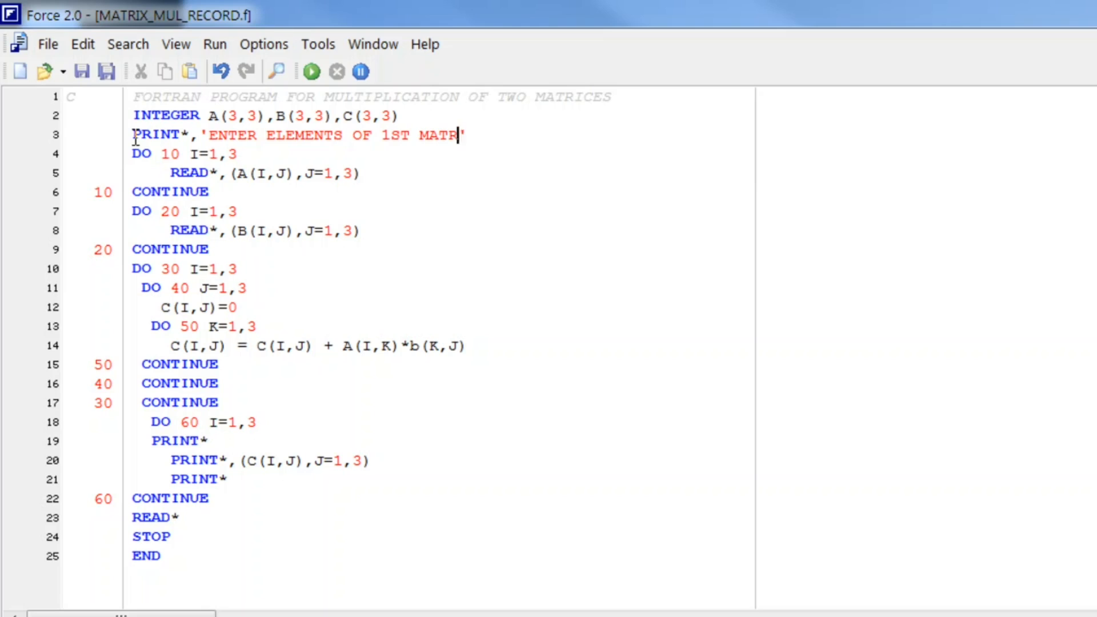
type("IX:")
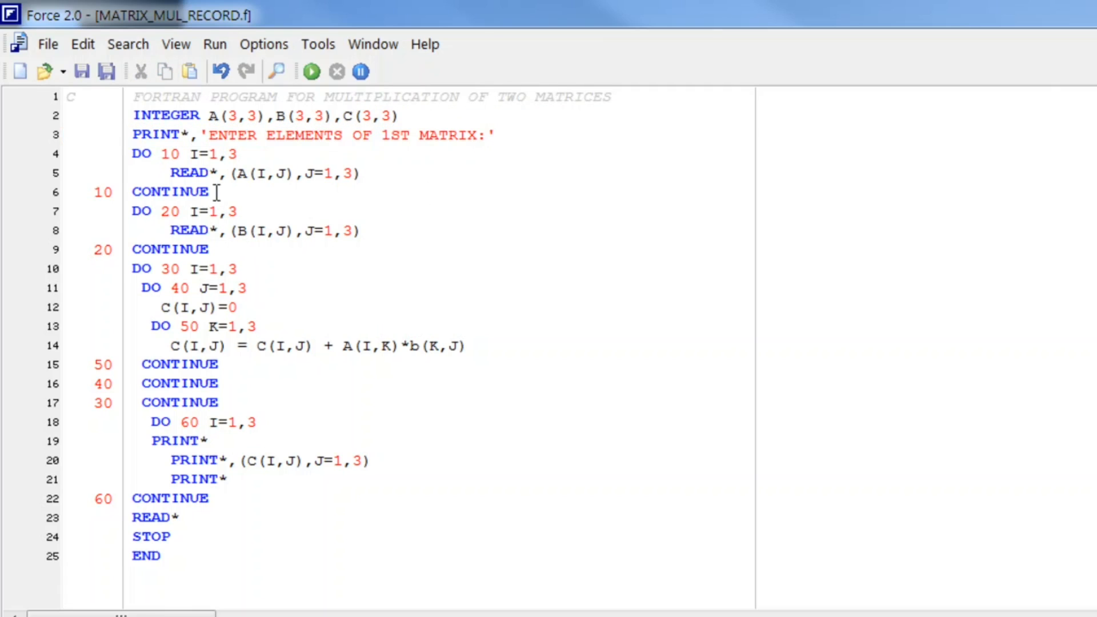
- Add PRINT*,'ENTER ELEMENTS OF 2ND MATRIX:' before DO 20 and move after 30 CONTINUE
key("Return")
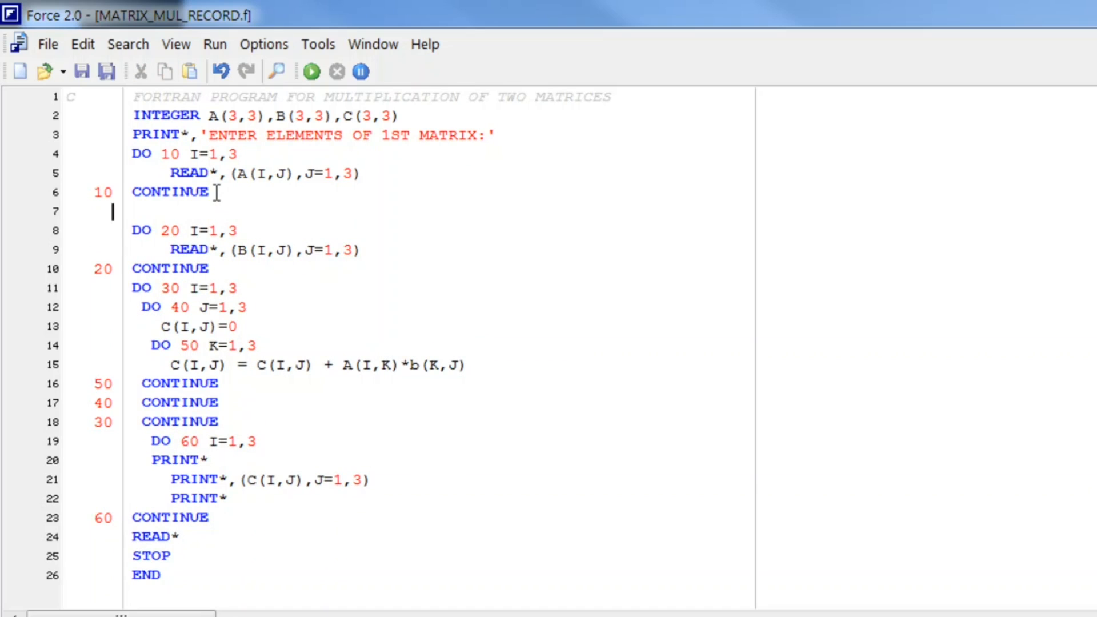
type("PRINT*,'ENTER ELEMENTS OF 1ST MATRIX:'")
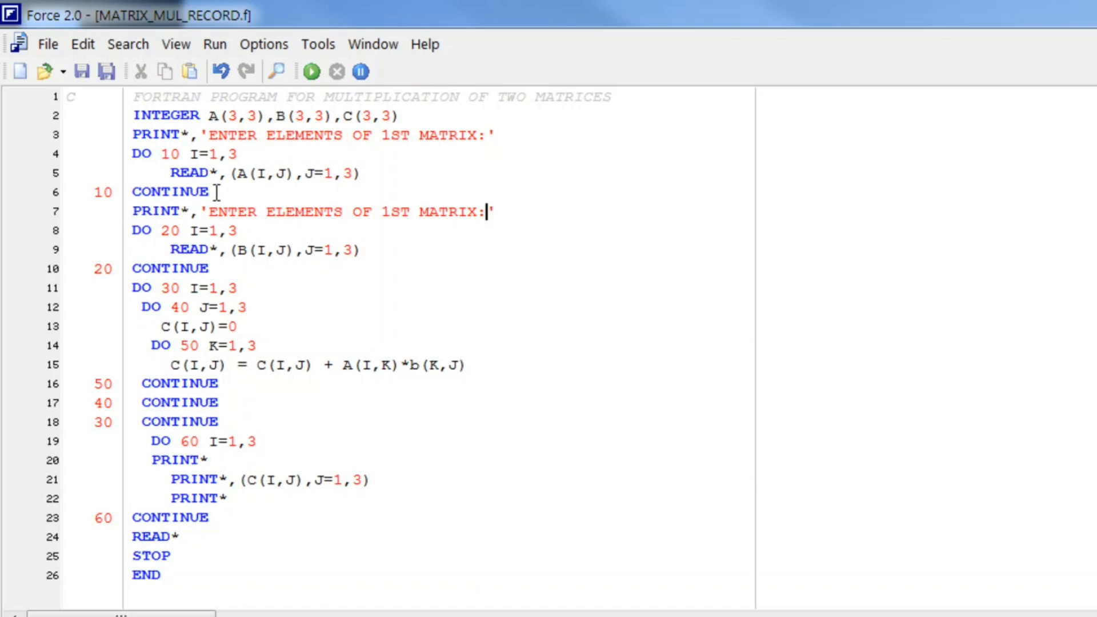
type("2")
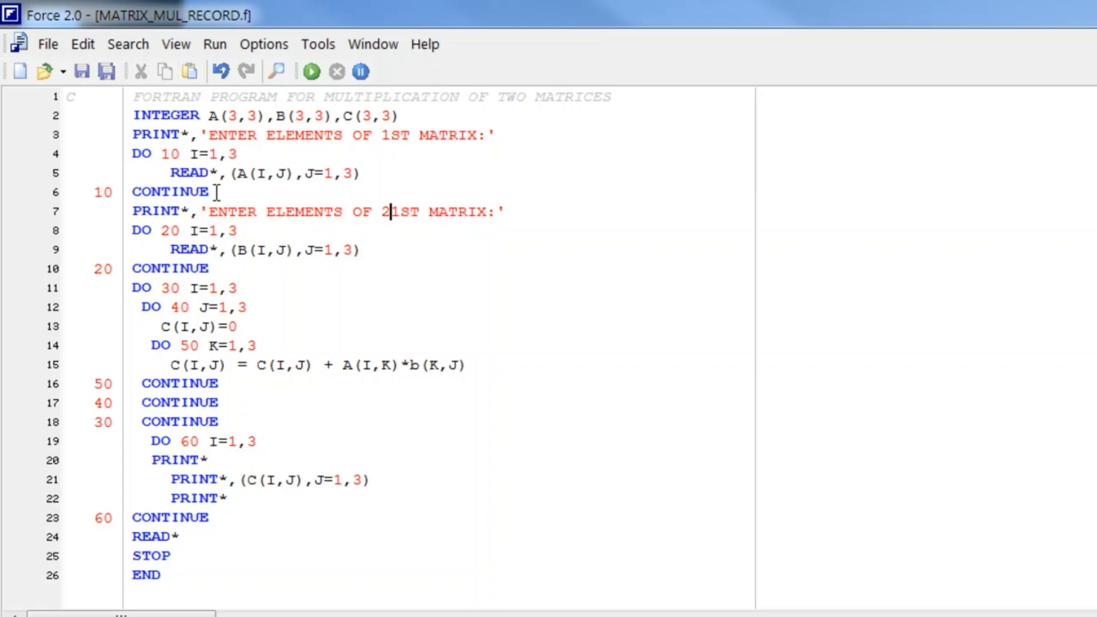
type("ND")
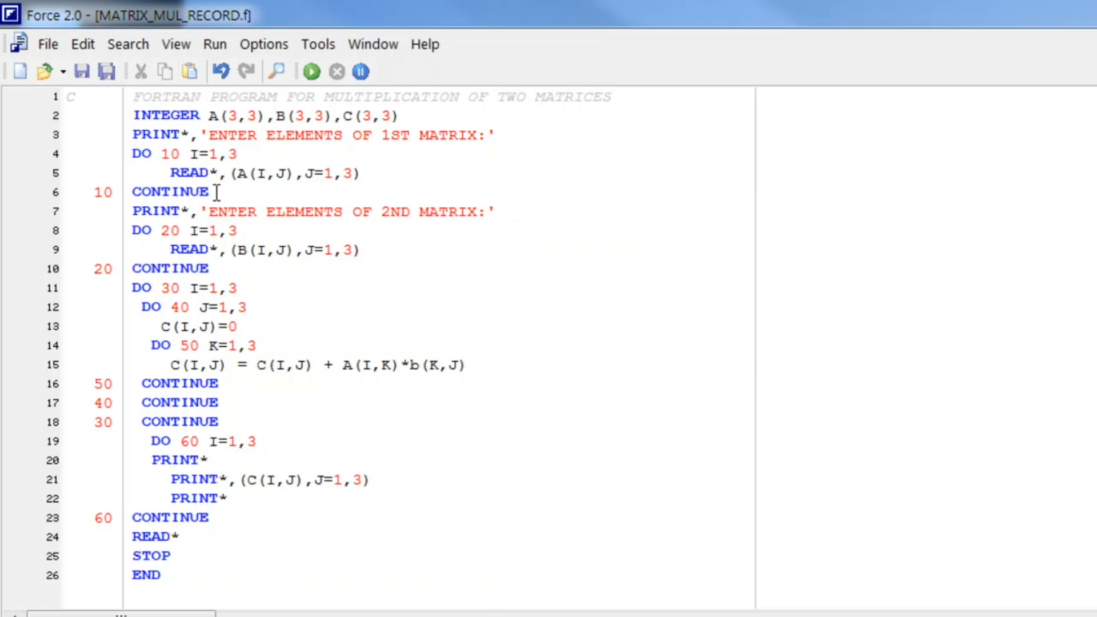
left_click(224, 421)
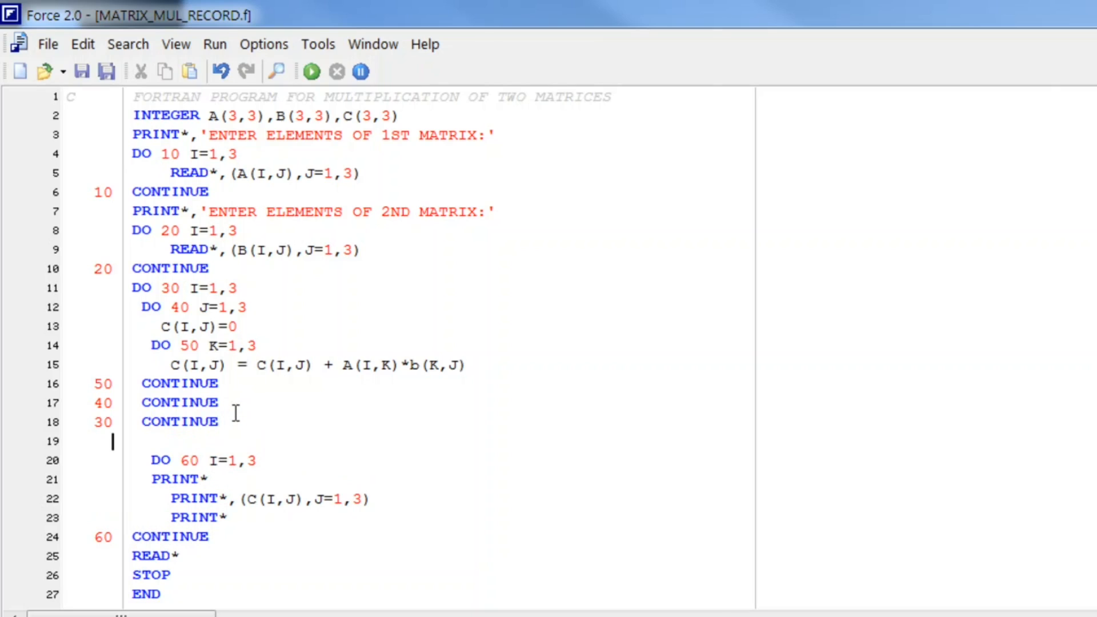
- Rewrite the copied prompt on line 19 to PRINT*,'MULTIPLICATION OF MATRICES ::'
type("PRINT*,'ENTER ELEMENTS OF 1ST MATRIX:'")
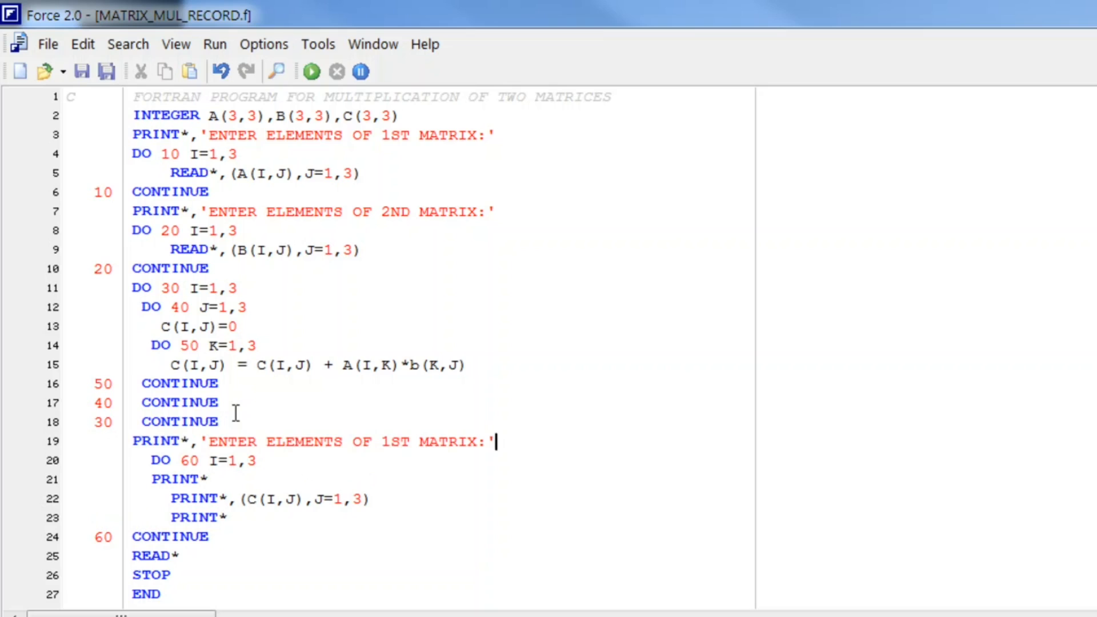
left_click(227, 441)
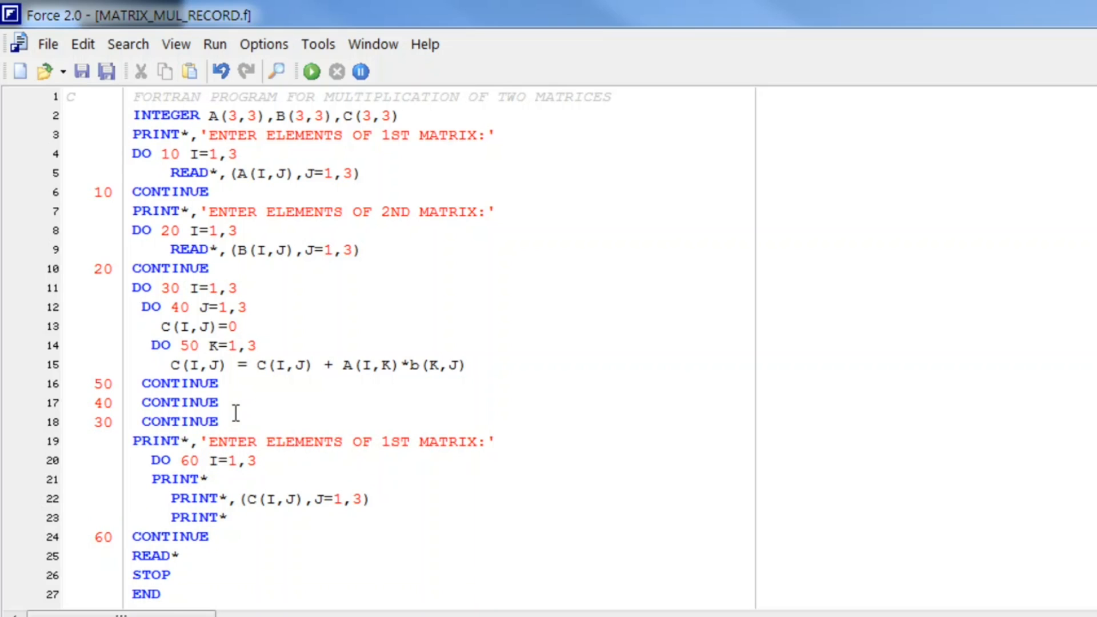
type("MULTI")
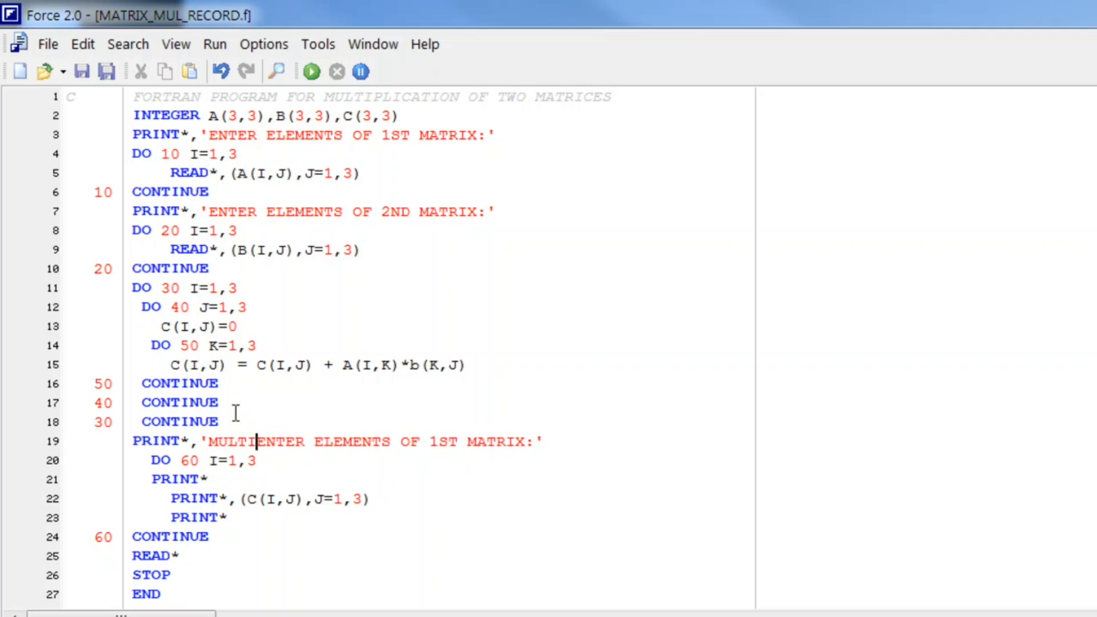
type("PLICATION")
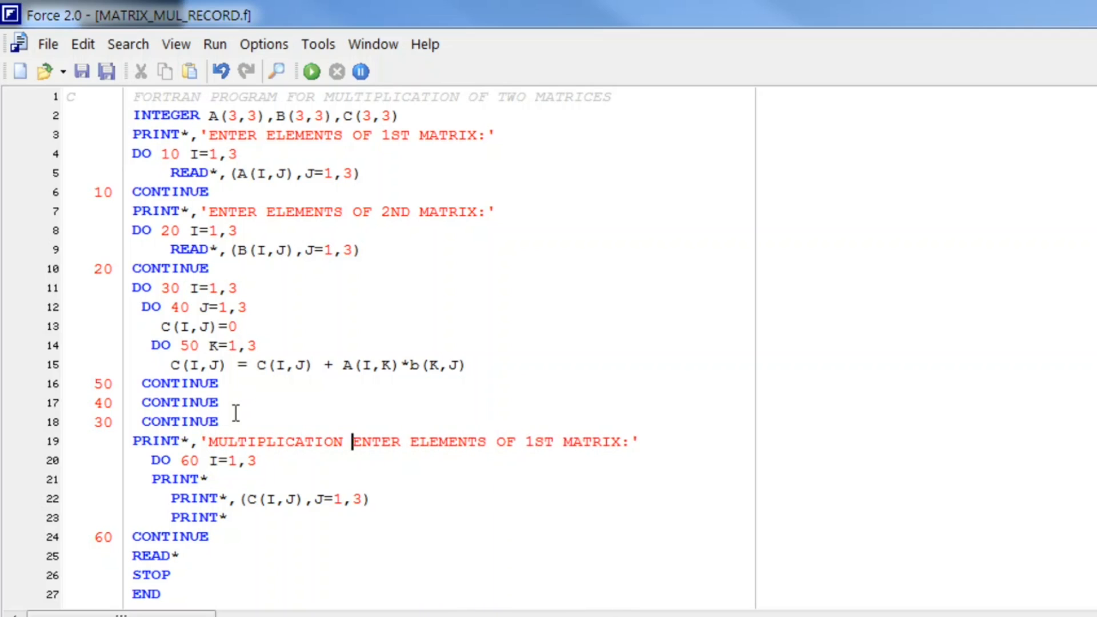
type("OF MA")
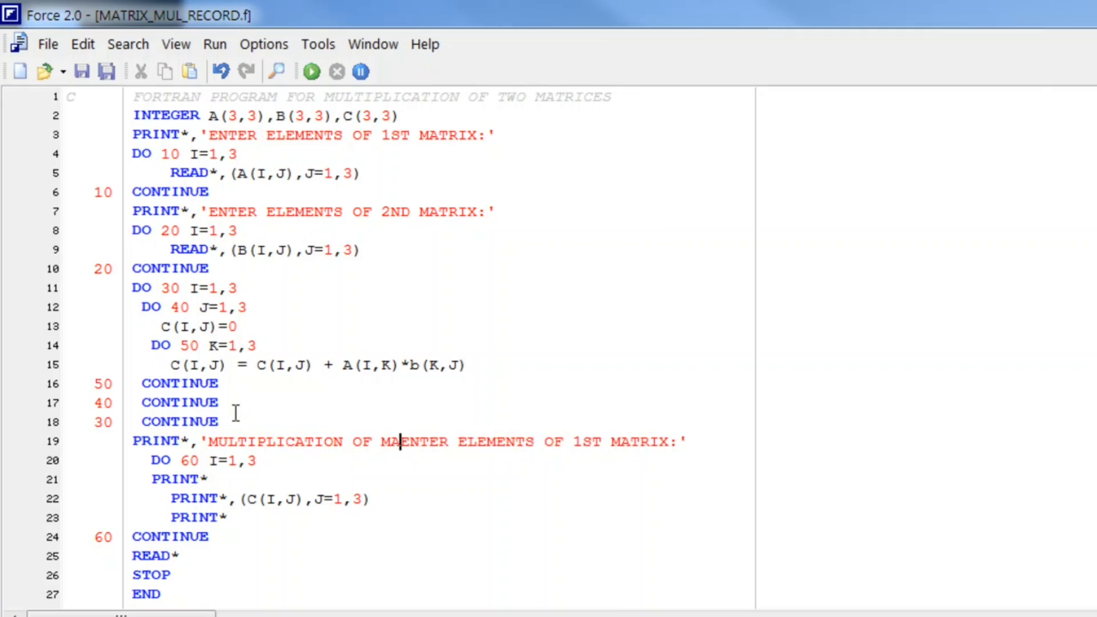
type("TRICES")
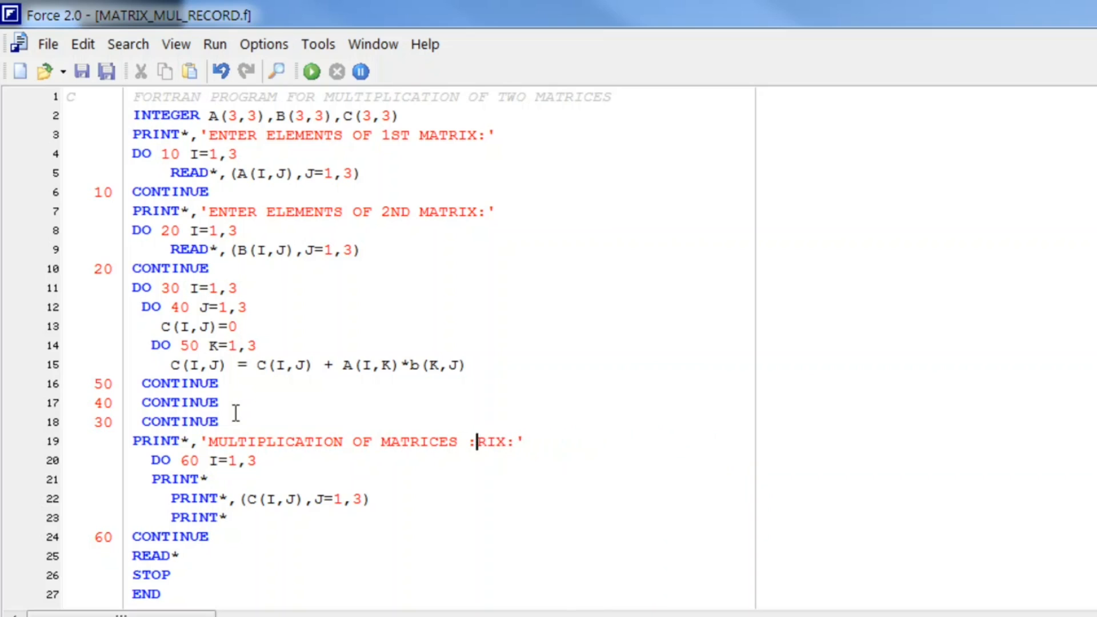
key("Backspace")
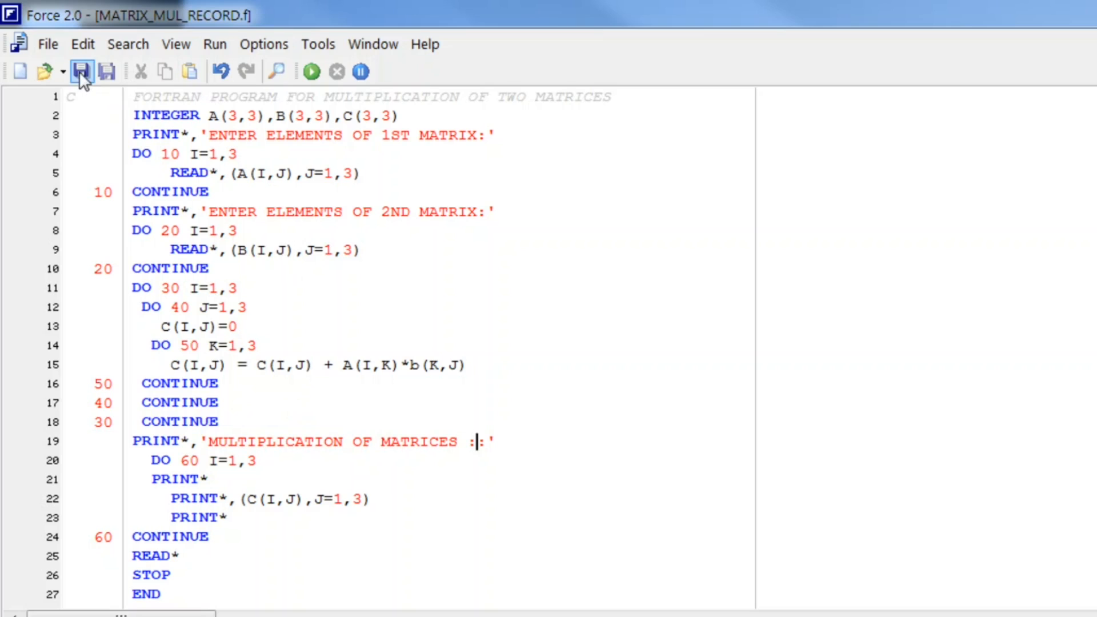
mouse_move(215, 43)
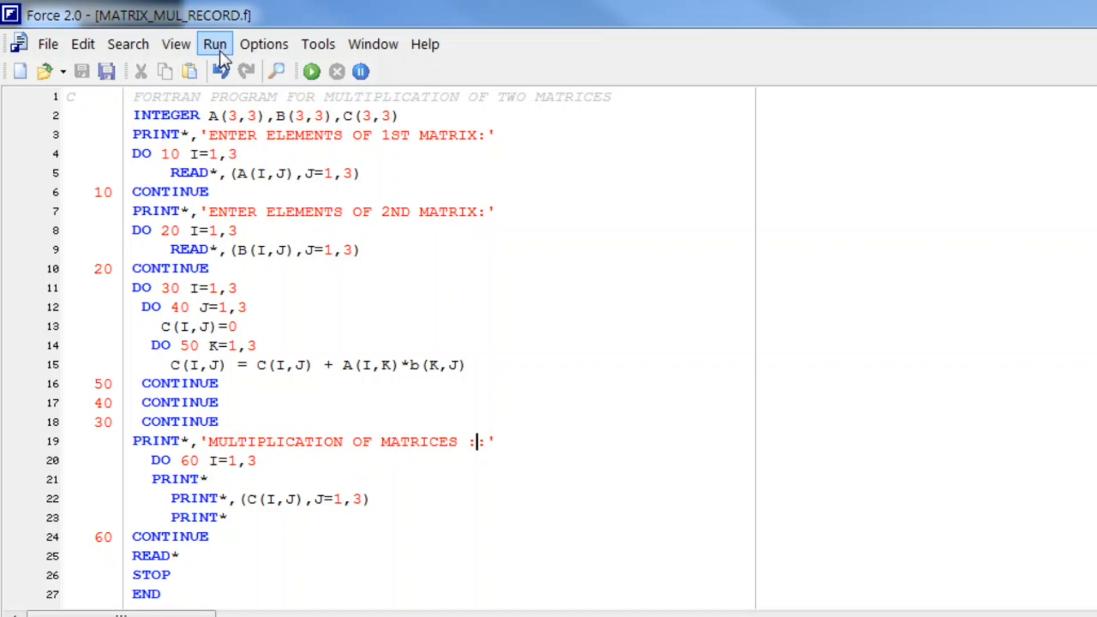
- Compile and Run the updated program from the Run menu
left_click(215, 44)
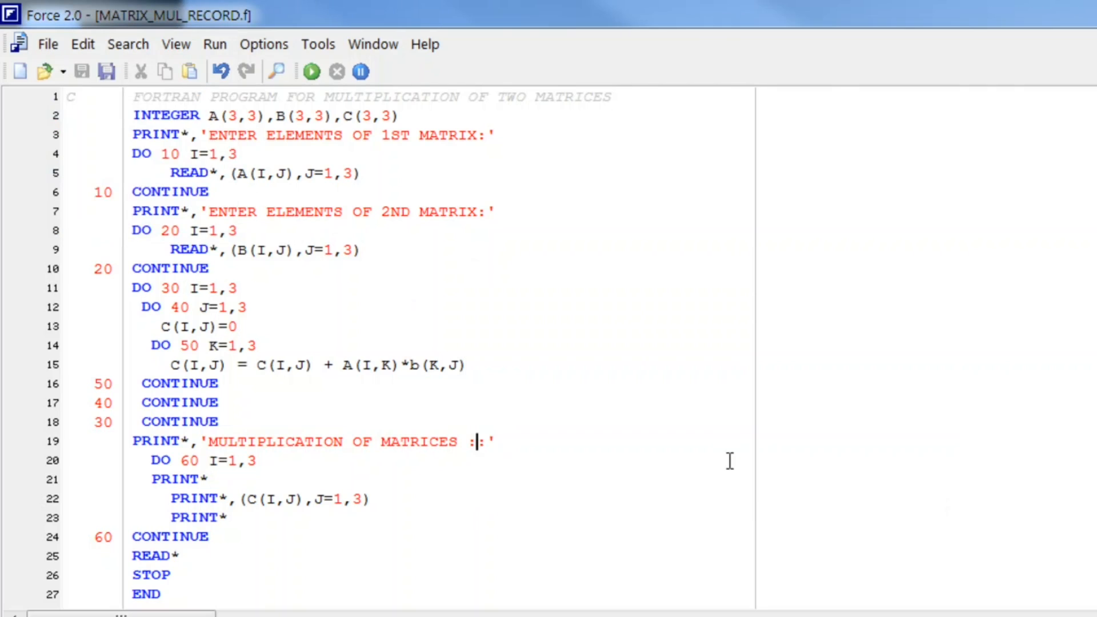
left_click(310, 71)
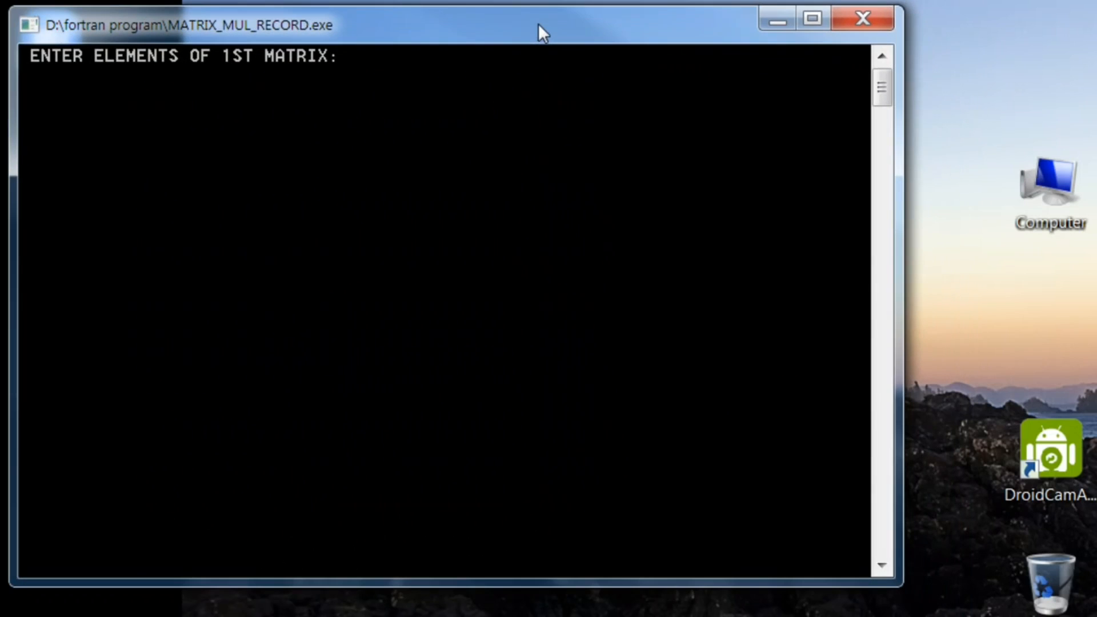
mouse_move(479, 70)
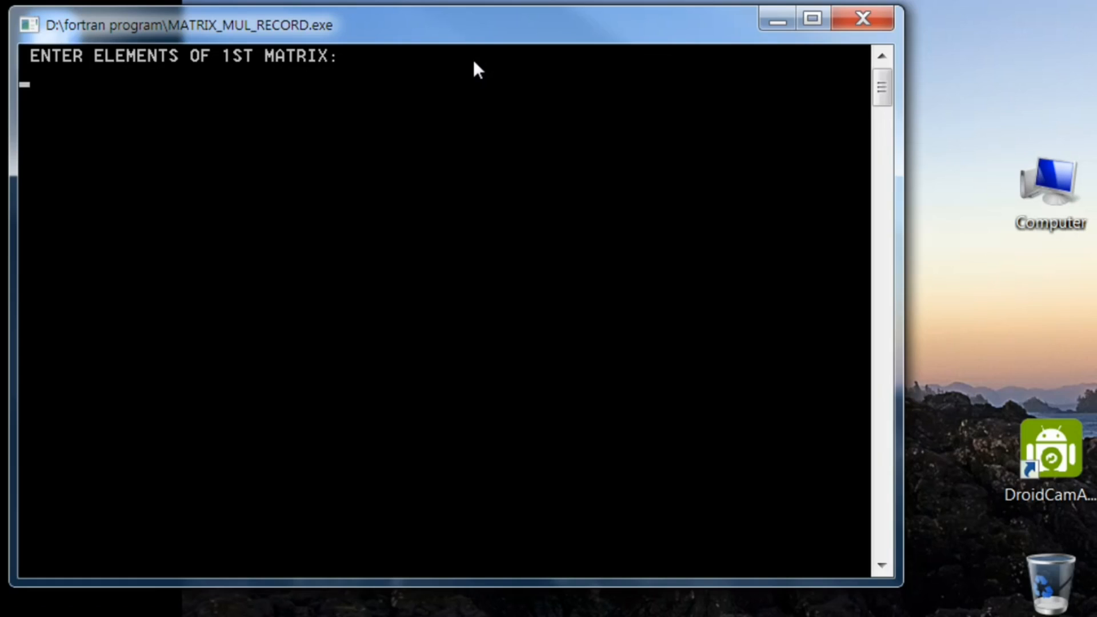
- Enter both matrices at the prompts and view the product rows 11 26 41, 26 65 104, 41 104 167
type("1")
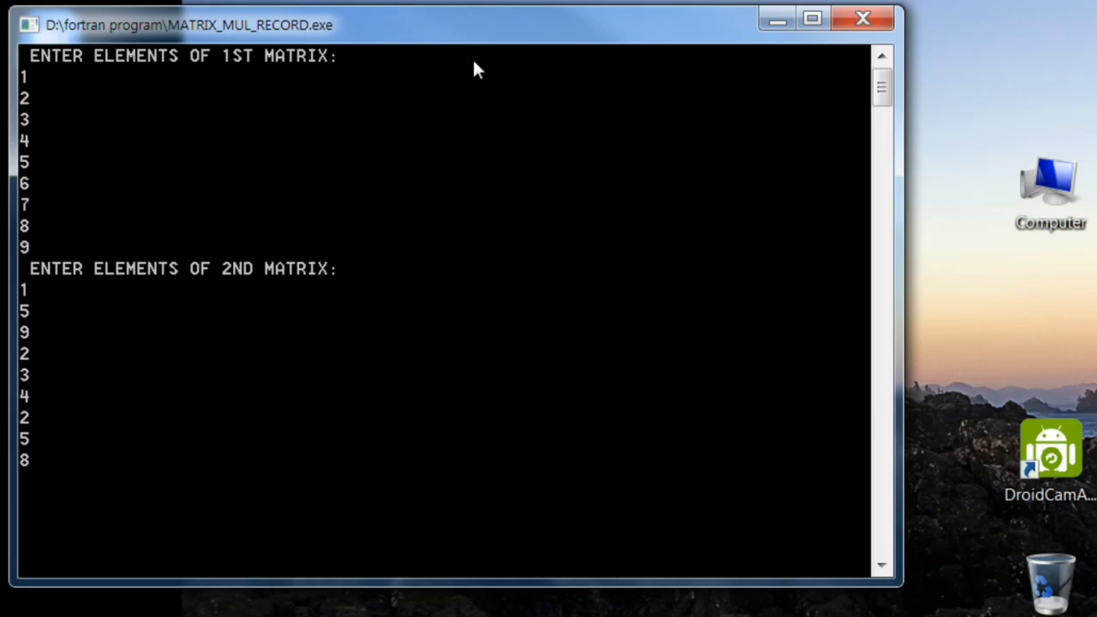
scroll("down", 3)
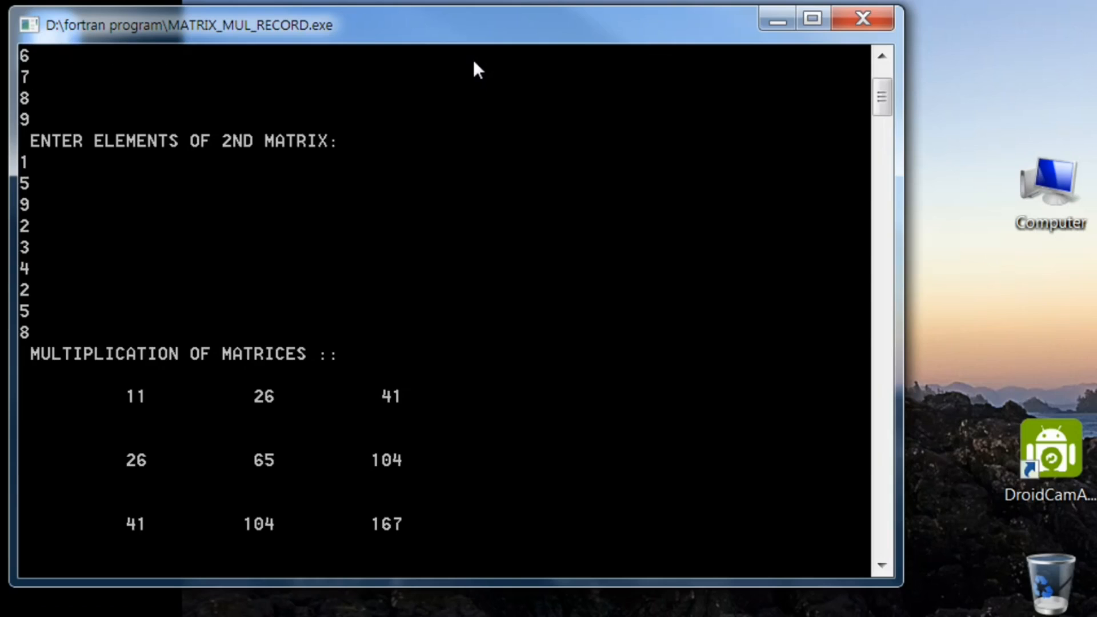